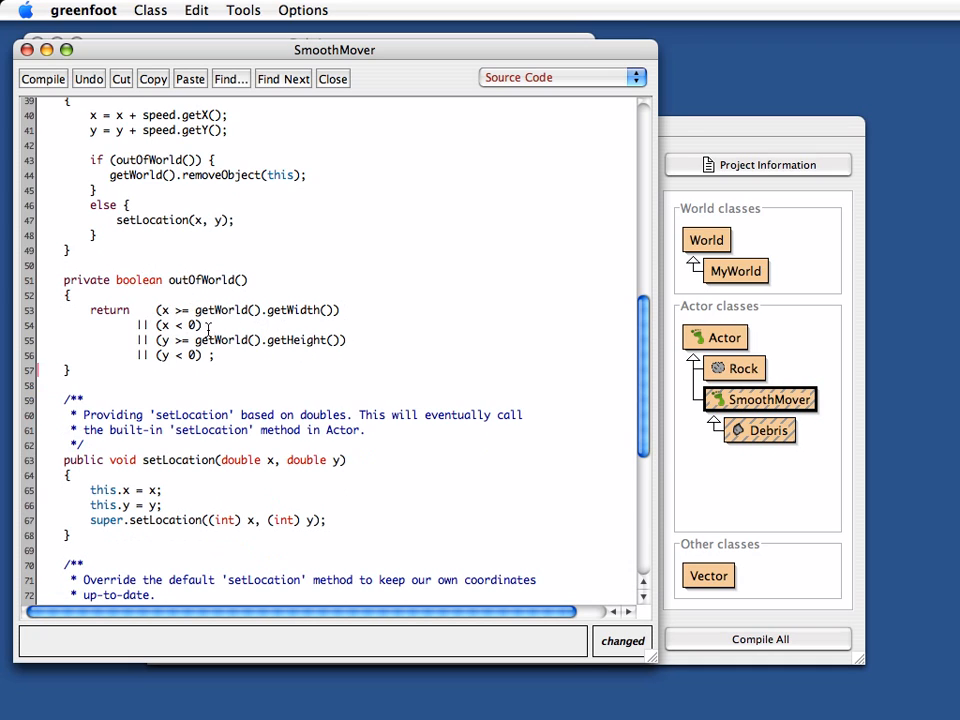
mouse_move(182, 354)
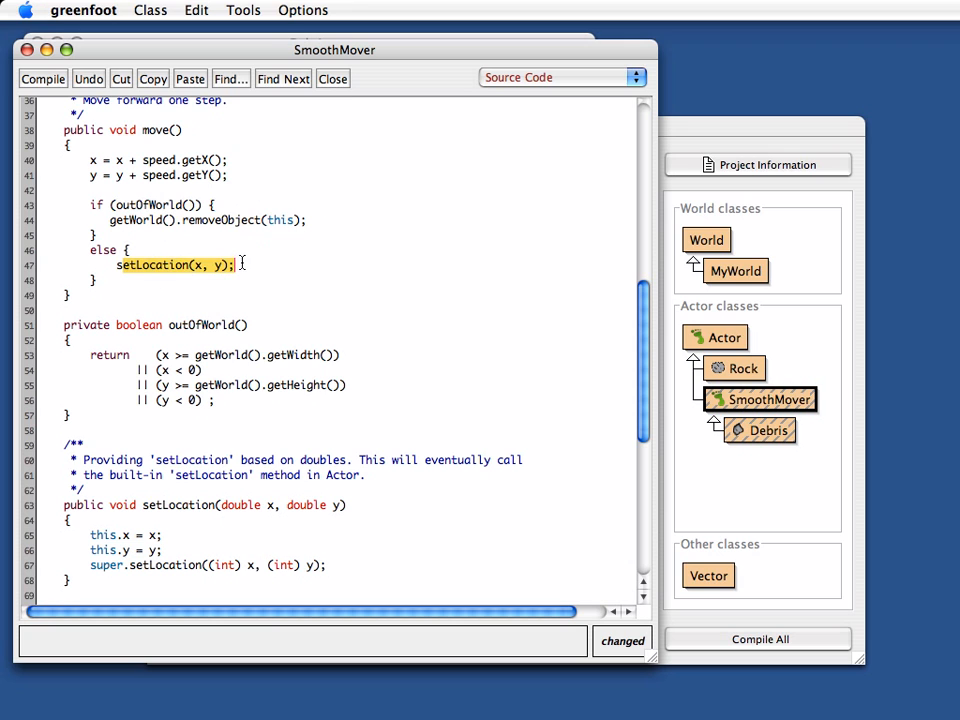
Step: Close the SmoothMover source editor and return to the empty explosion world
click(40, 78)
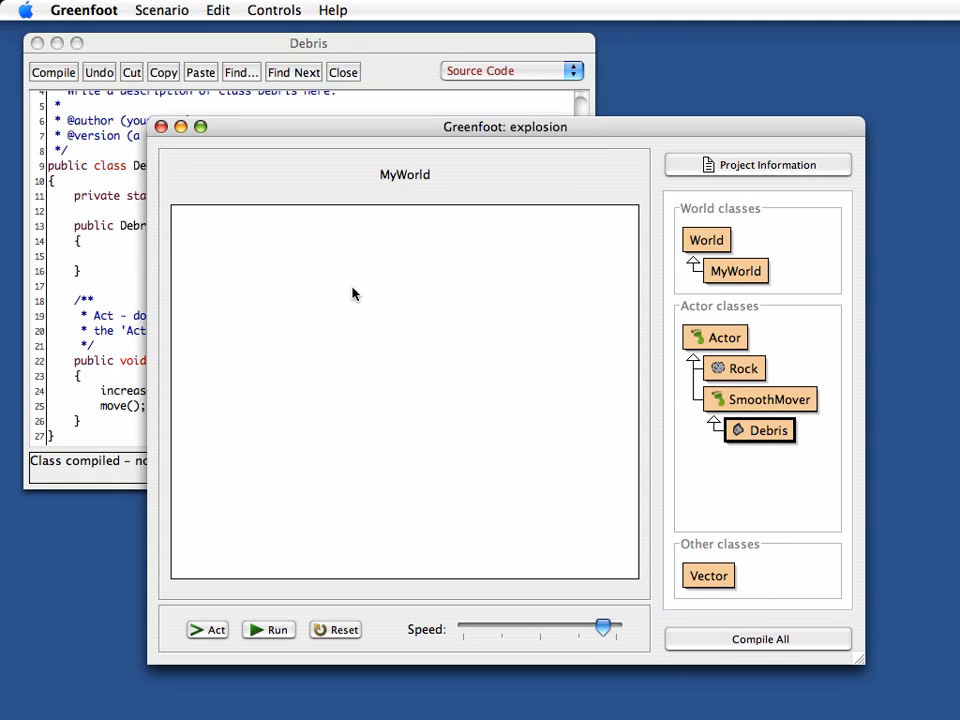
click(268, 629)
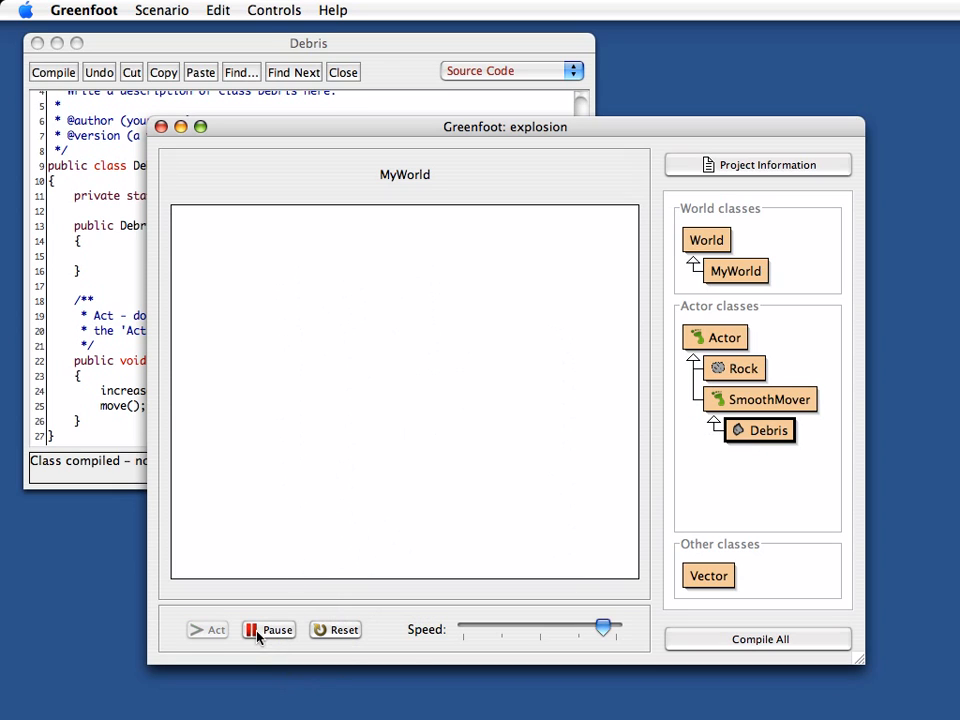
click(267, 630)
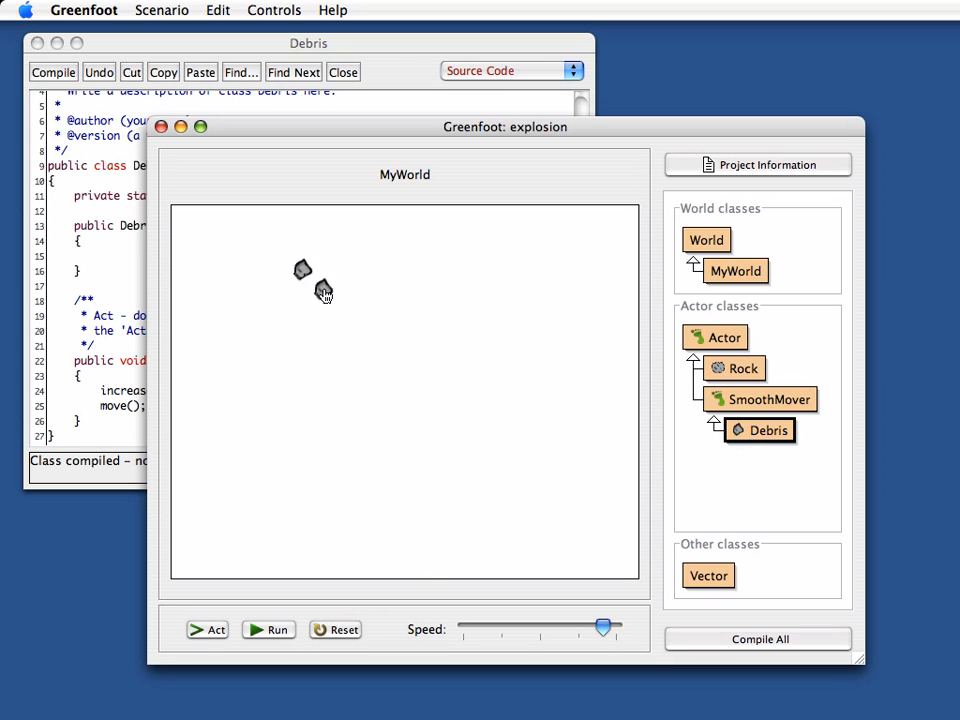
click(206, 630)
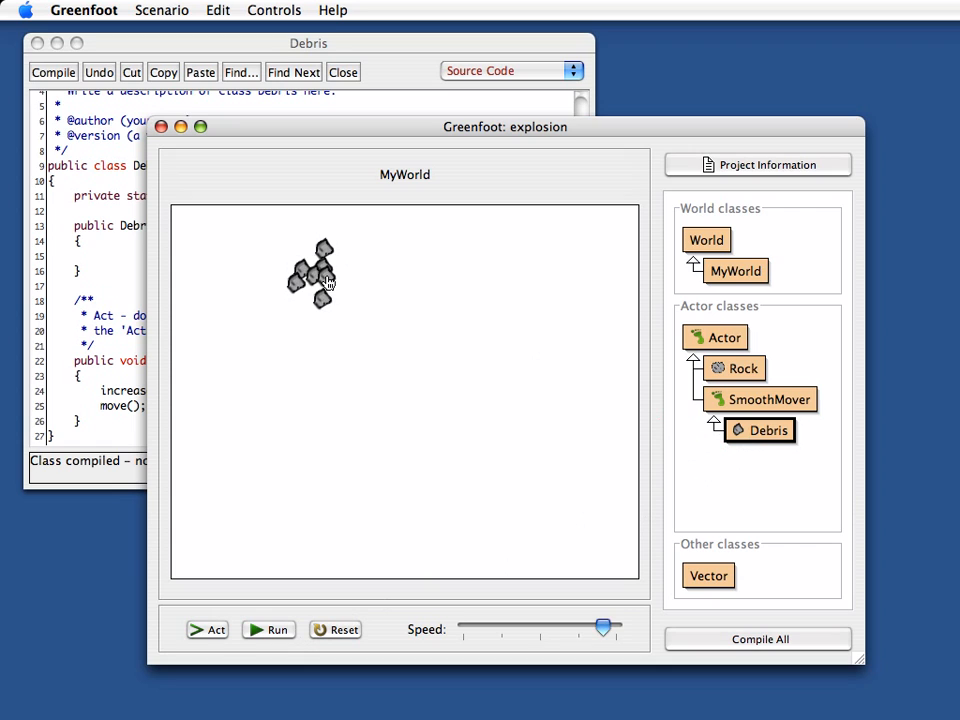
click(268, 629)
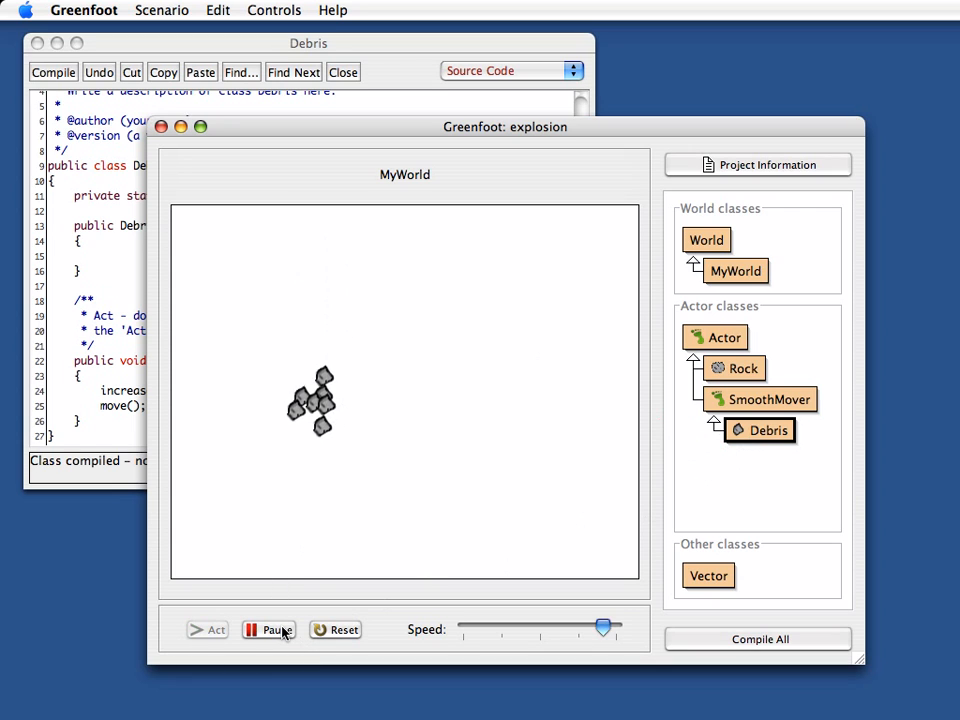
click(268, 630)
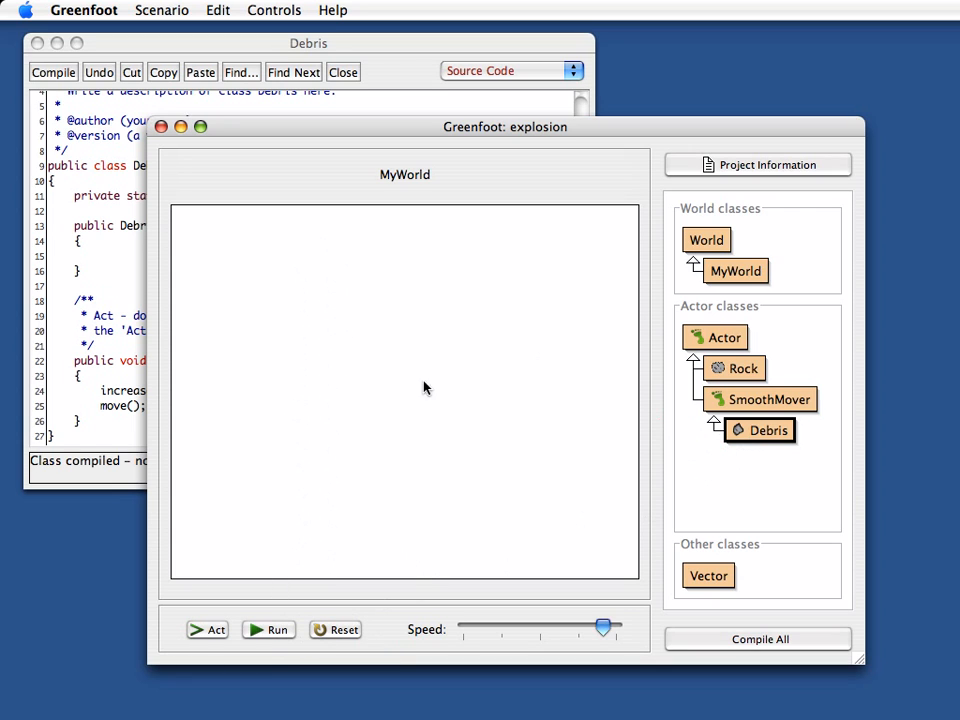
mouse_move(379, 330)
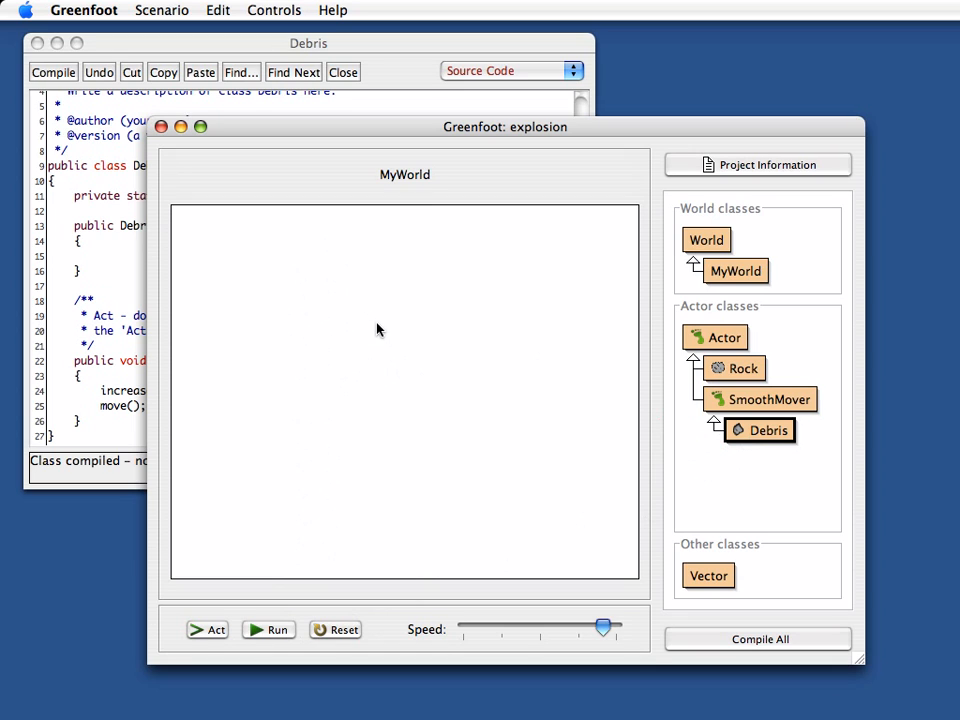
mouse_move(392, 595)
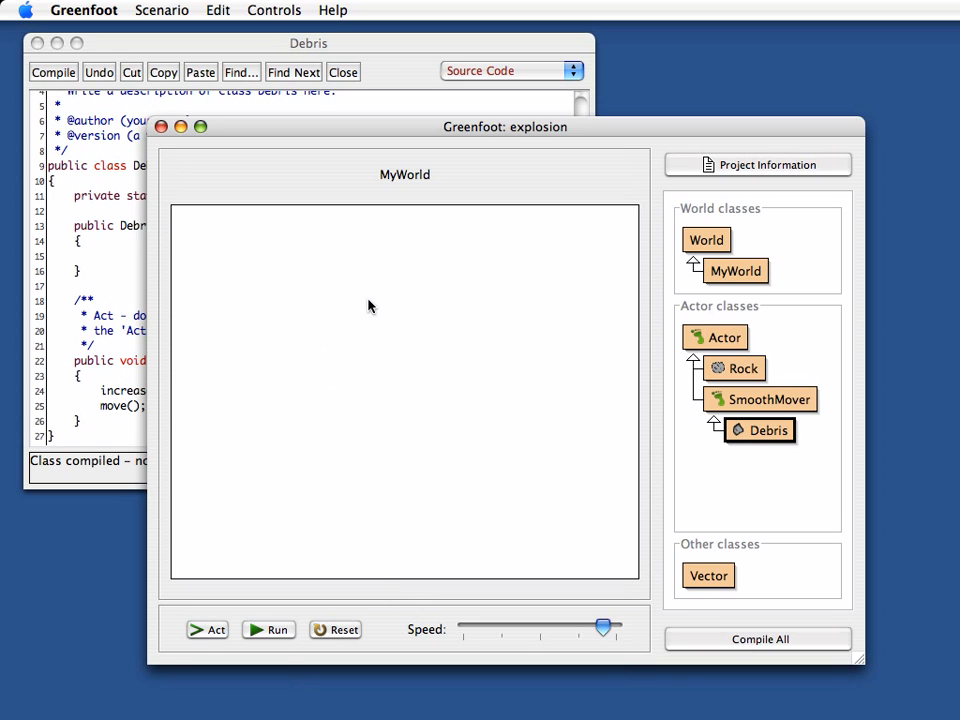
mouse_move(402, 339)
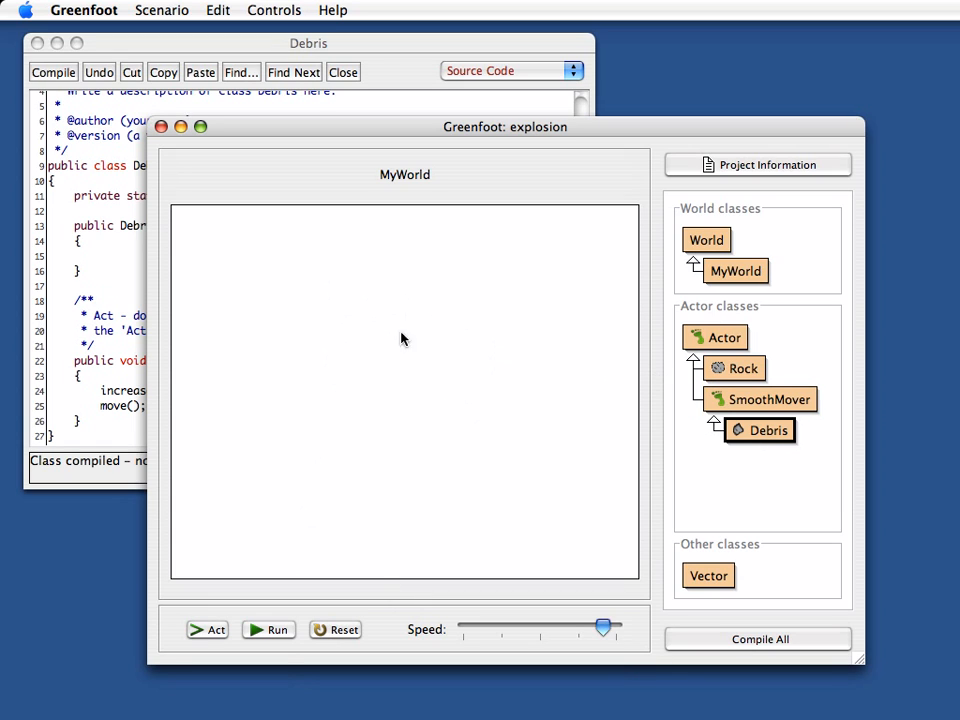
mouse_move(382, 386)
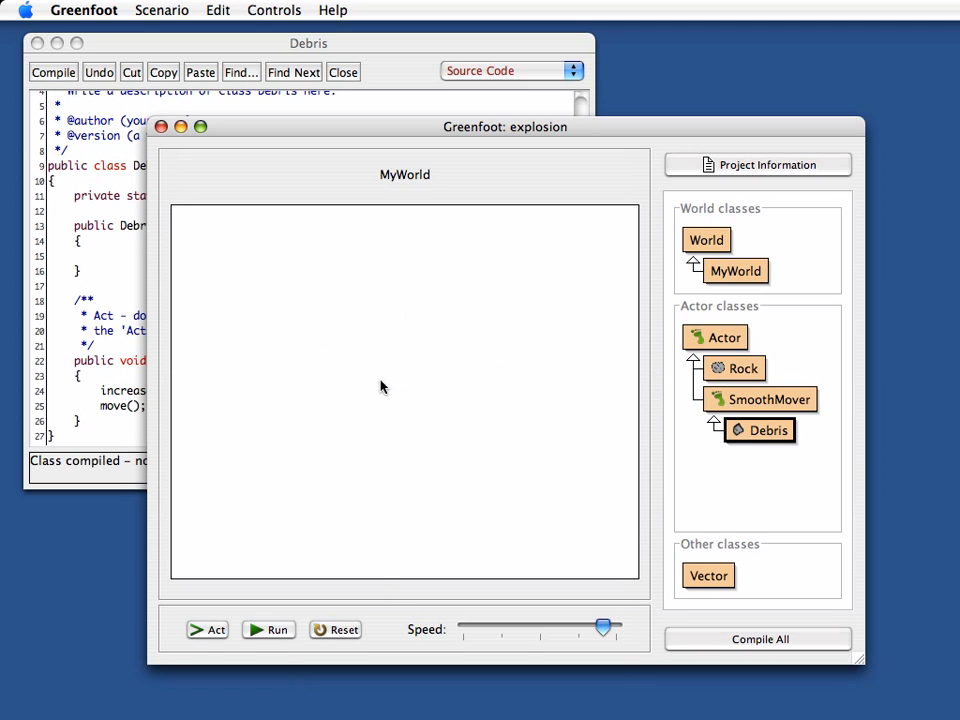
mouse_move(372, 390)
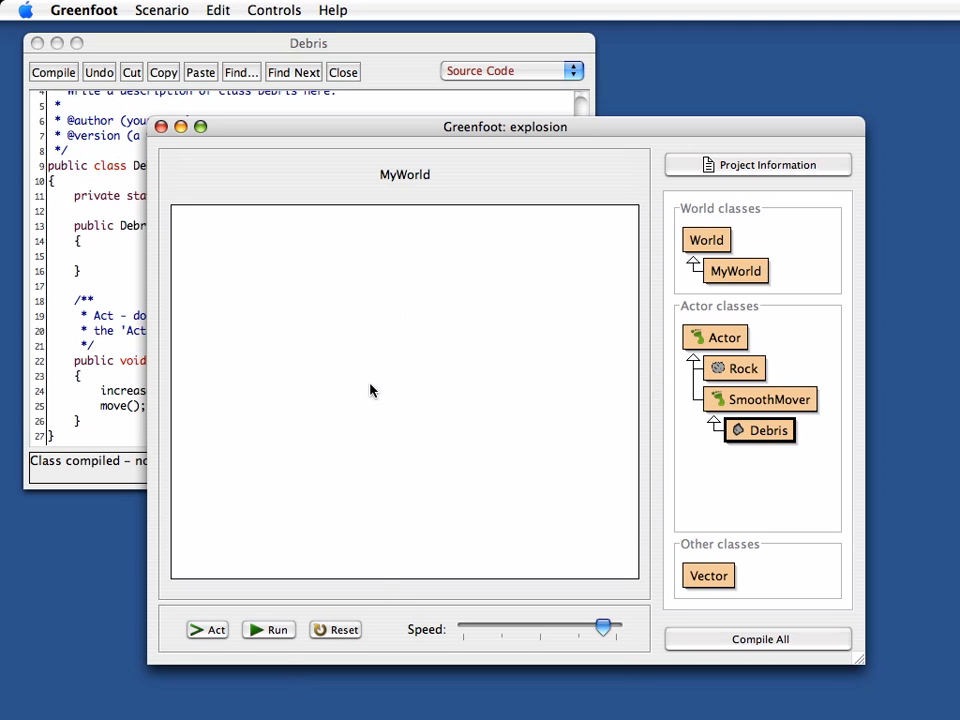
mouse_move(290, 338)
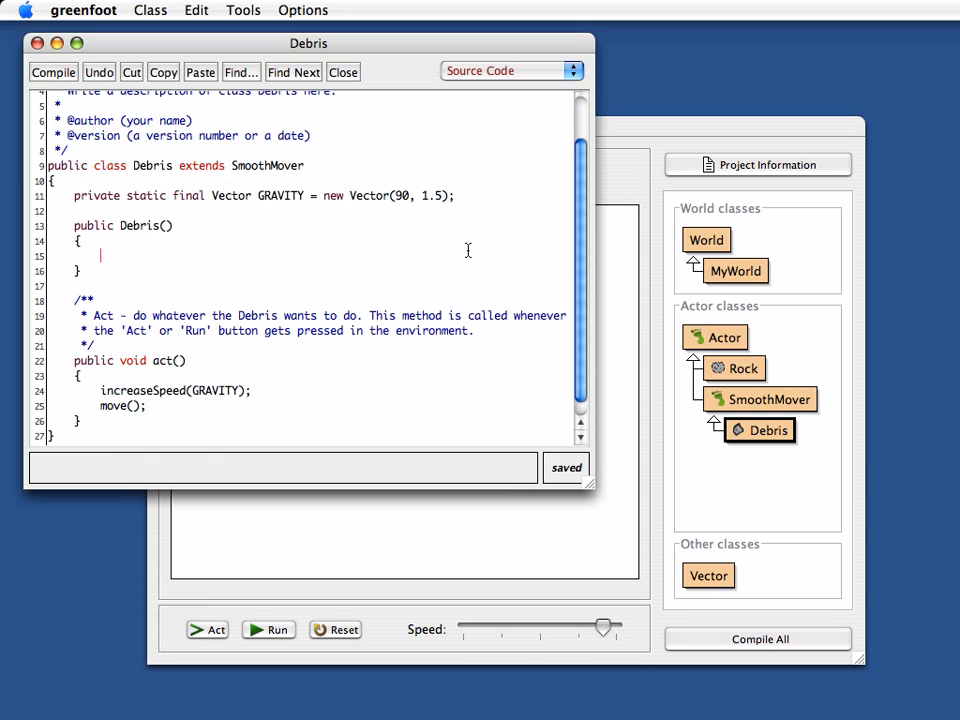
Step: Add int direction = Greenfoot.getRandomNumber(360); to the Debris constructor
text(int dir)
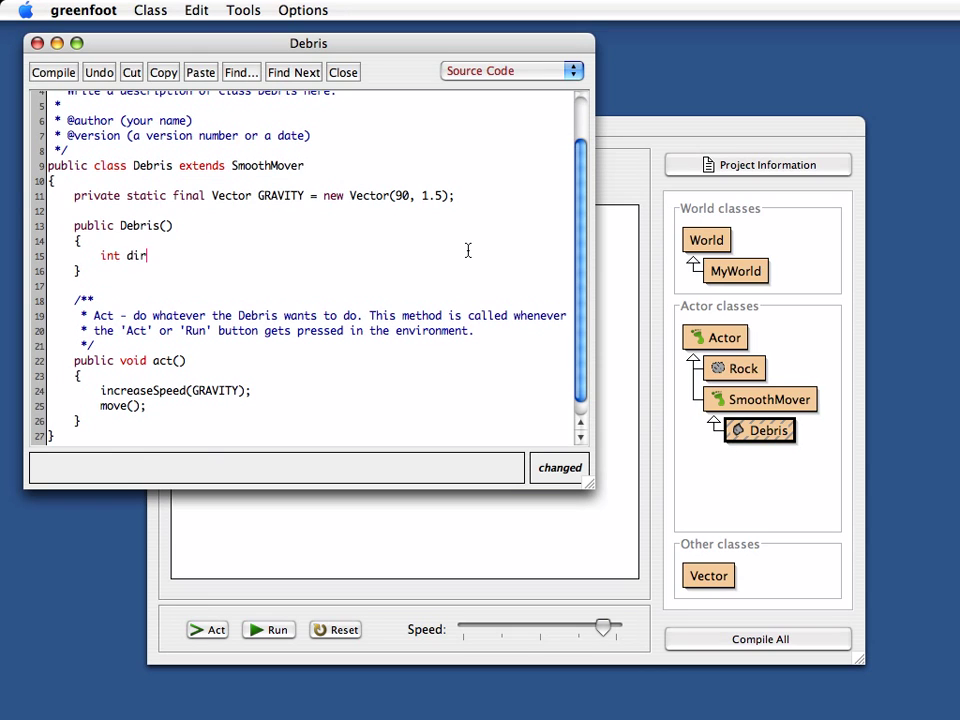
text(ection)
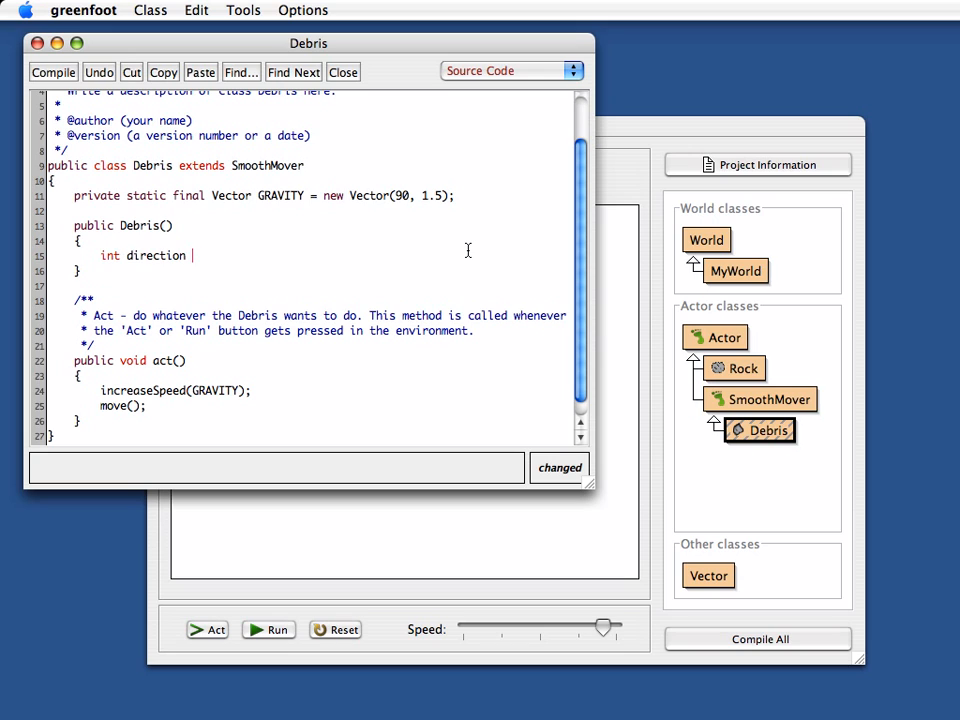
text(= Greenfoo)
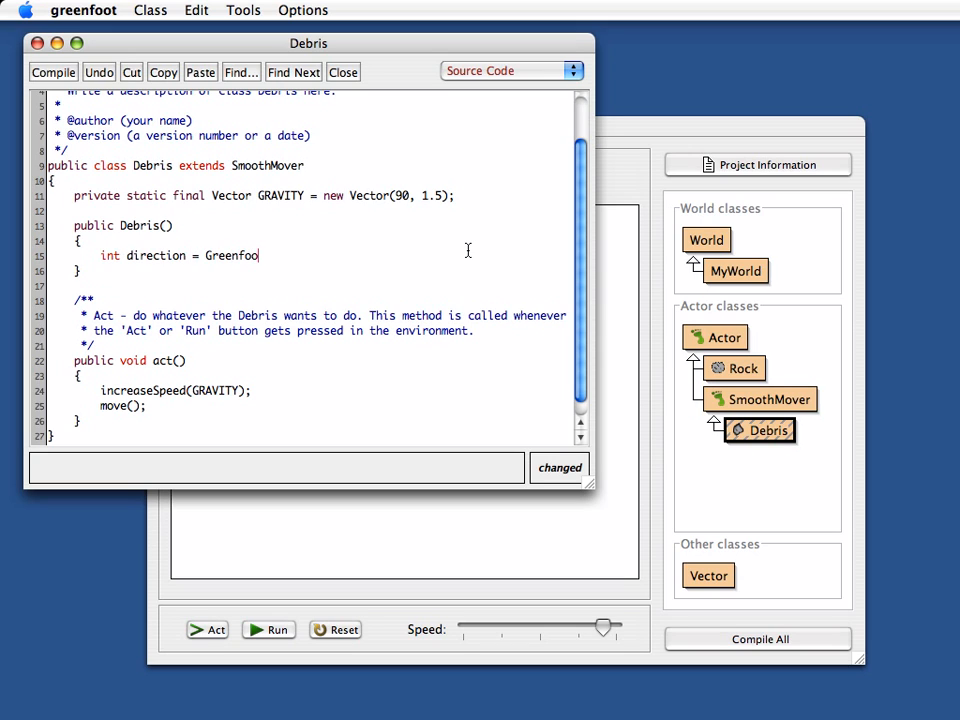
text(t.ge)
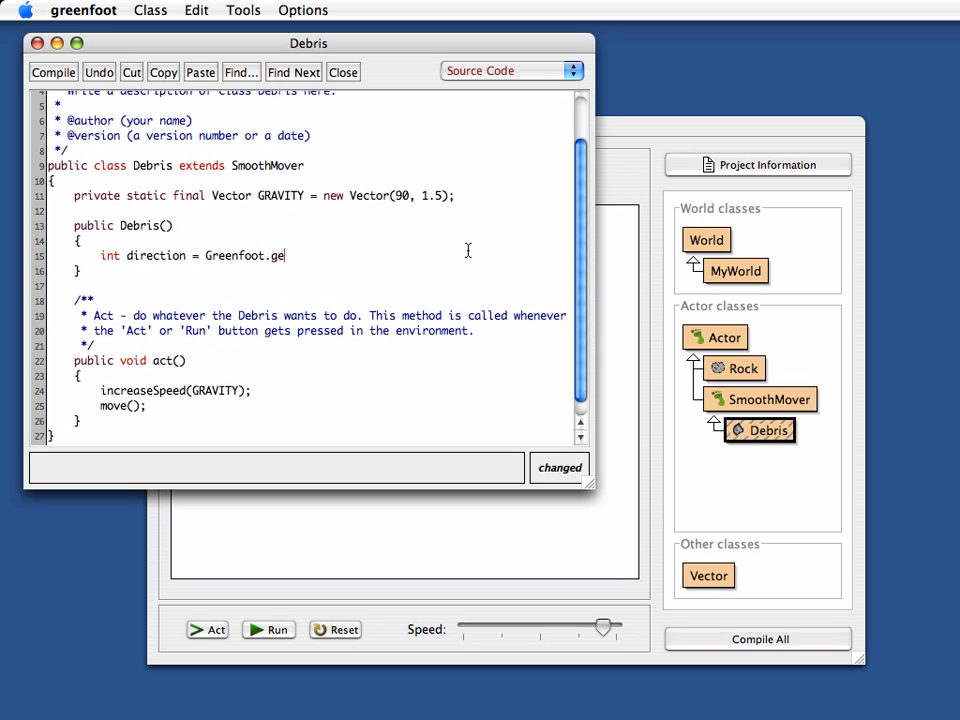
text(tRandom)
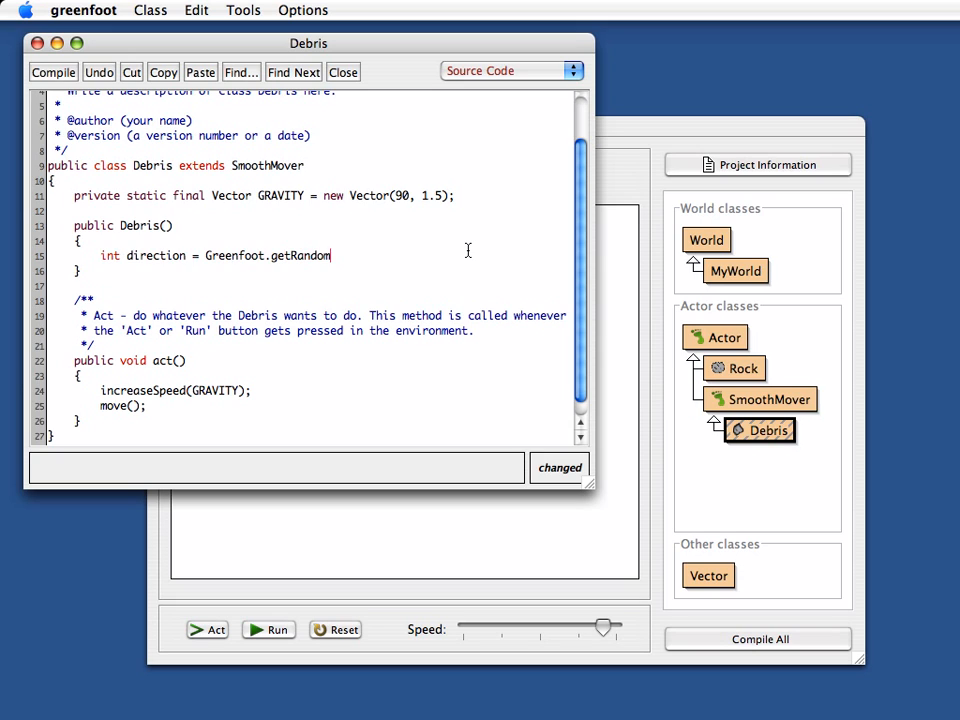
text(Number)
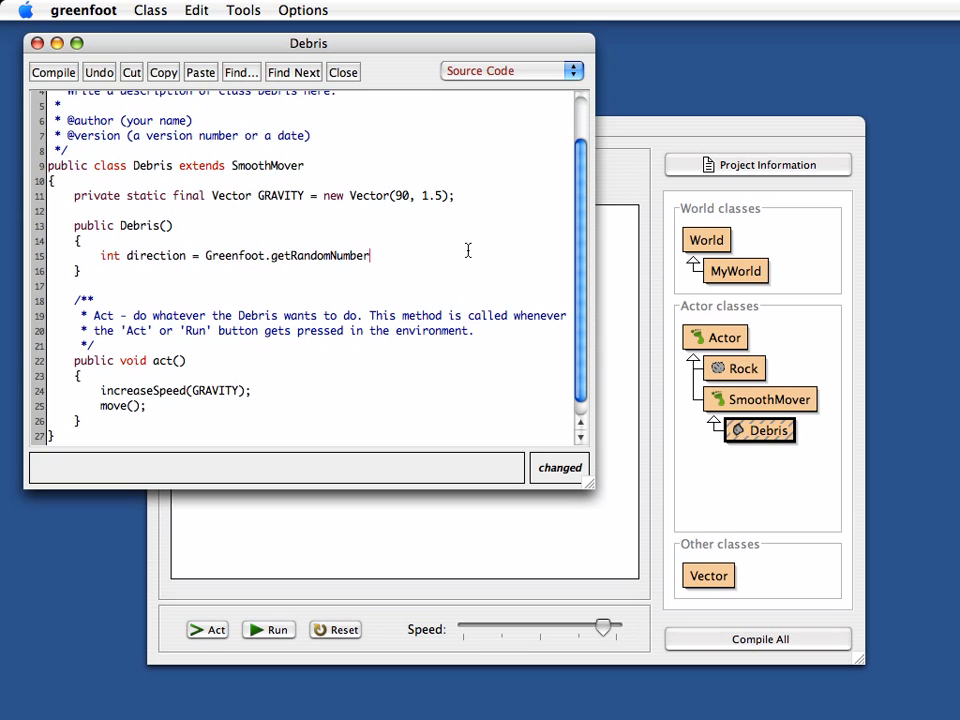
text(()
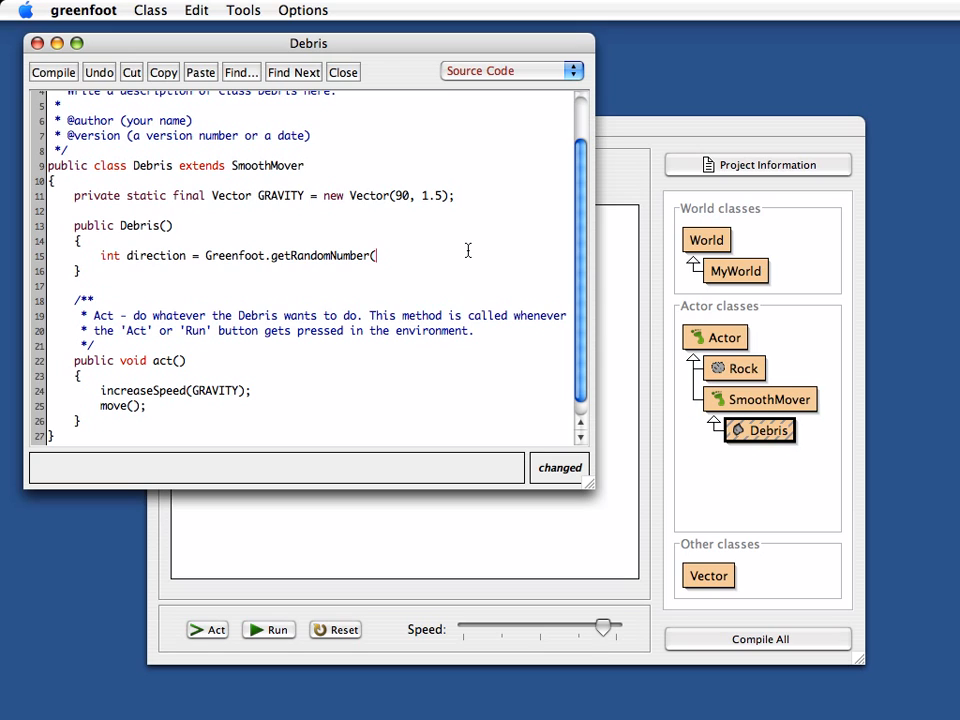
text(360);)
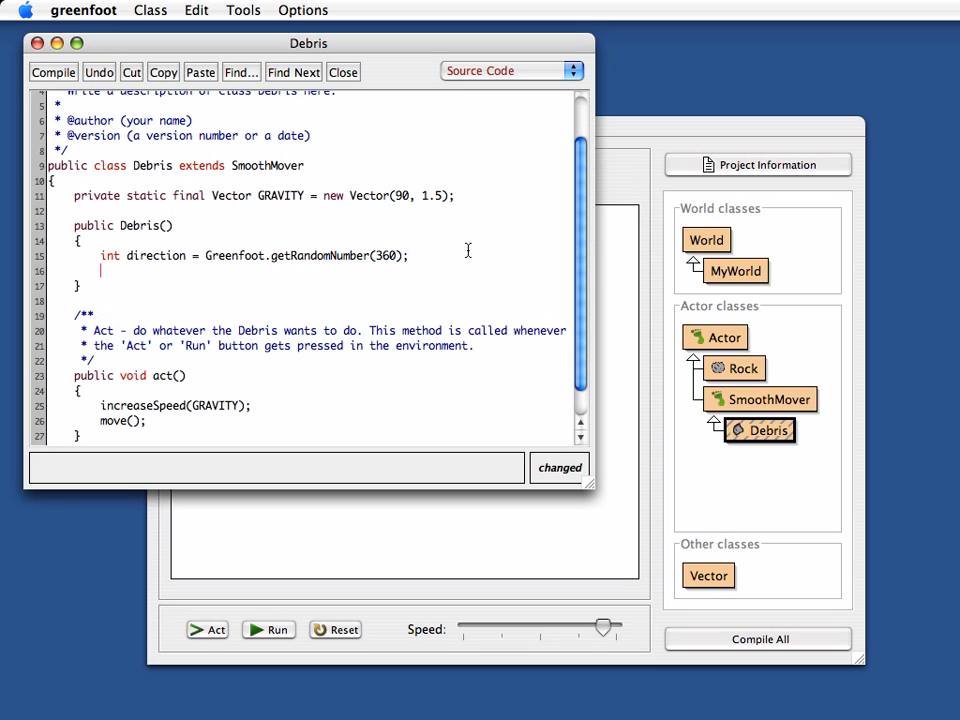
Step: Add int speed = Greenfoot.getRandomNumber(30); on the next line
text(int)
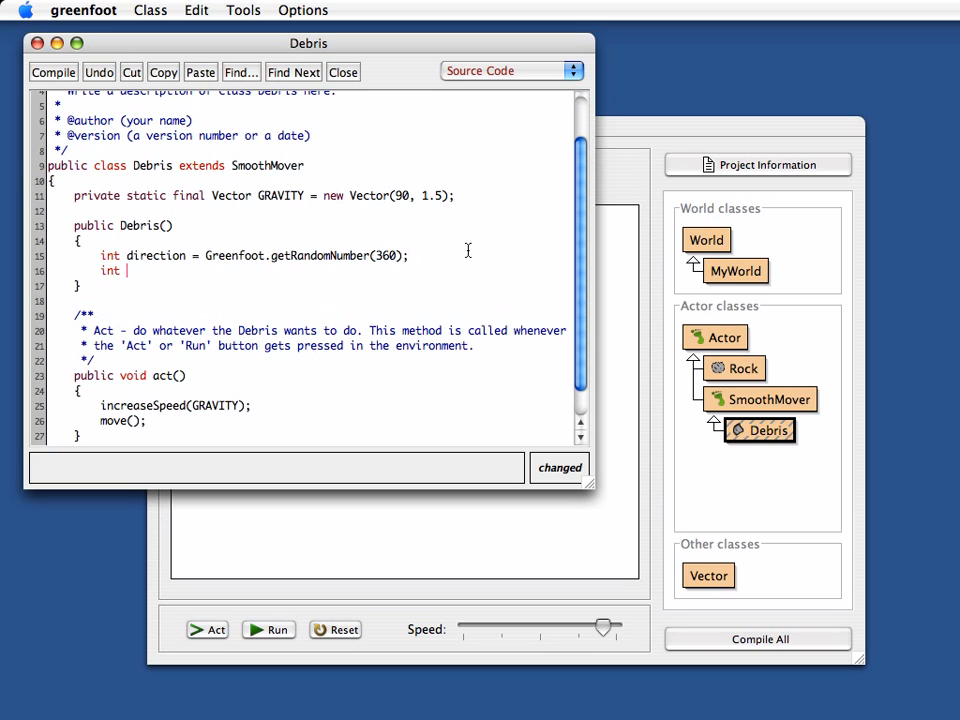
text(speed)
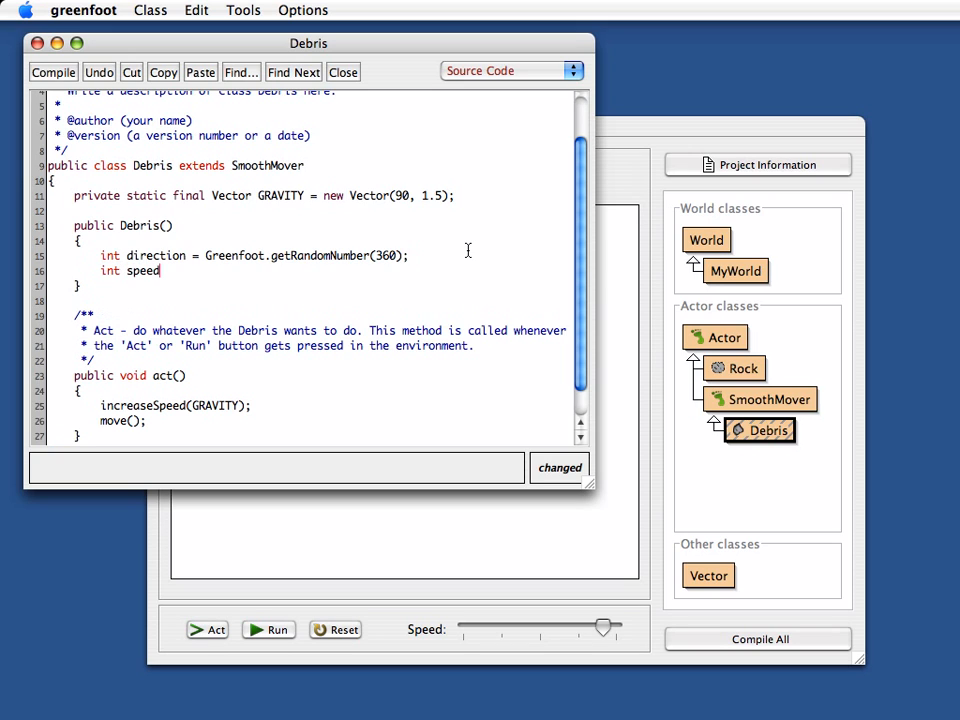
text(=)
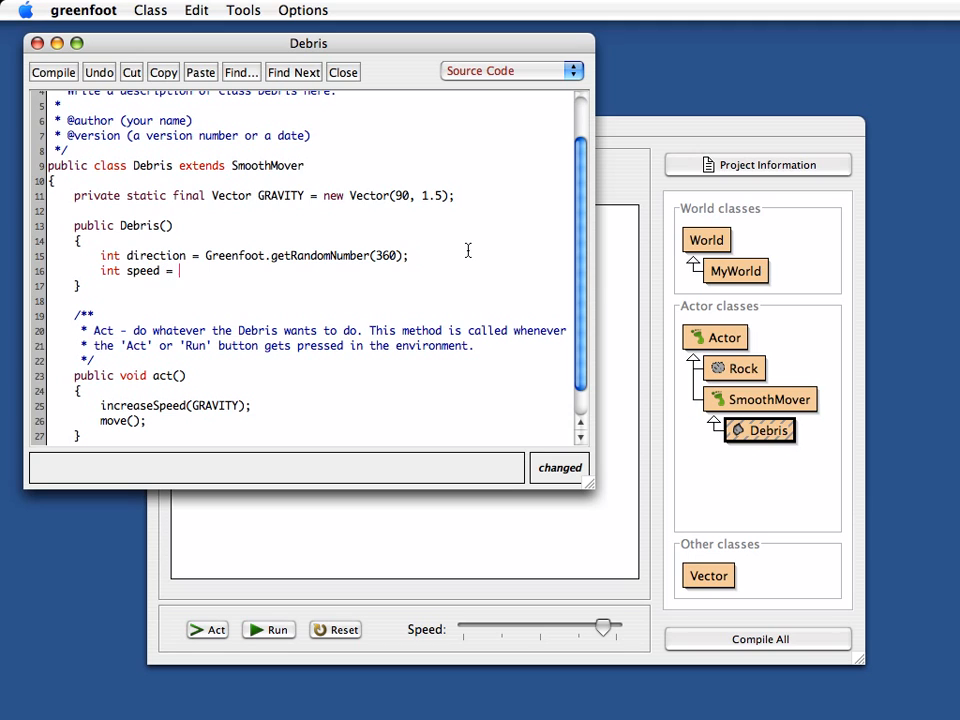
drag(202, 255, 412, 255)
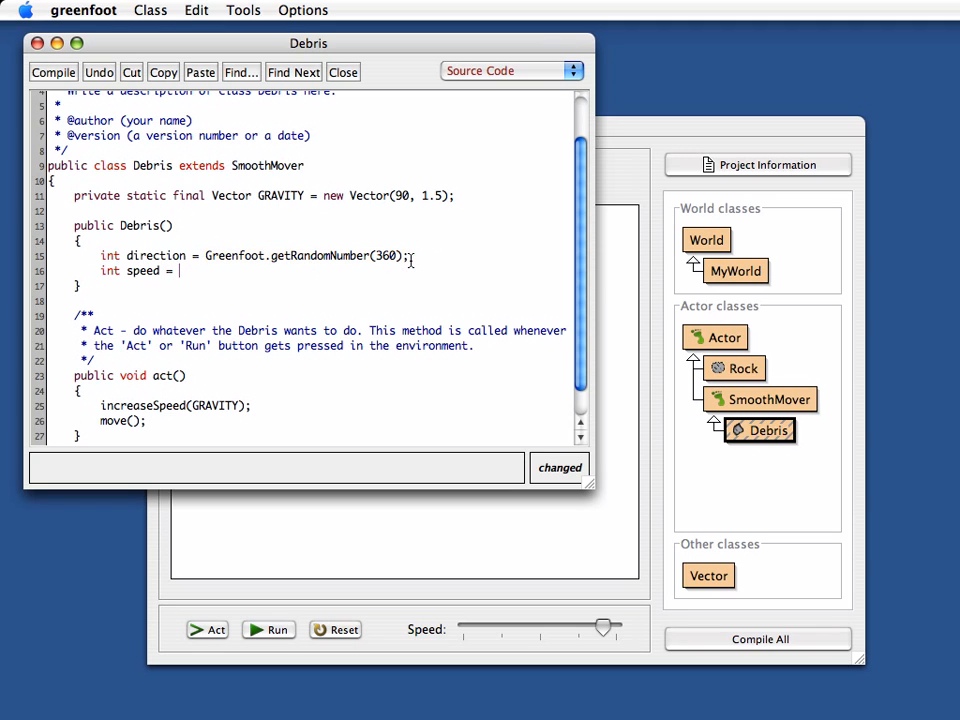
text(Greenfoot.getRandomNumber();)
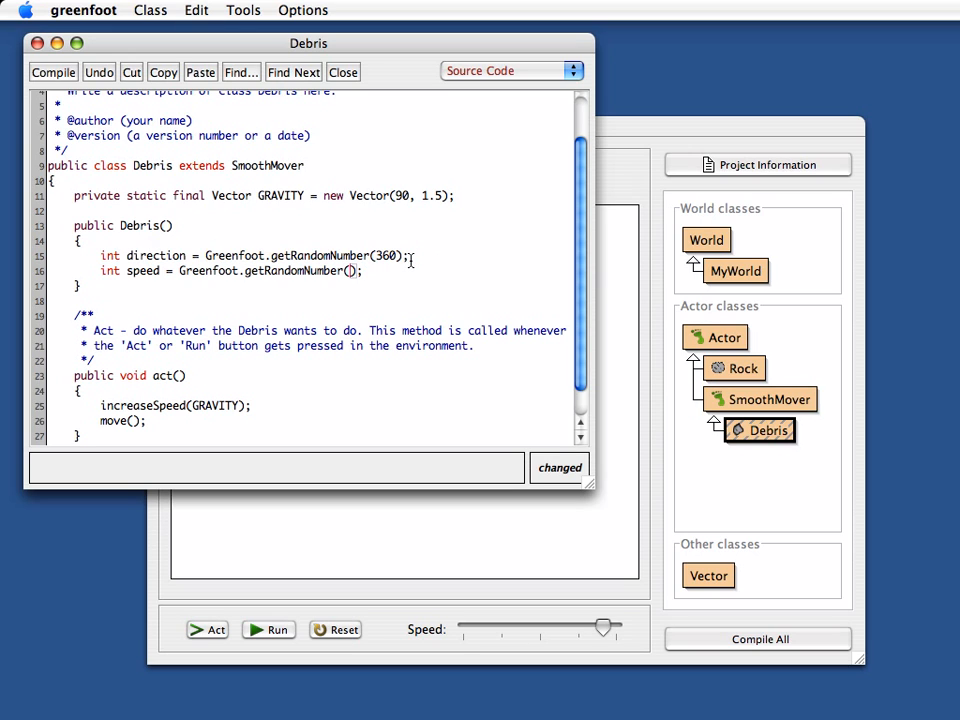
text(30)
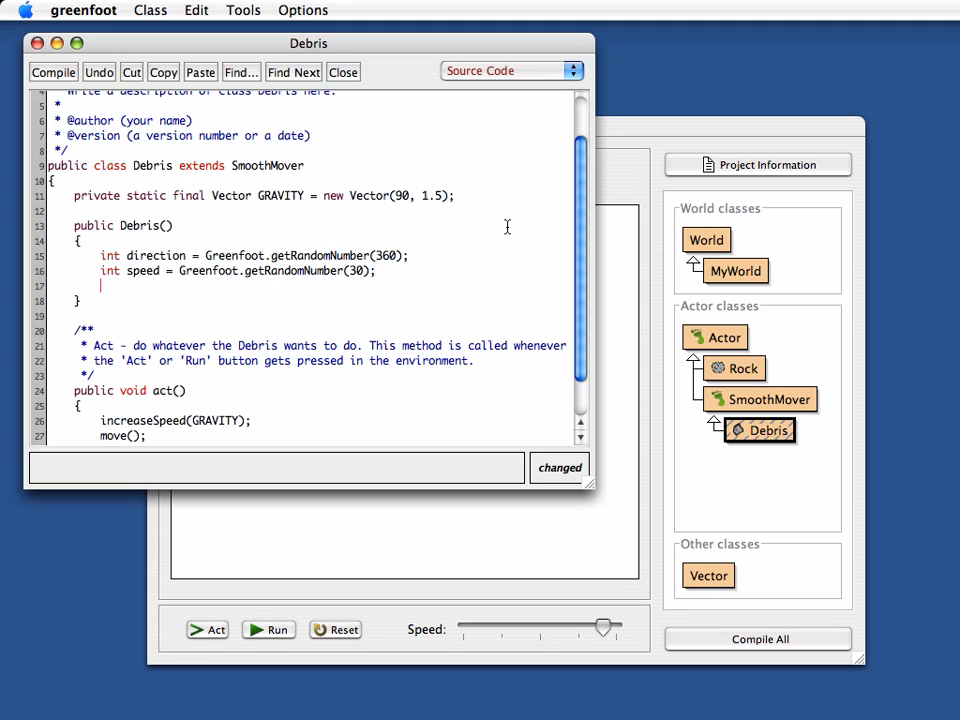
Step: Add increaseSpeed(new Vector(direction, speed)); to the Debris constructor
text(incre)
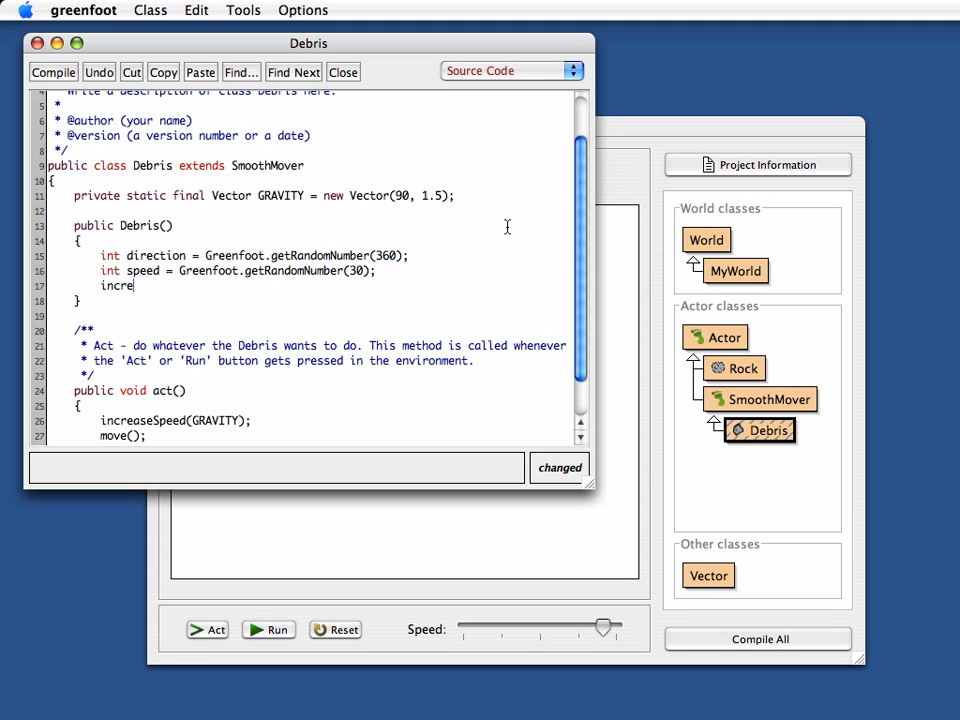
text(aseSp)
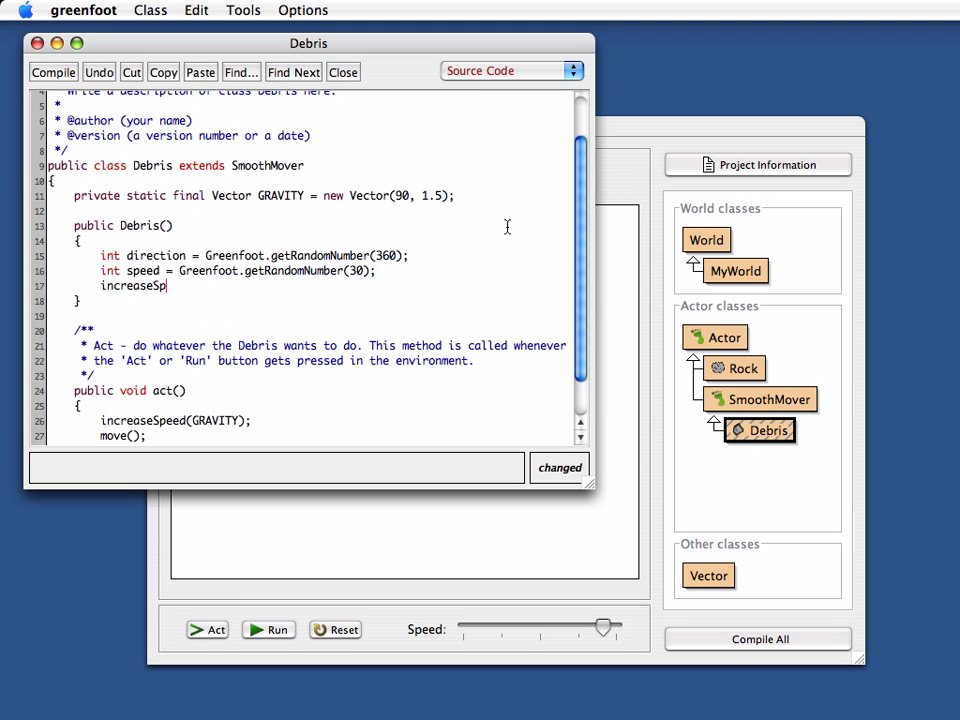
text(eed)
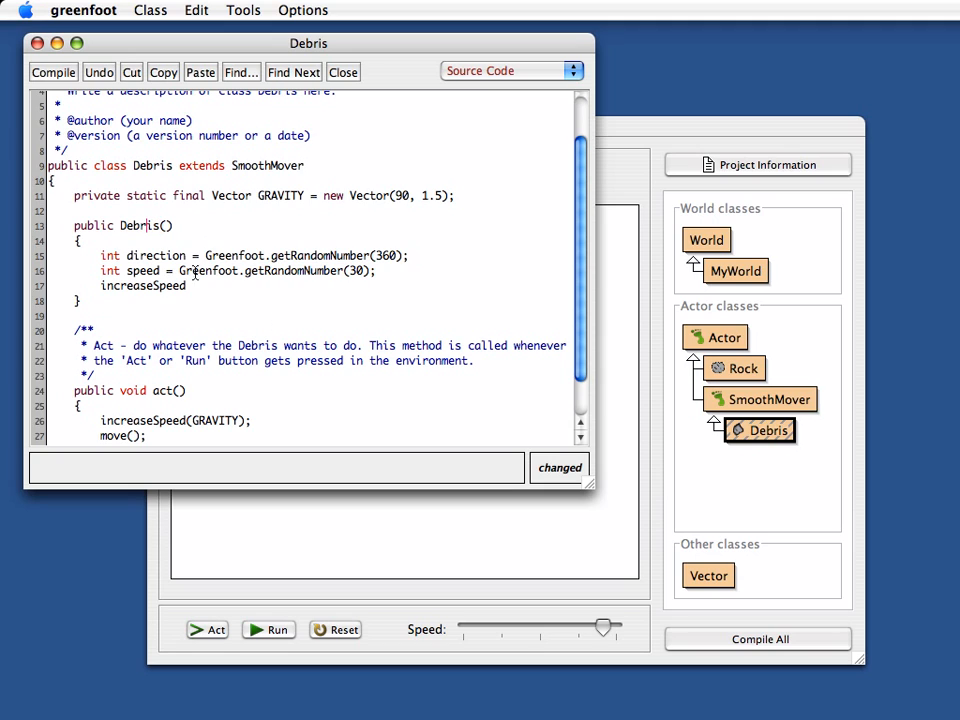
mouse_move(124, 253)
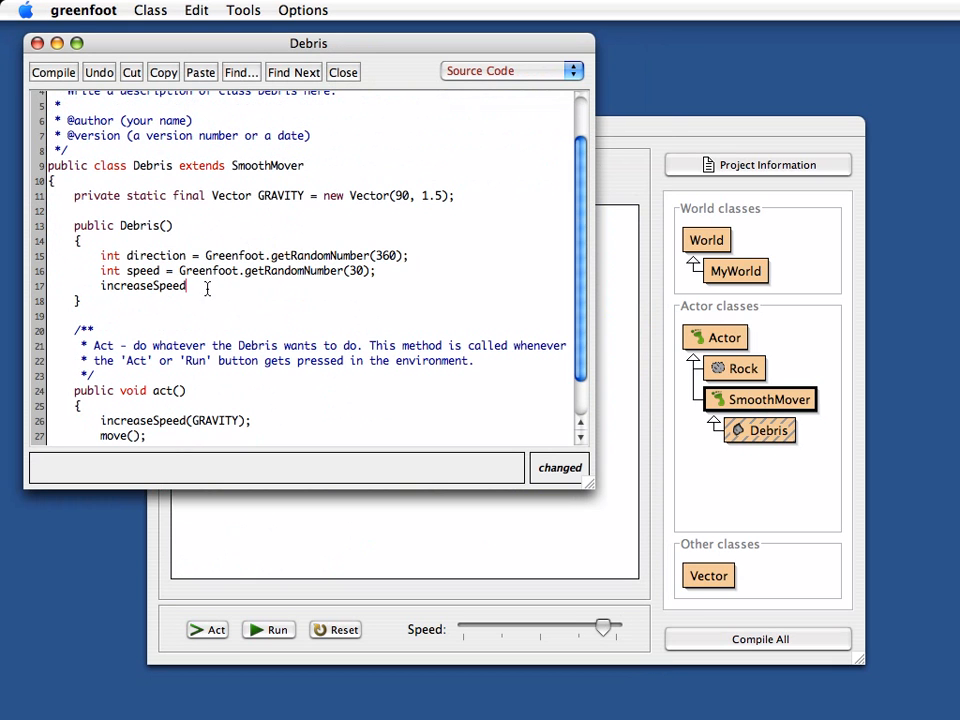
mouse_move(265, 283)
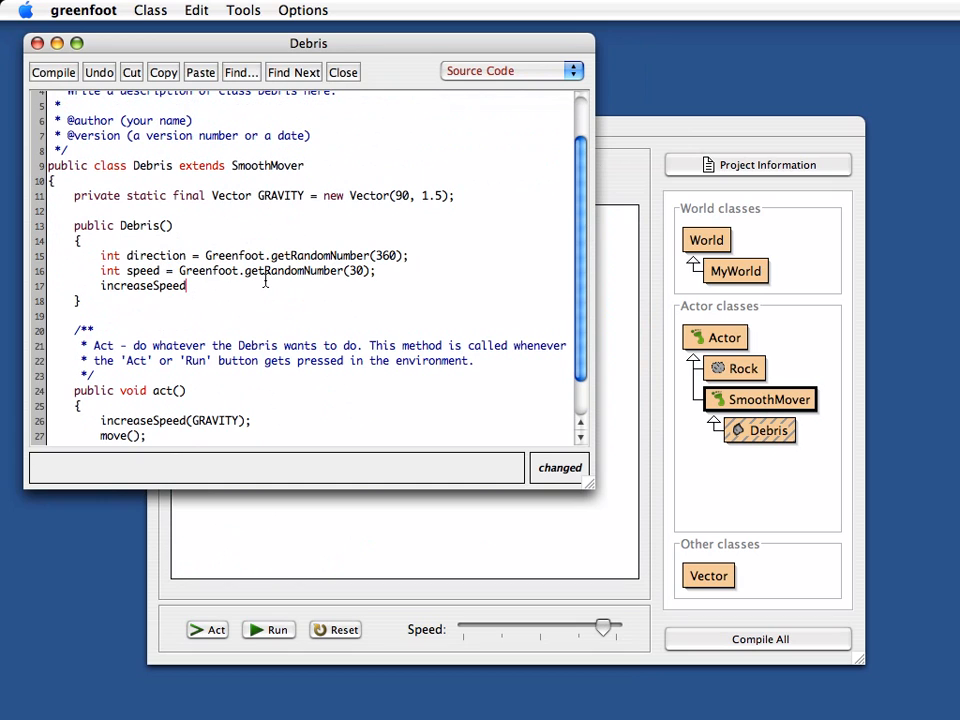
text(()
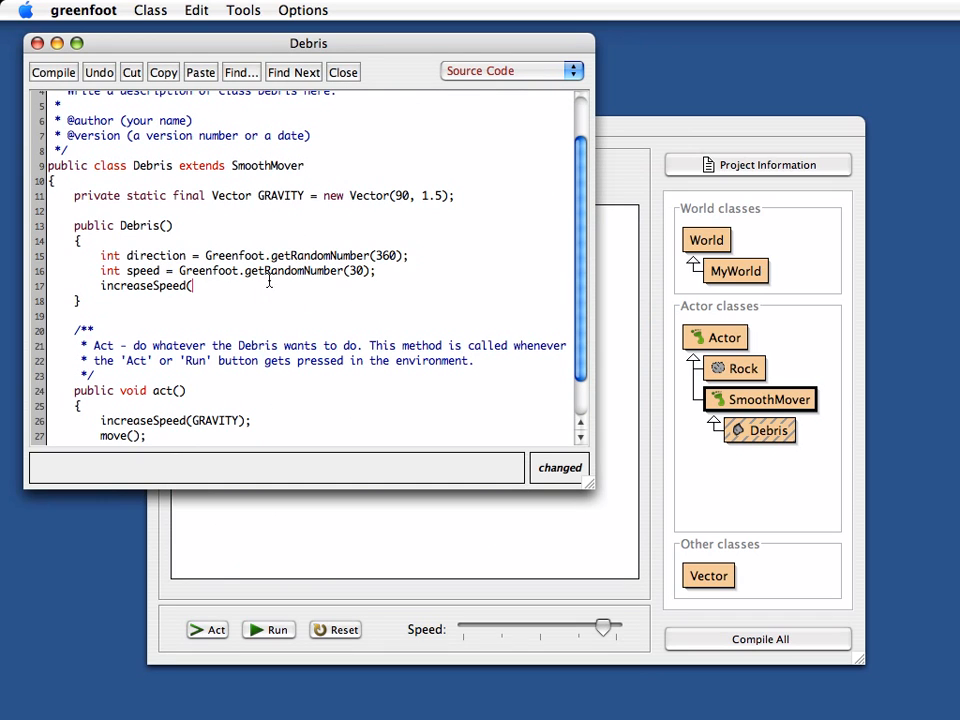
text(new)
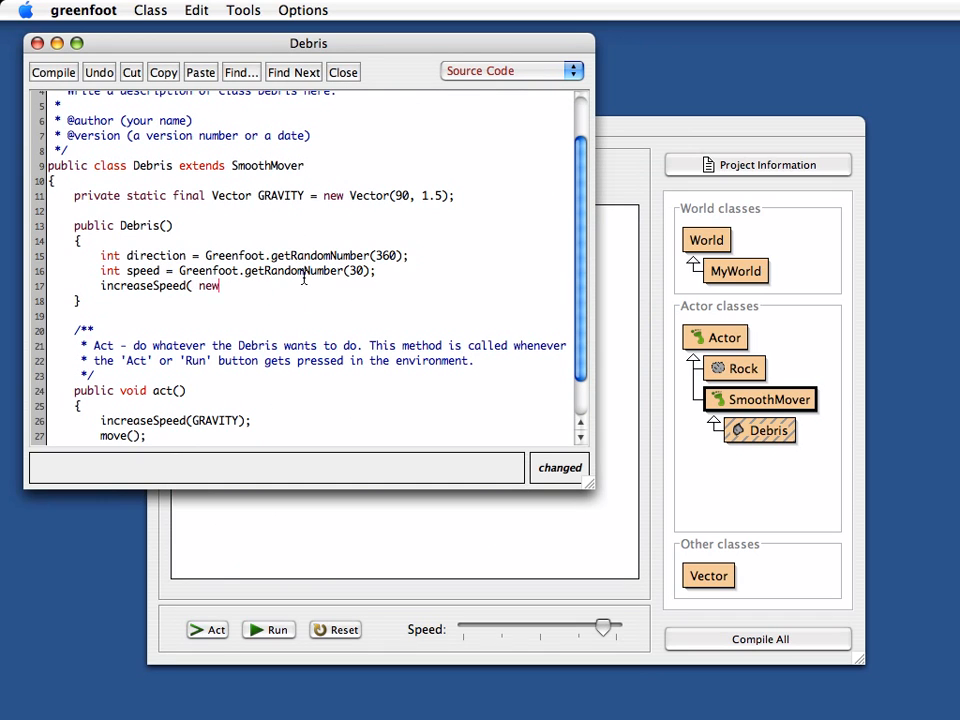
text(Vector)
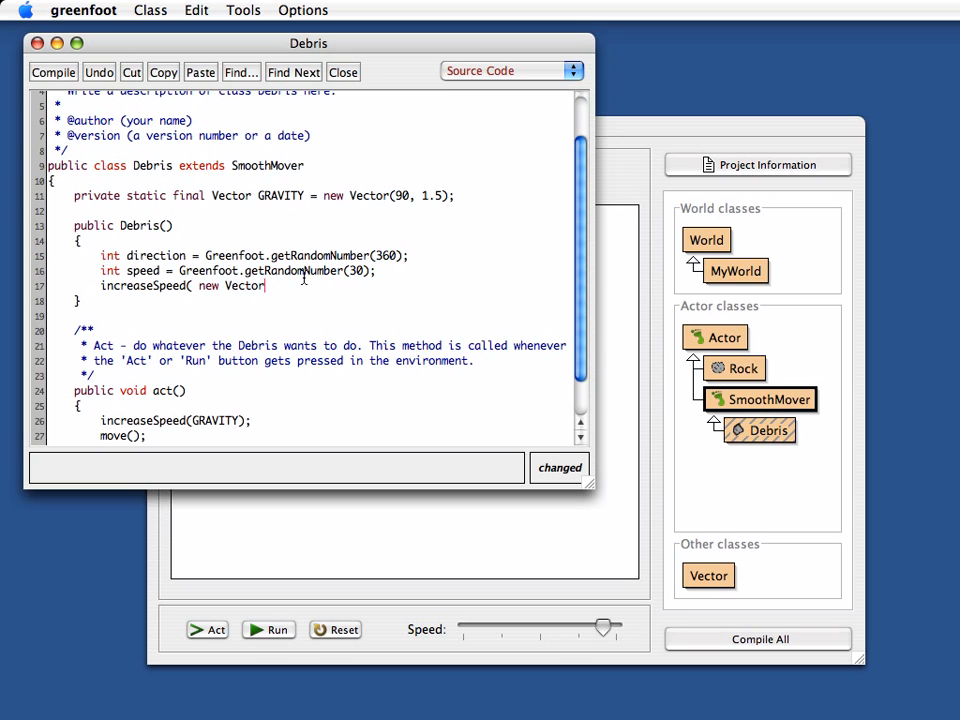
text((dire)
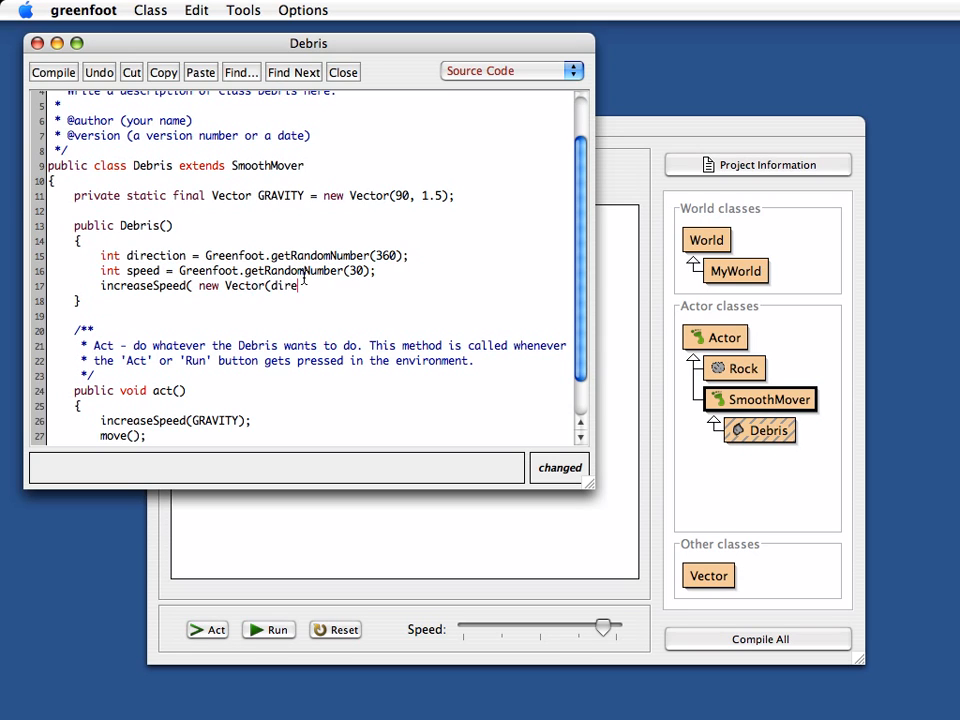
text(ction, spee)
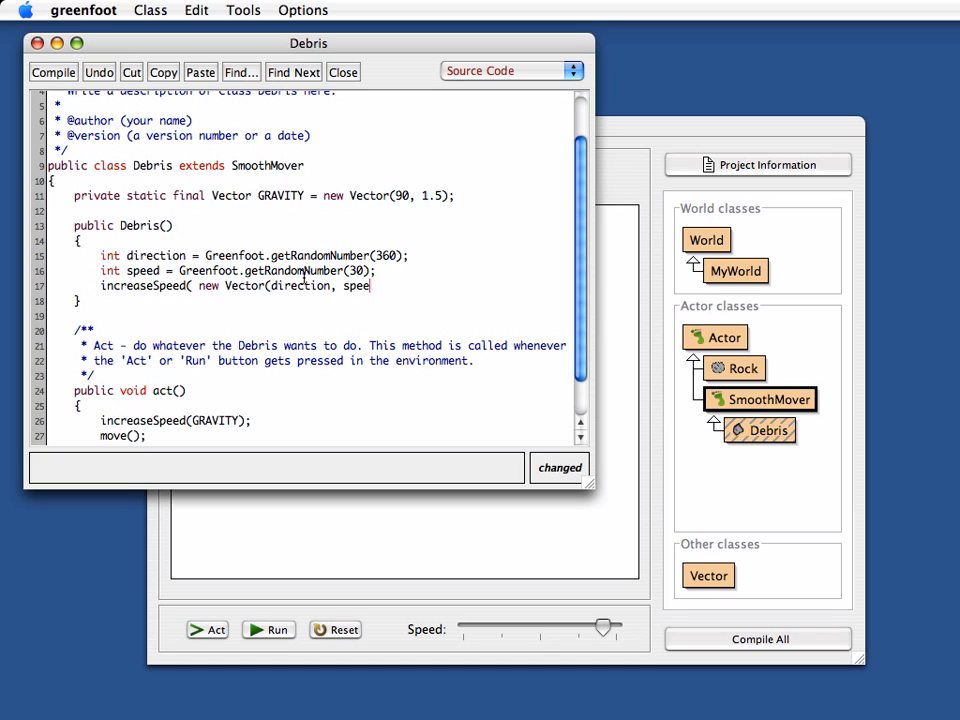
text(d));)
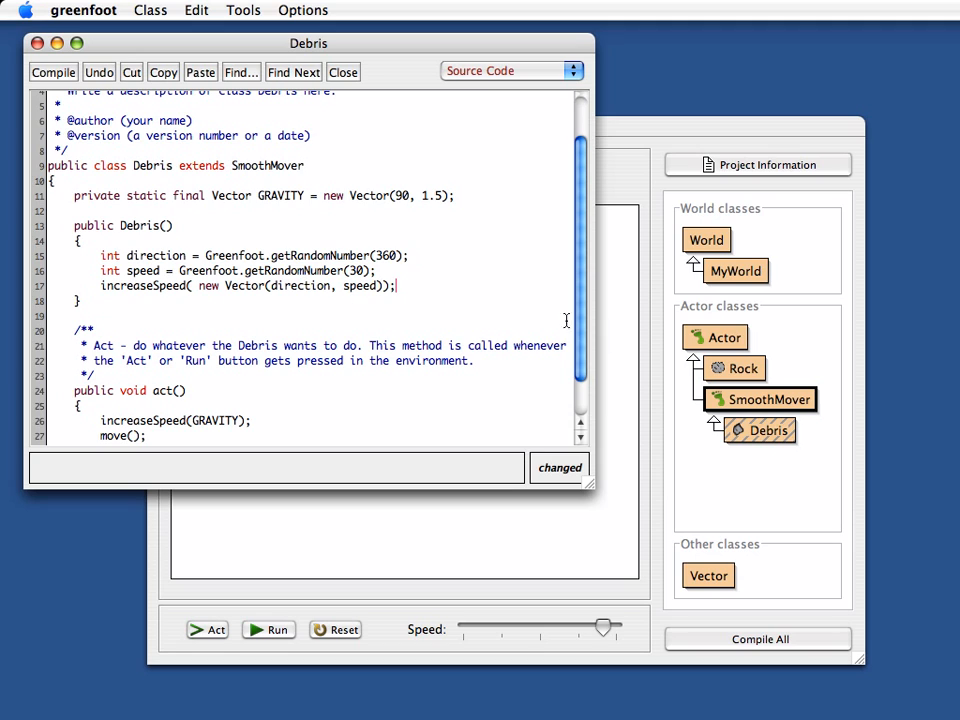
mouse_move(168, 272)
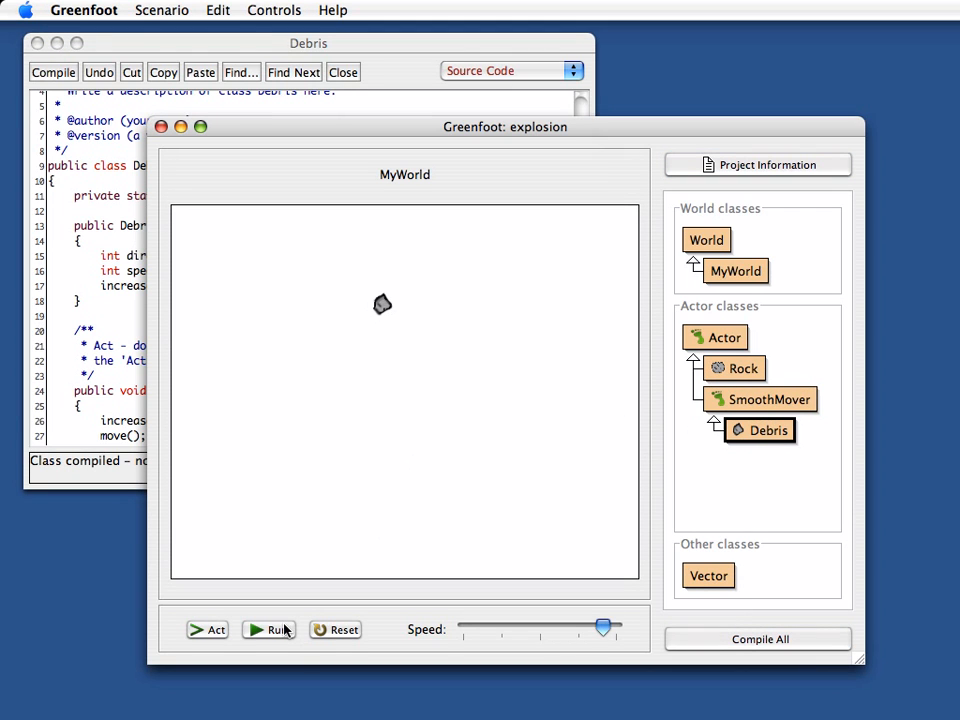
Step: Place several Debris fragments near the world centre and run to watch them scatter away
click(267, 630)
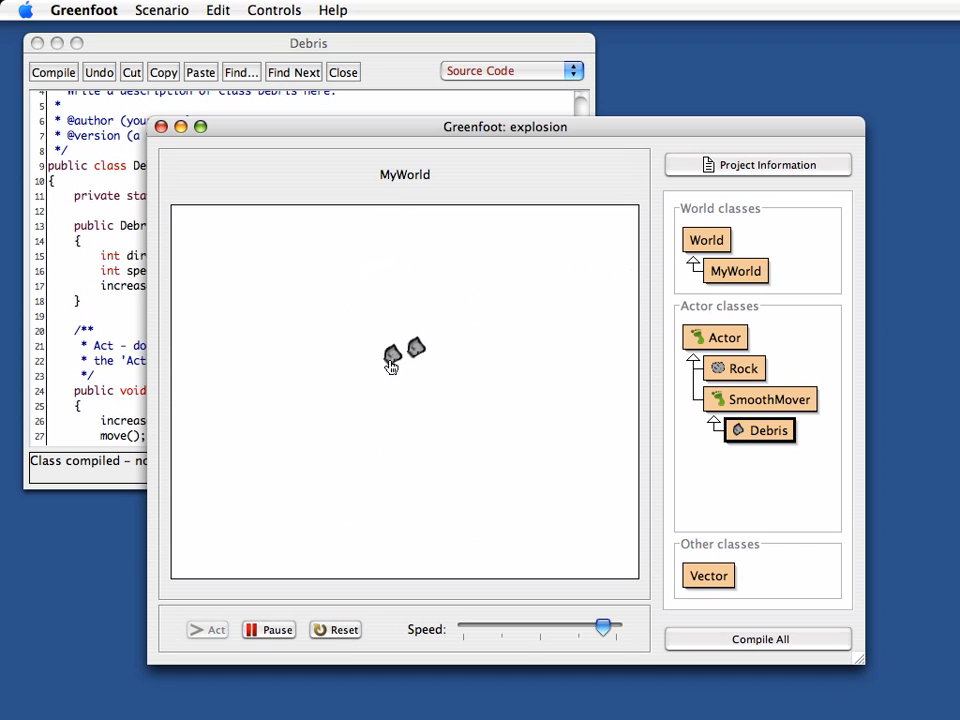
click(206, 629)
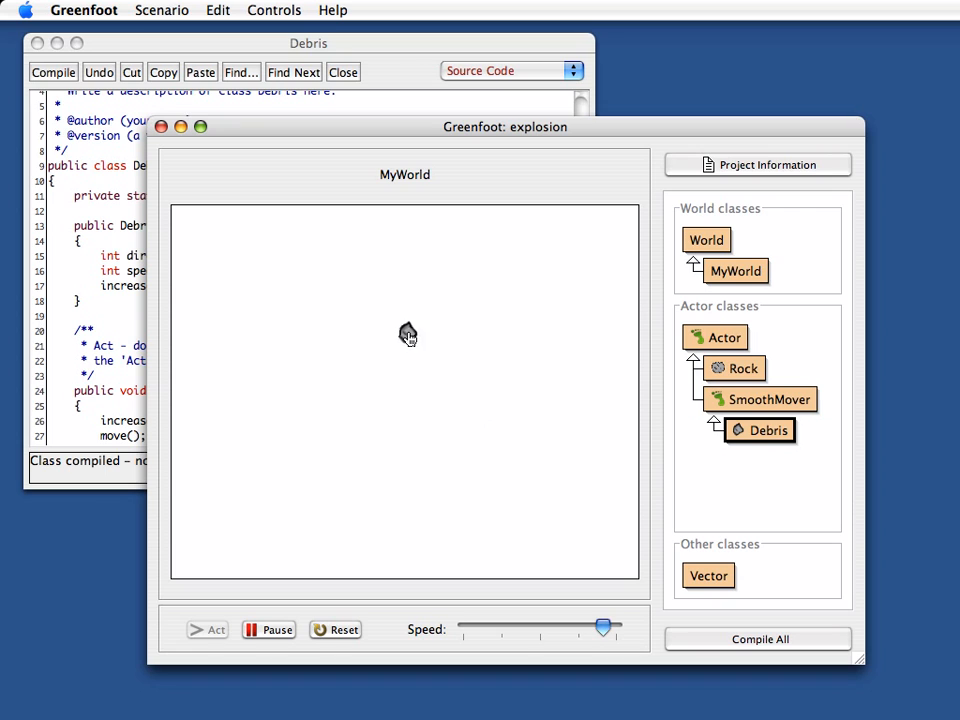
click(268, 629)
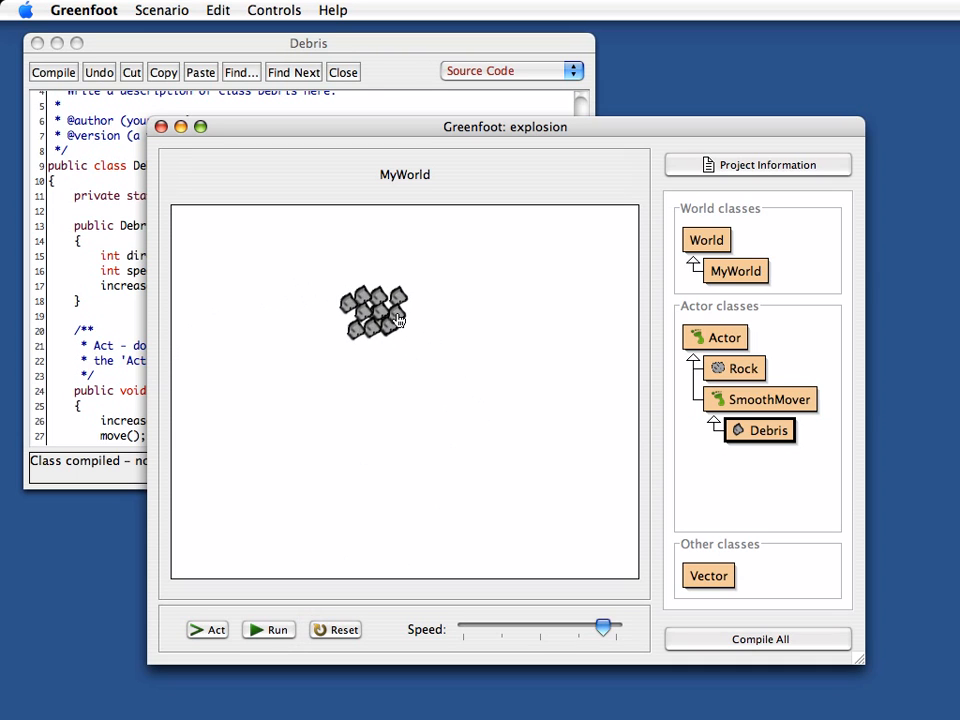
click(268, 630)
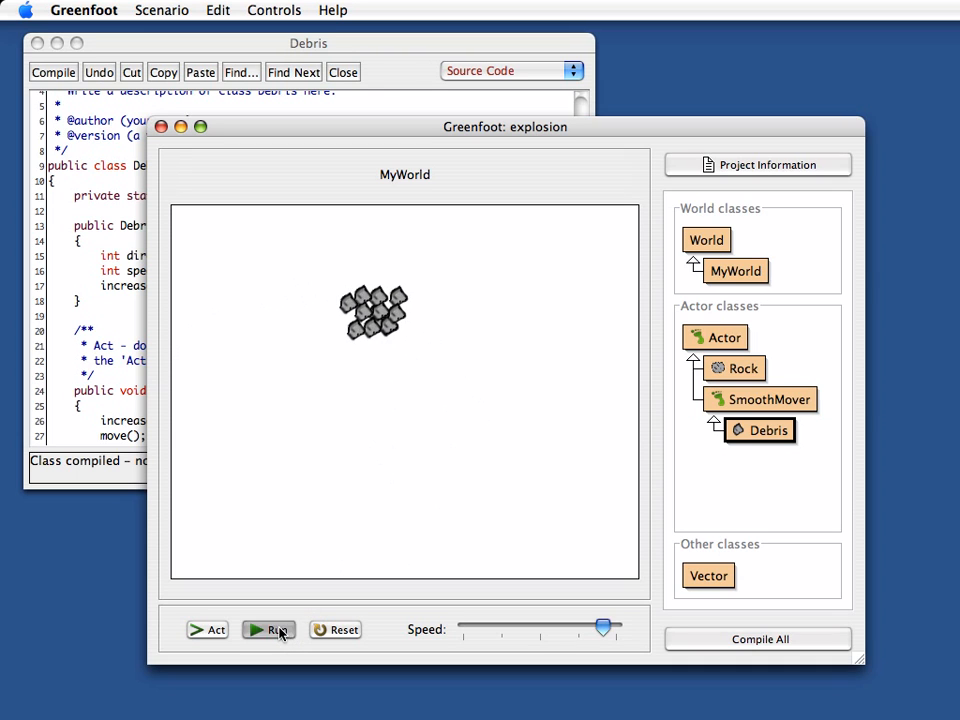
click(268, 630)
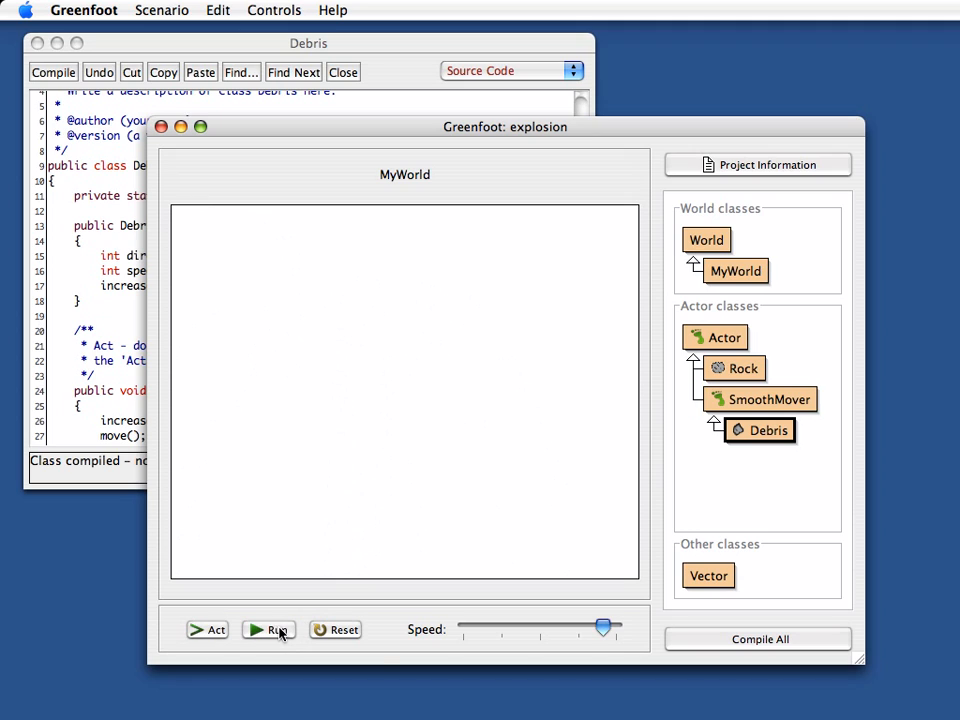
mouse_move(283, 633)
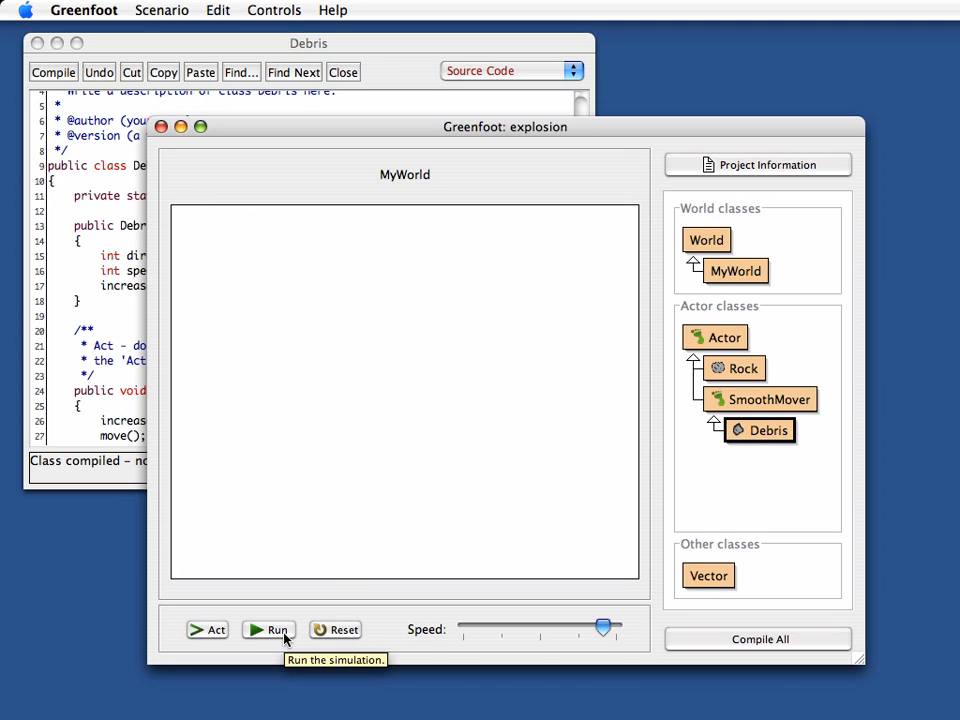
mouse_move(775, 335)
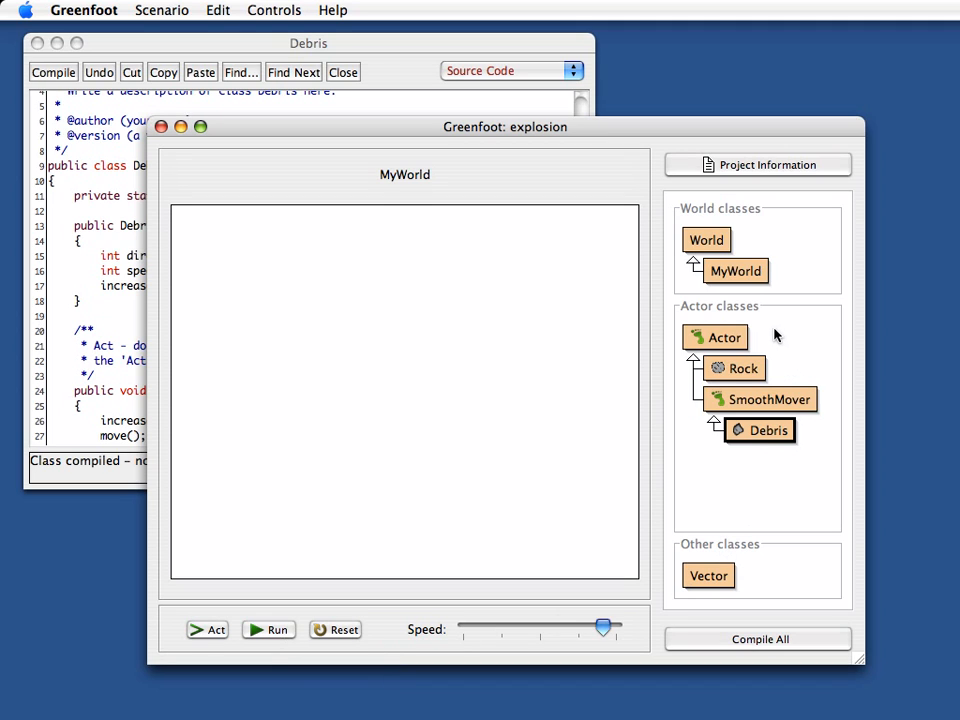
mouse_move(737, 368)
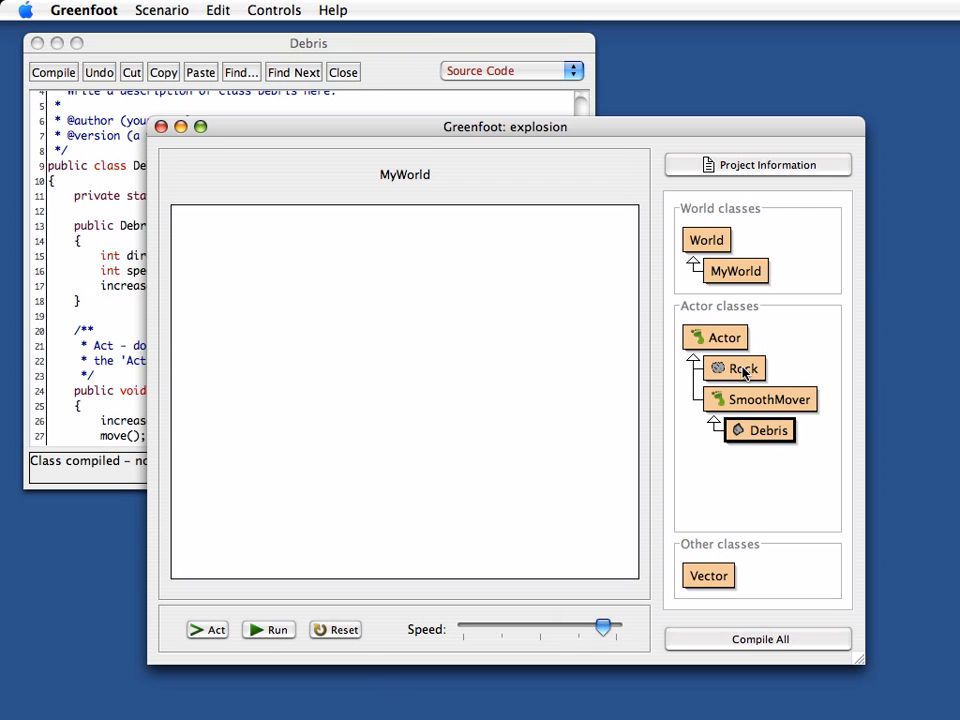
click(344, 72)
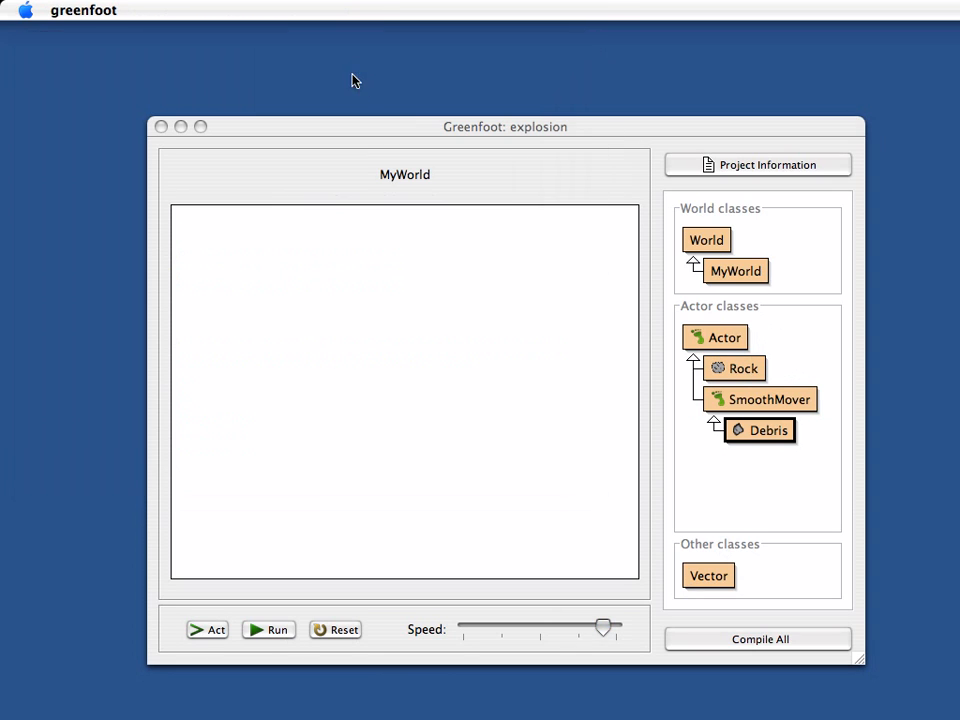
Step: Open the Rock source and declare a public void explode() method below act
double_click(735, 367)
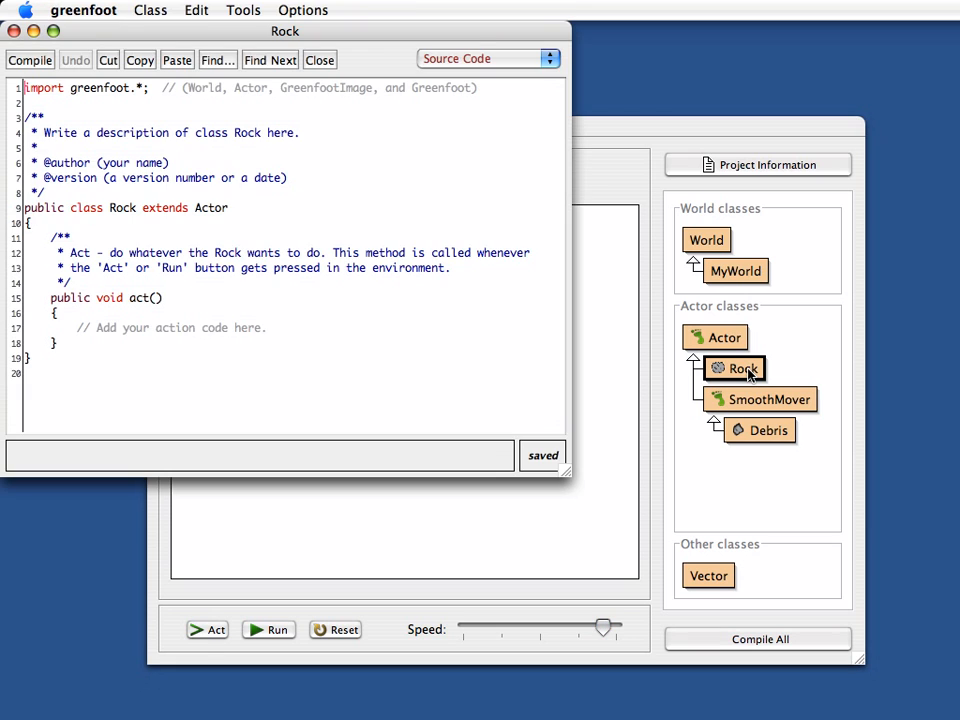
drag(285, 31, 340, 112)
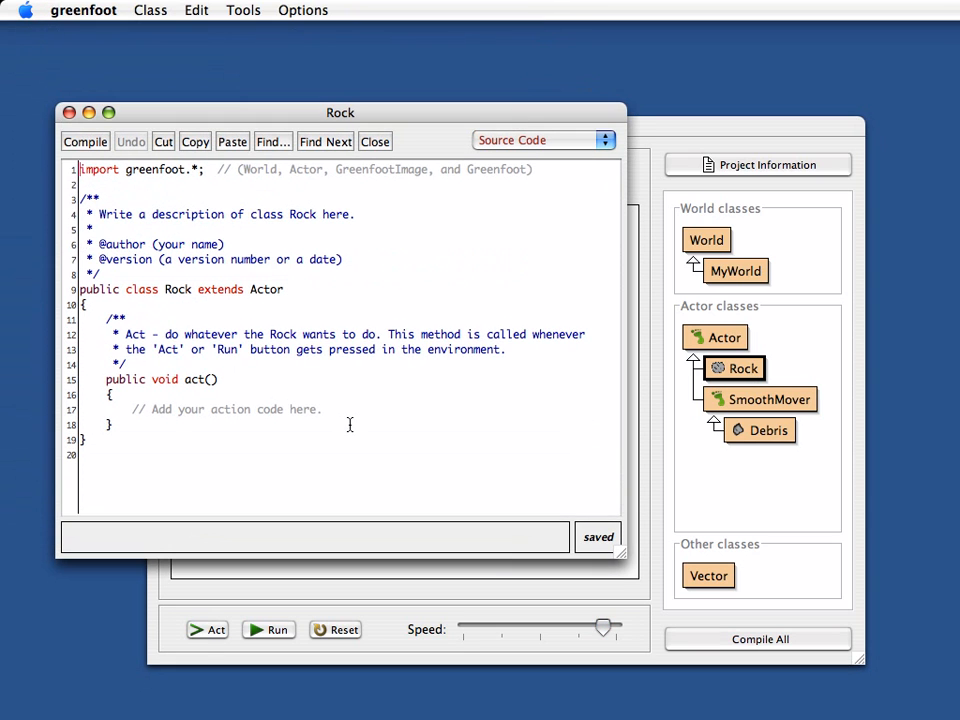
click(140, 424)
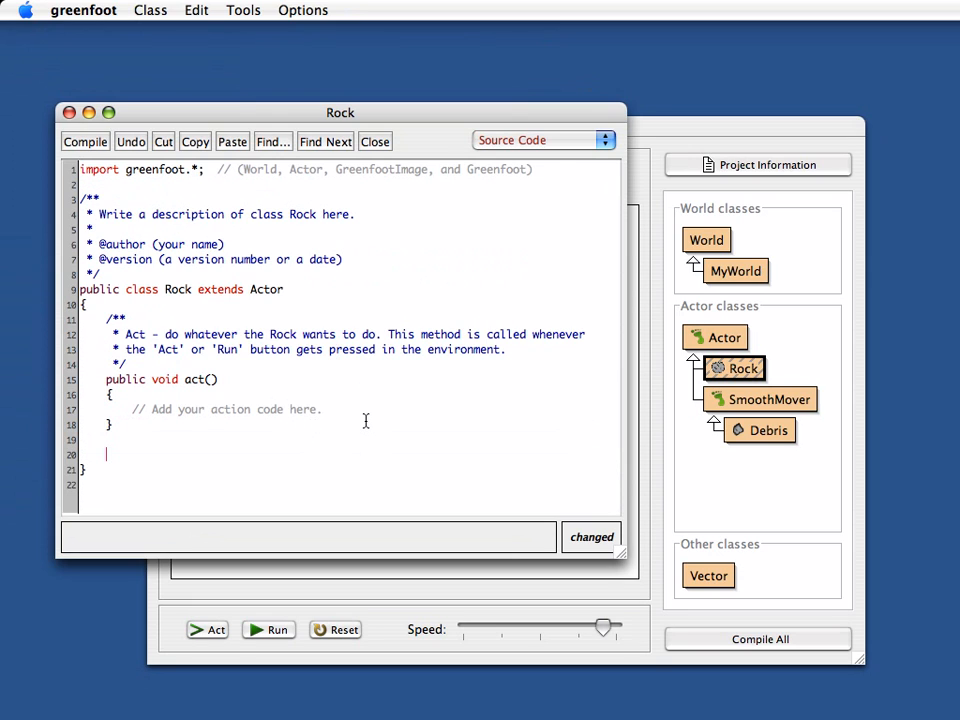
text(public)
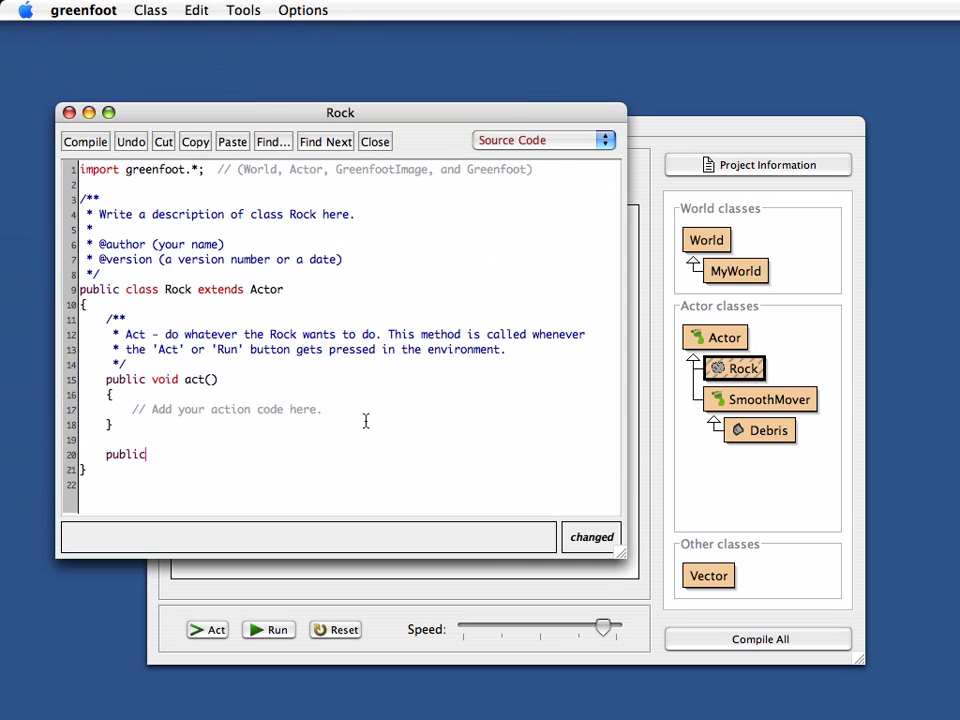
text(void explo)
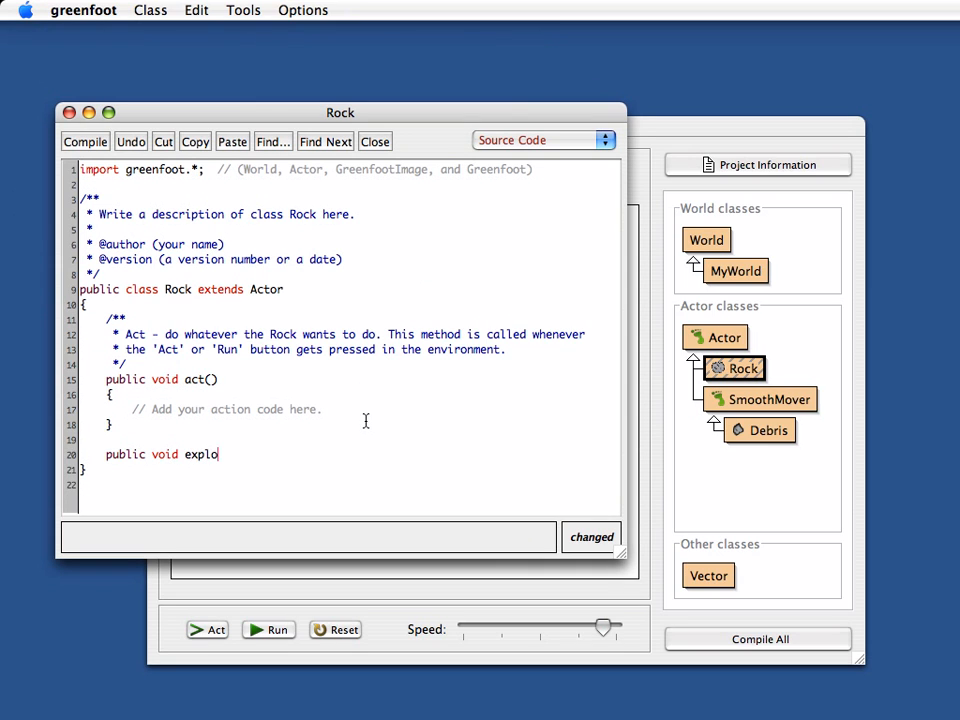
text(de())
text({)
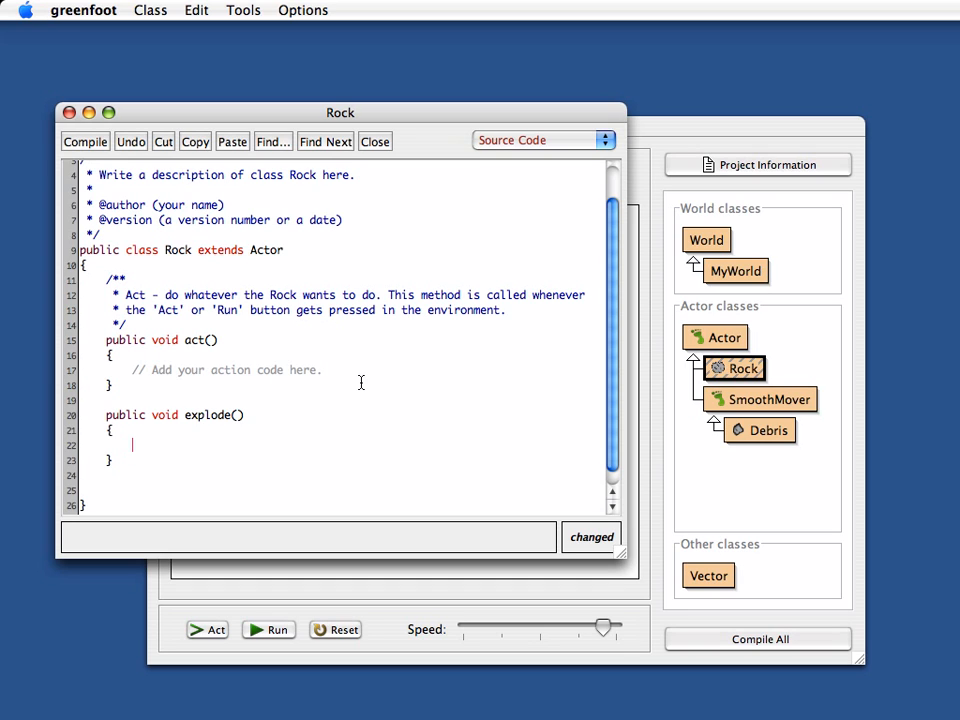
Step: Make explode() call placeDebris(getX(), getY()) and then getWorld().removeObject(this)
text(place)
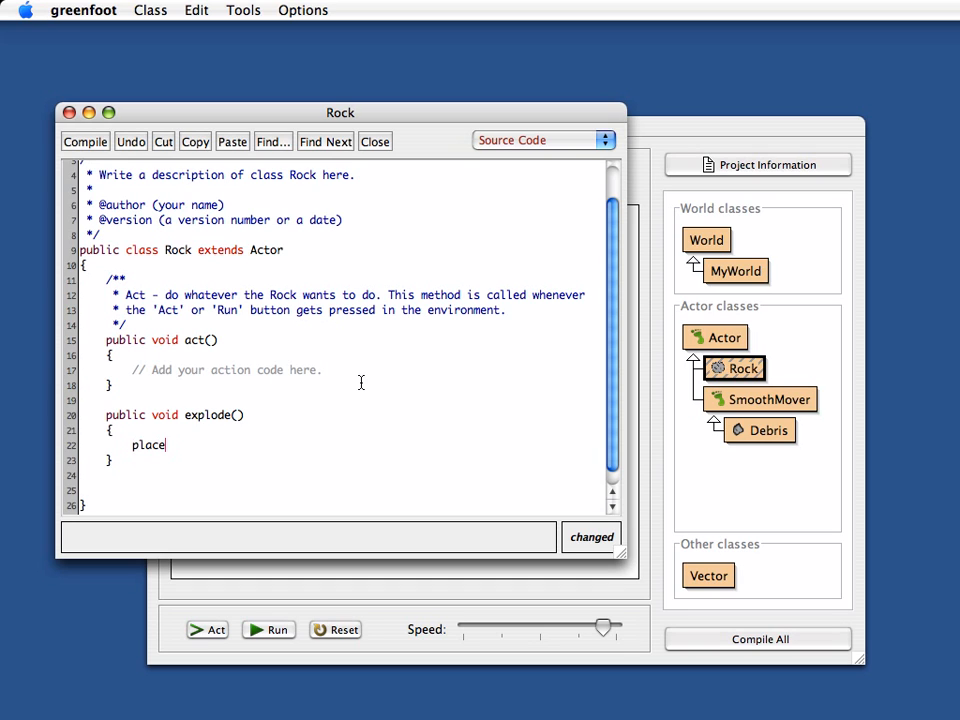
text(Debris)
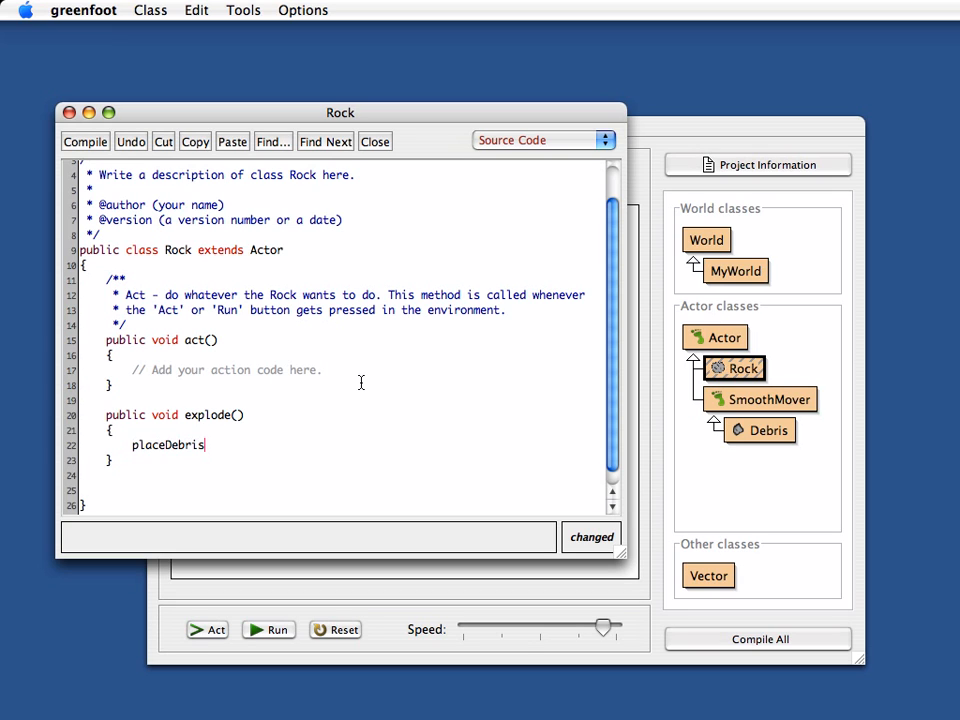
text(()
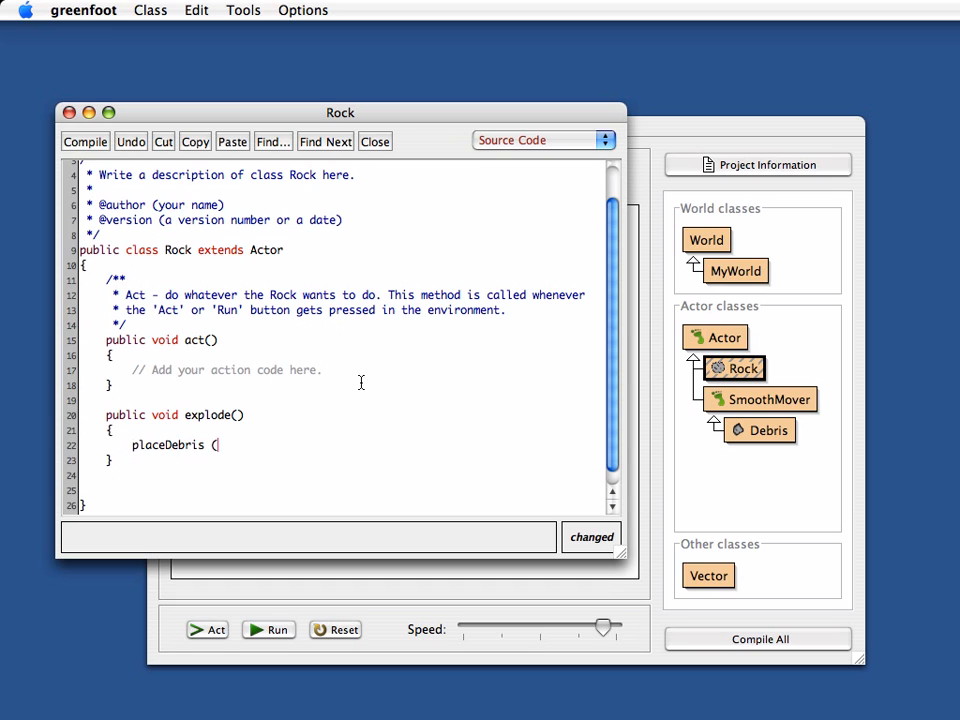
text(getX)
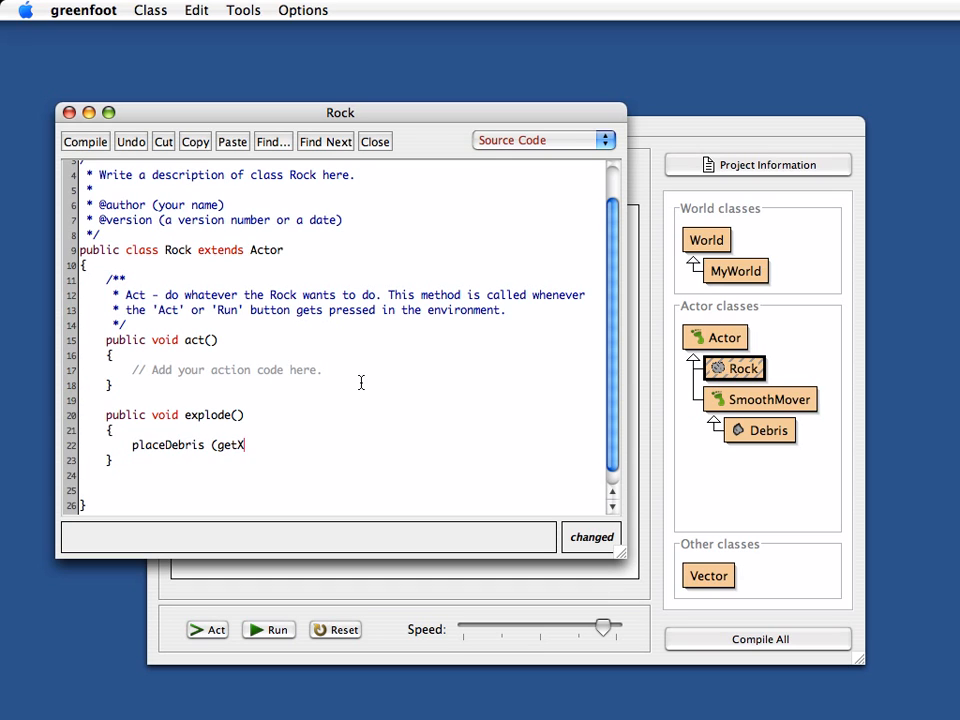
text((), get)
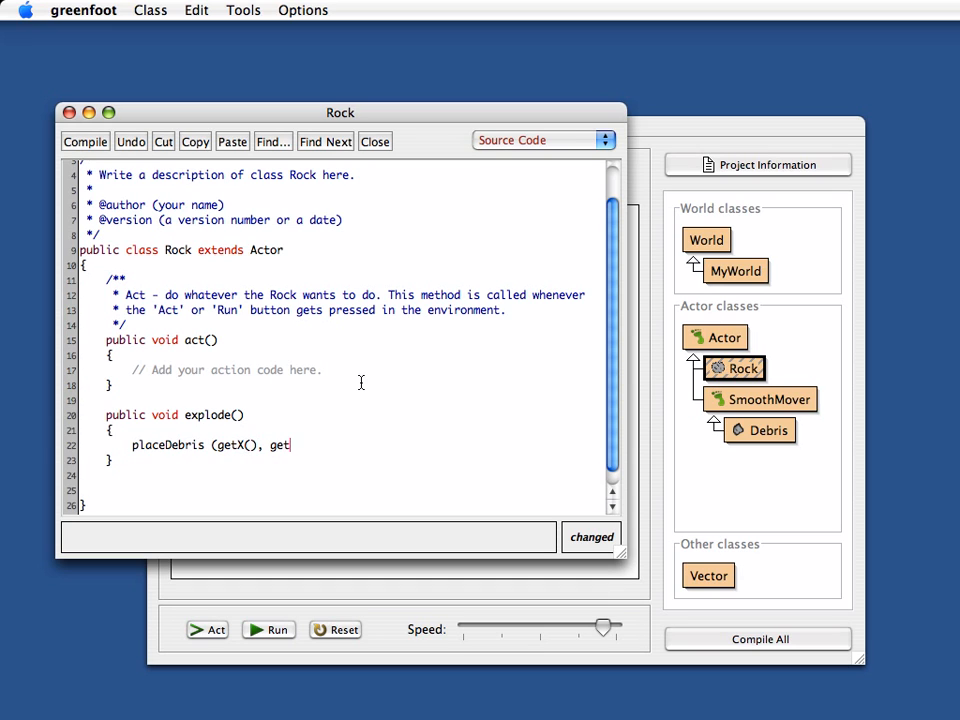
text(Y())
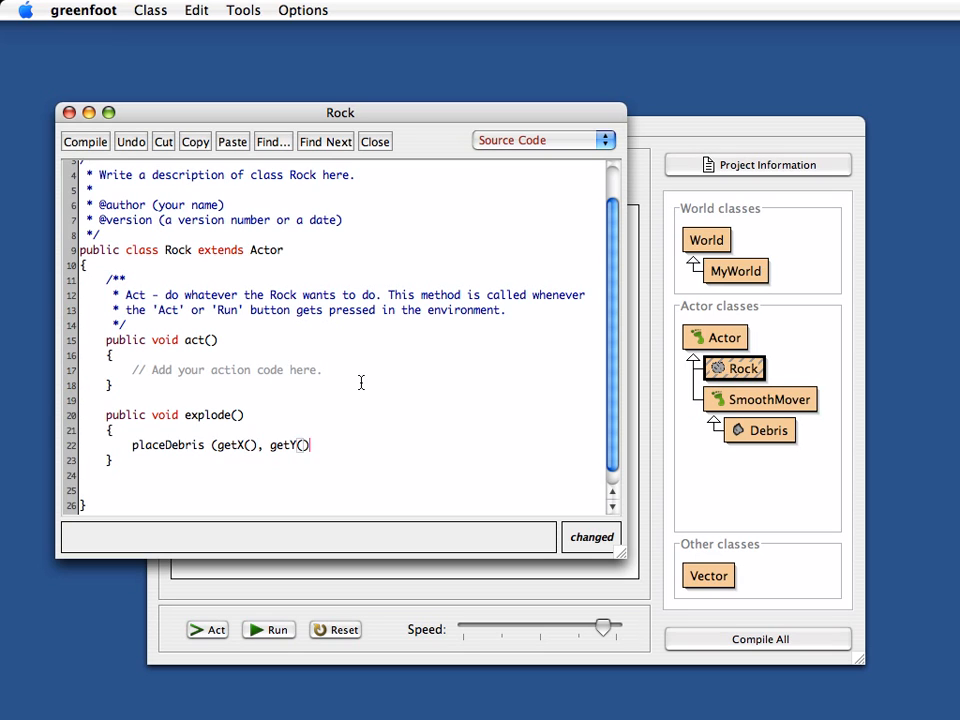
text(;)
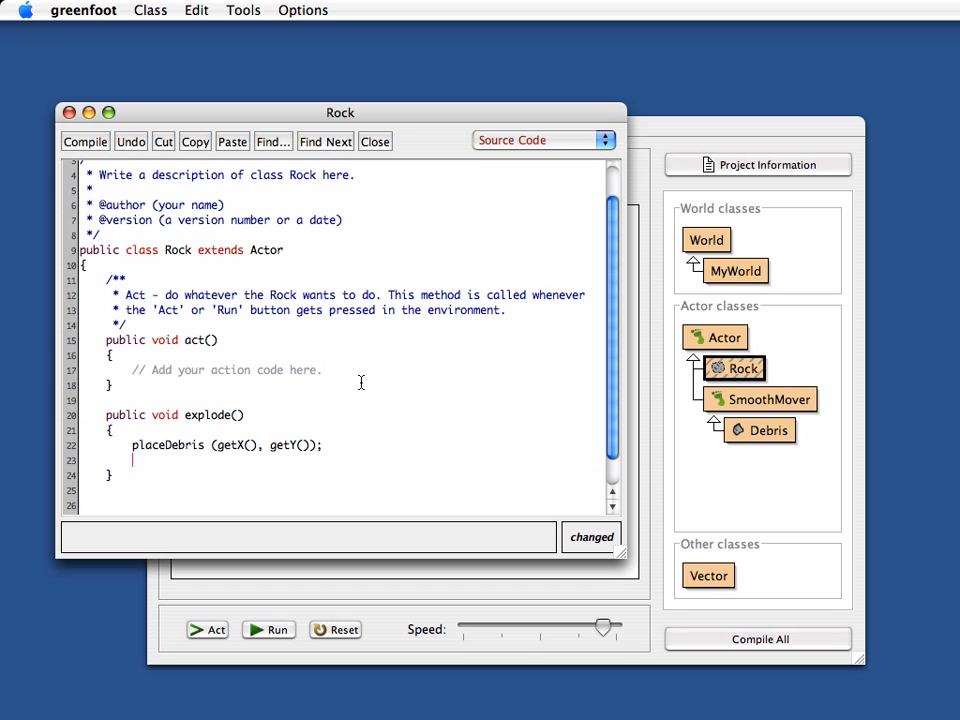
text(getW)
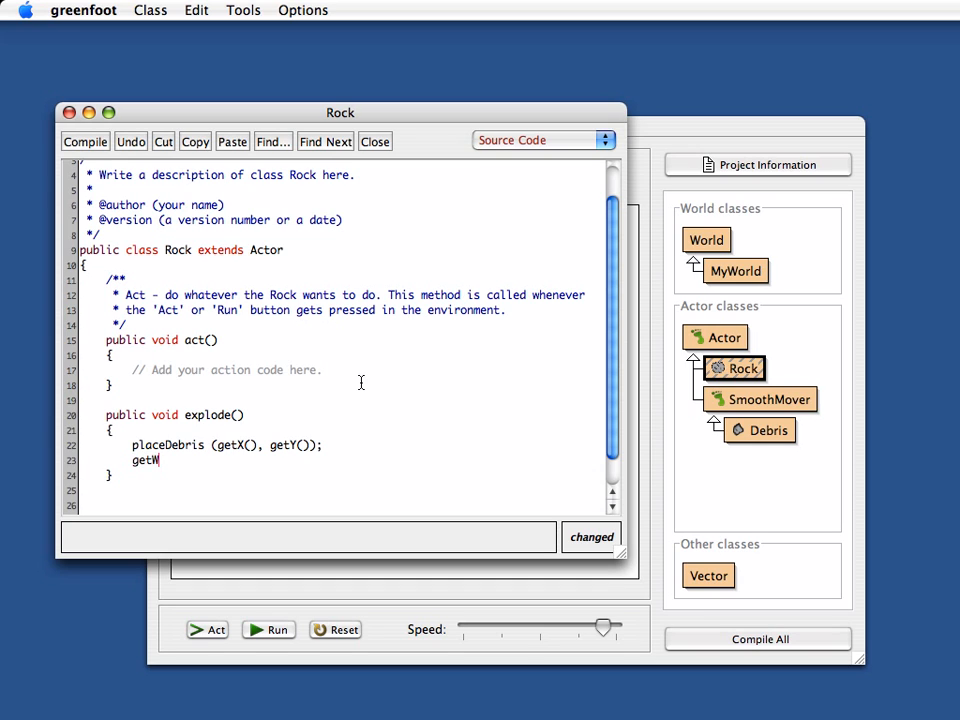
text(orld())
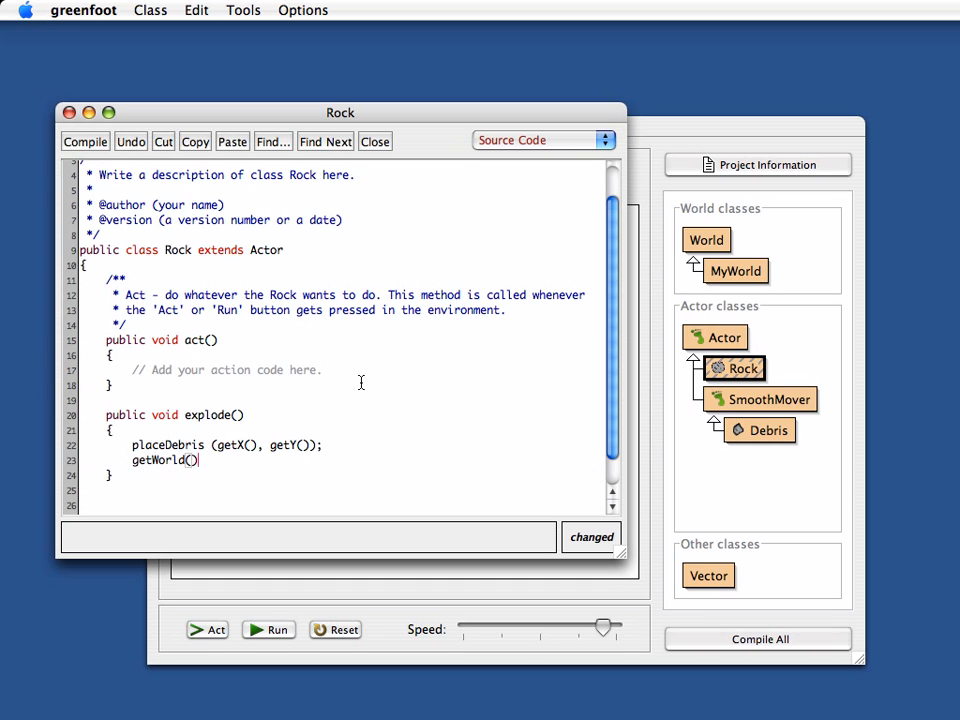
text(.removeObject)
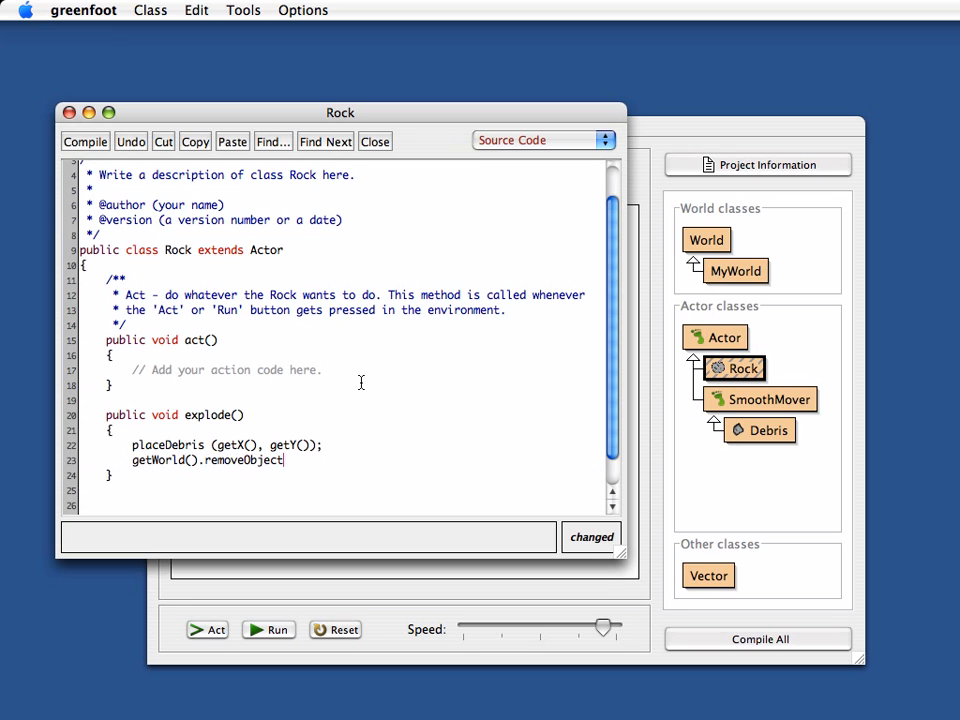
text((this);)
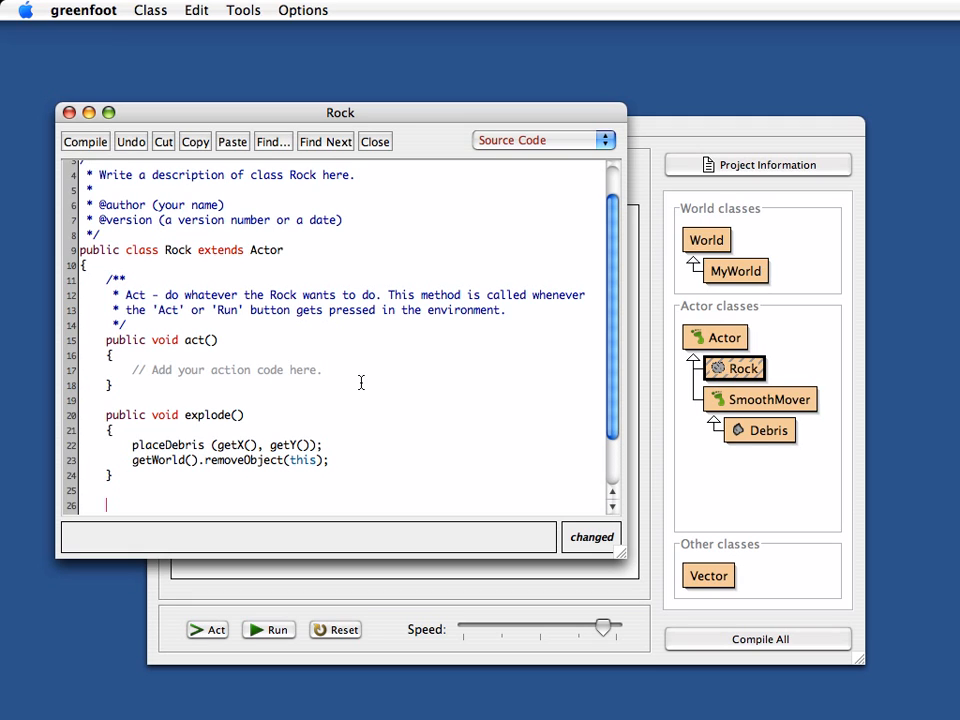
text(private)
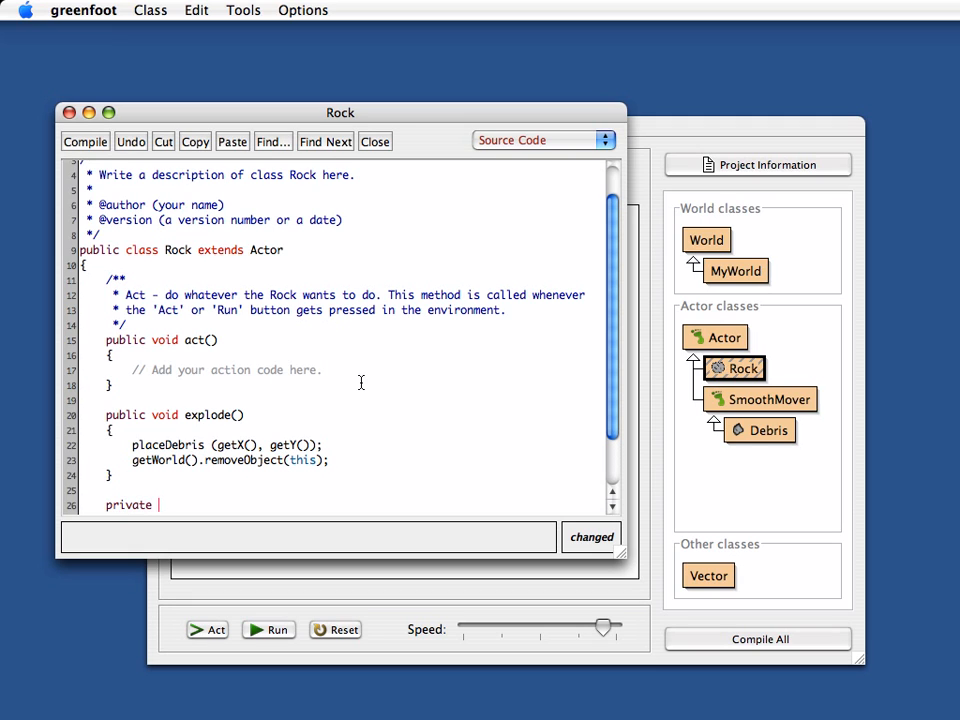
Step: Declare private void placeDebris(int x, int y) in the Rock class
text(void)
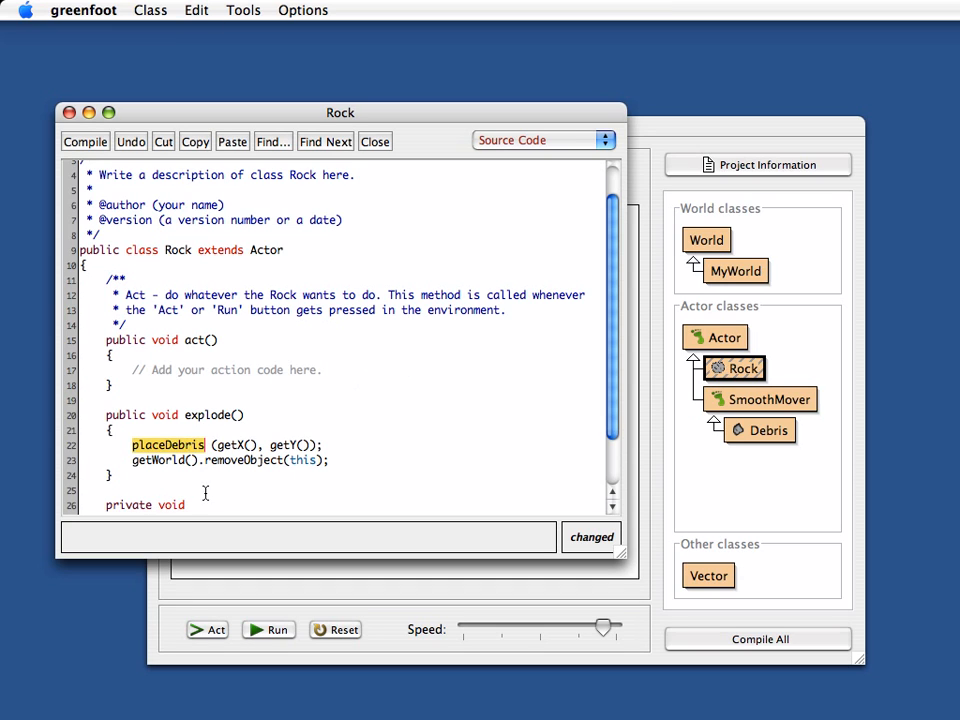
text(placeDebris)
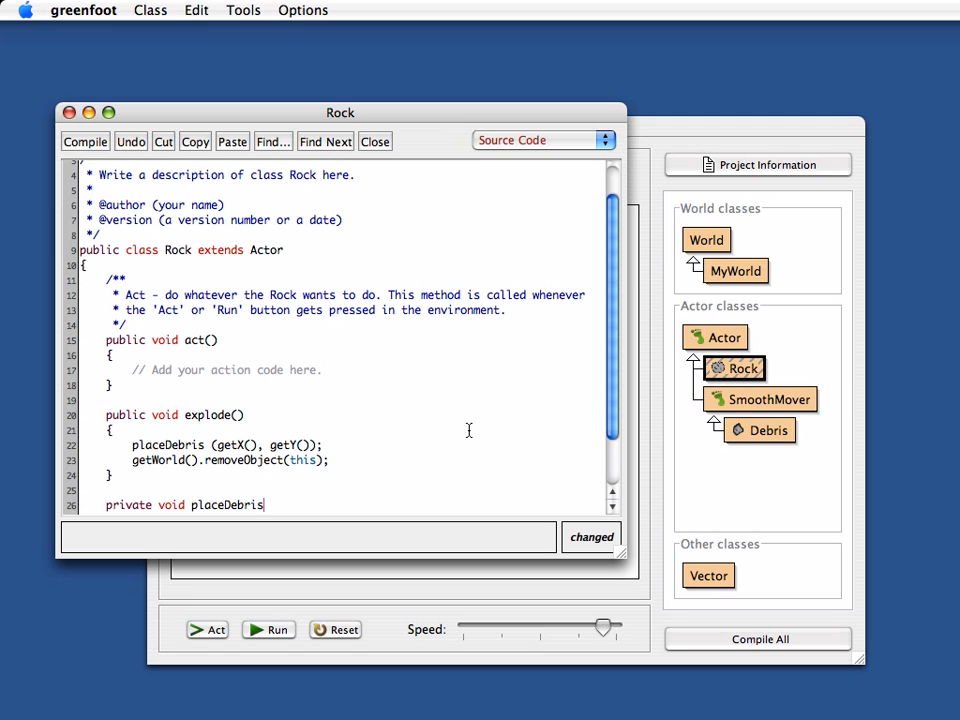
text(()
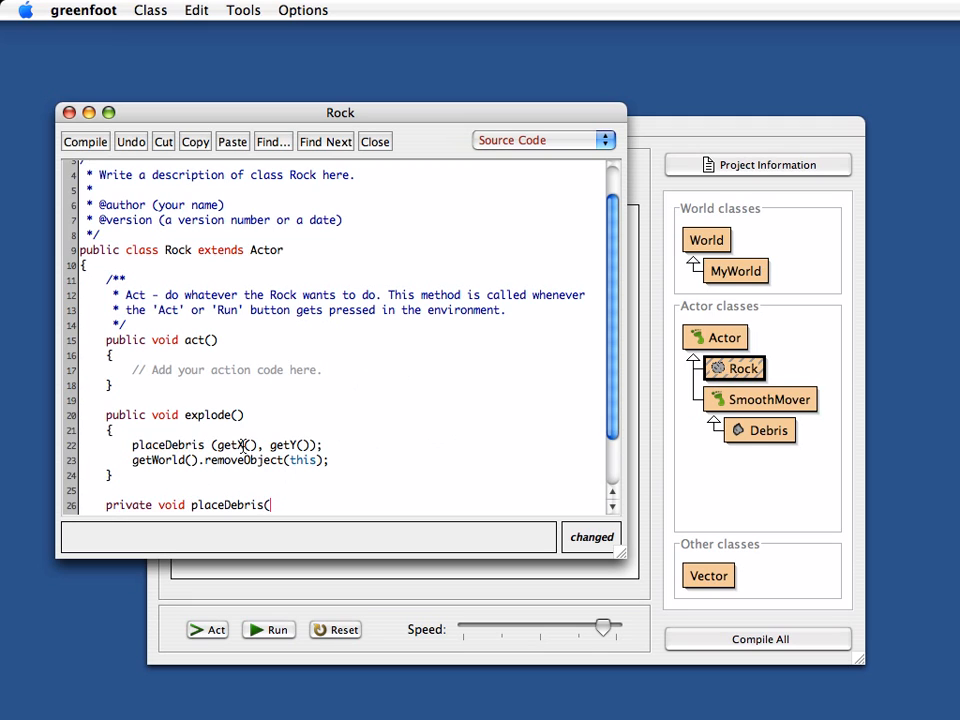
text(int)
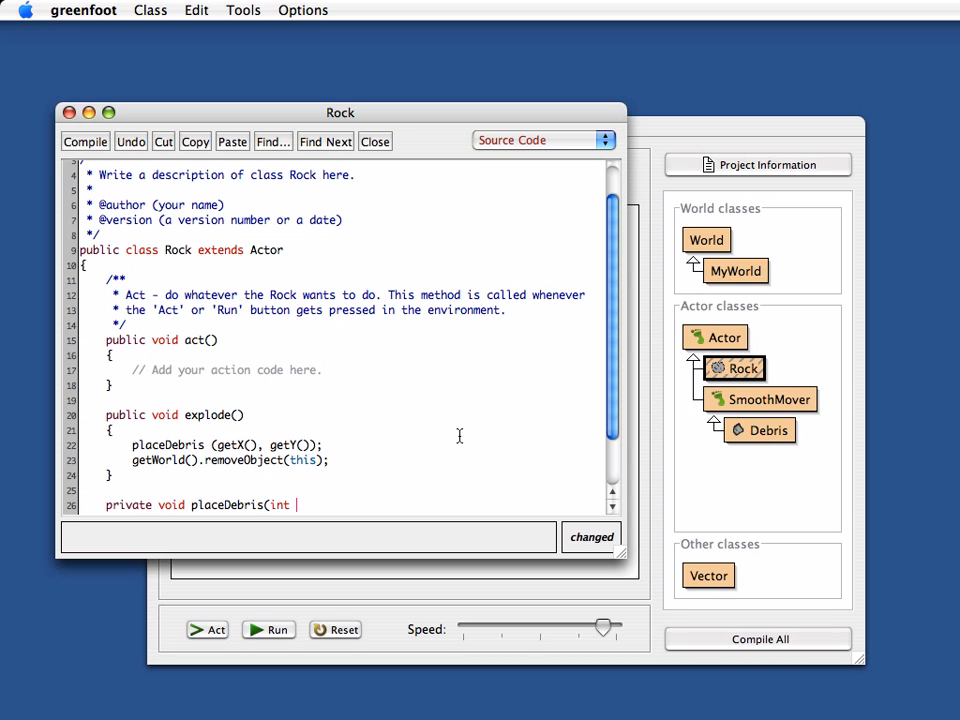
text(, int y)
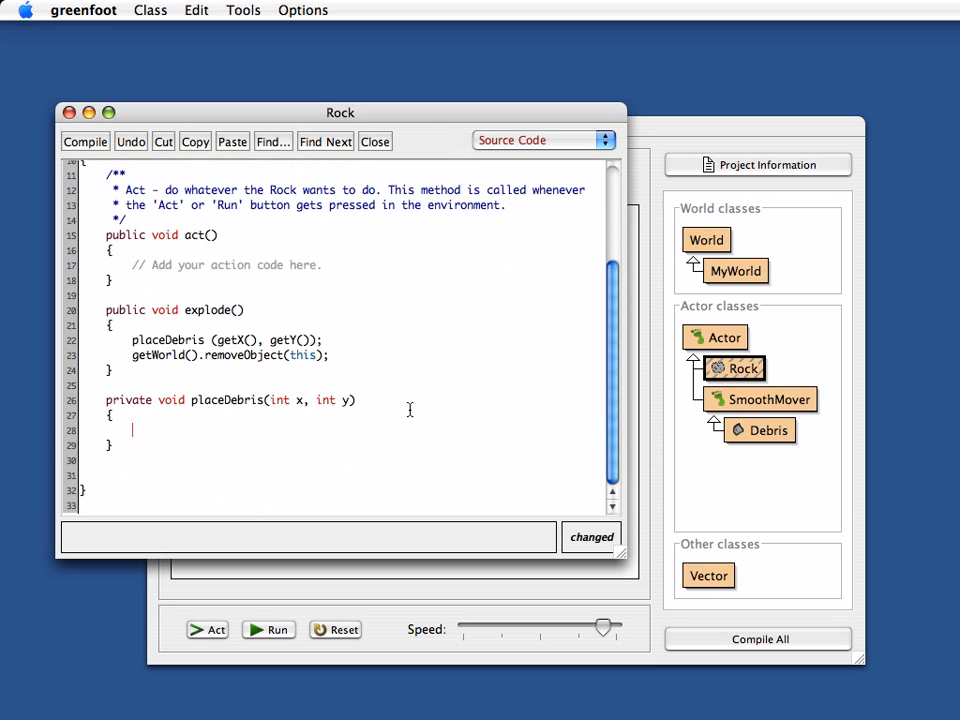
mouse_move(435, 389)
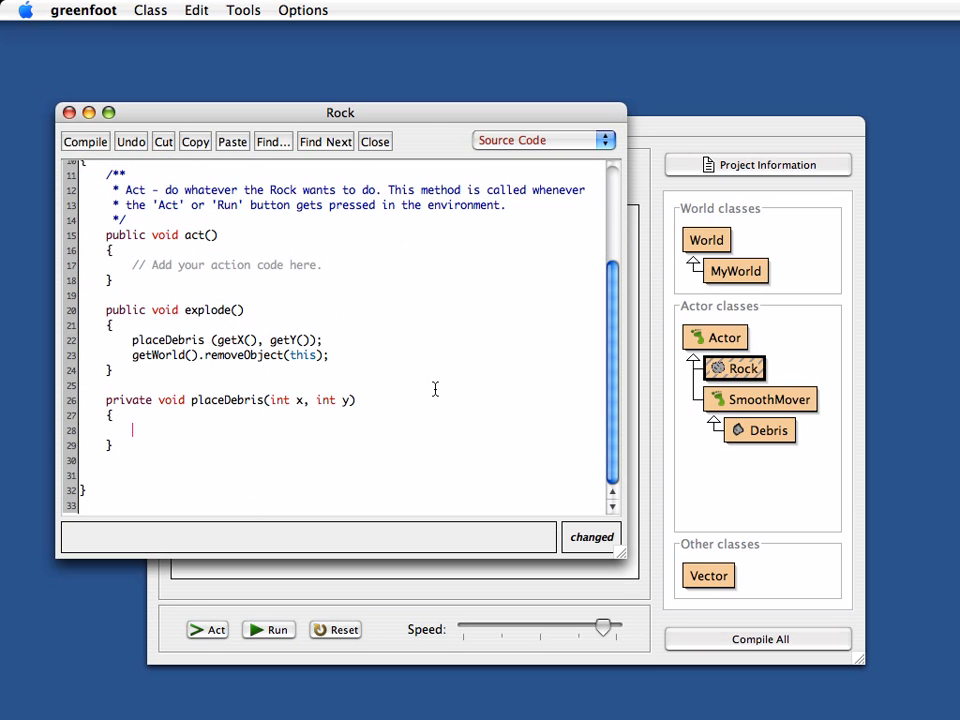
Step: Add a for loop up to numFragments, with an int numFragments parameter and NUM_FRAGMENTS passed from explode()
text(for ()
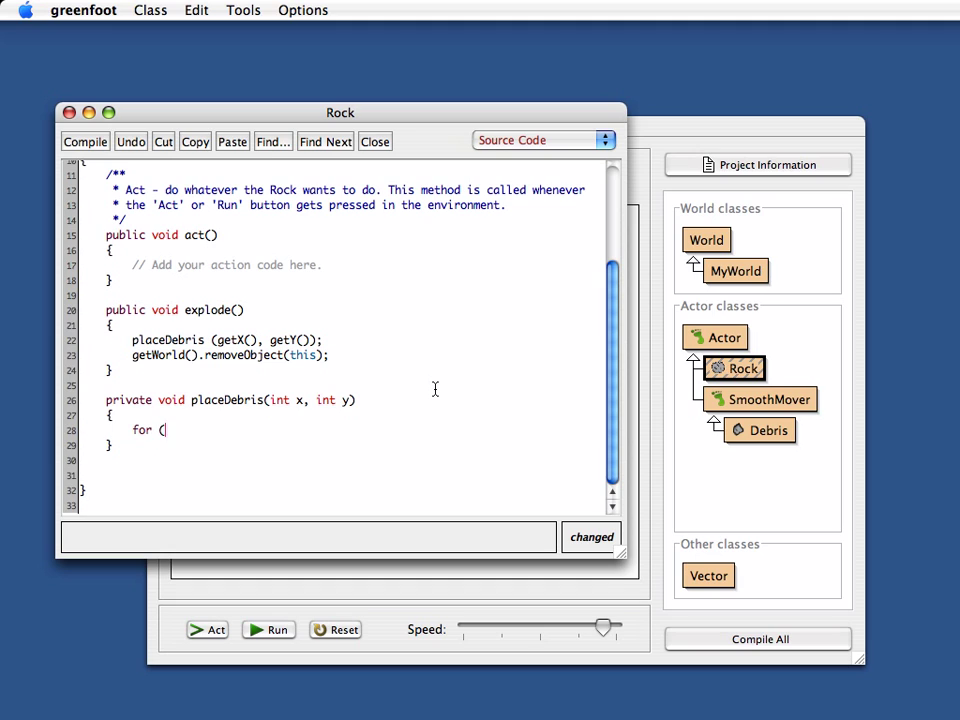
text(int i=0;)
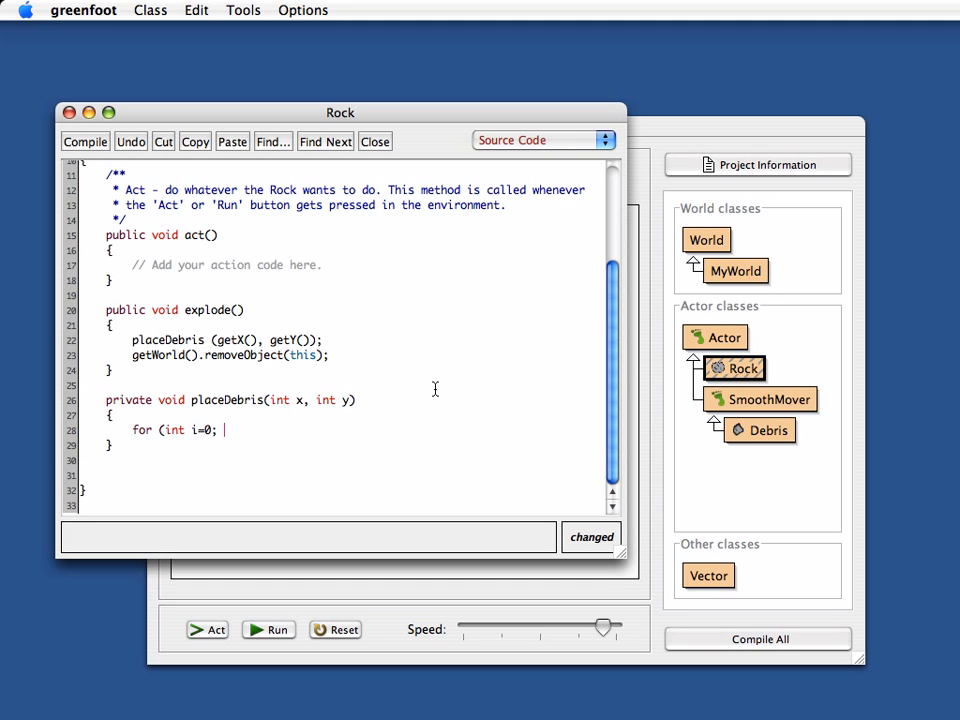
text(i<)
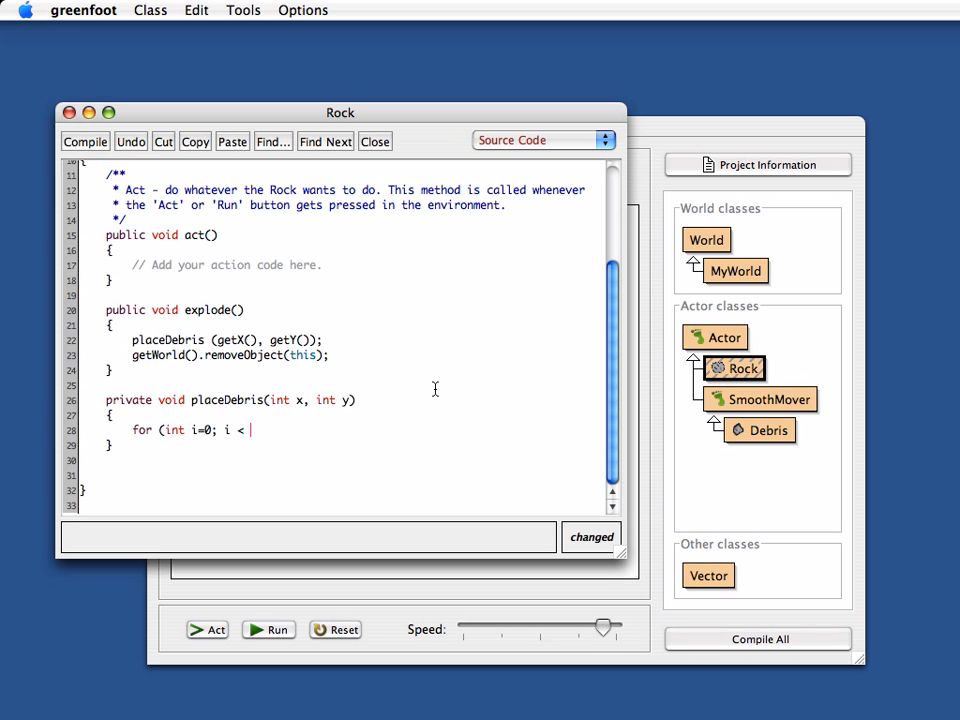
text(NUM)
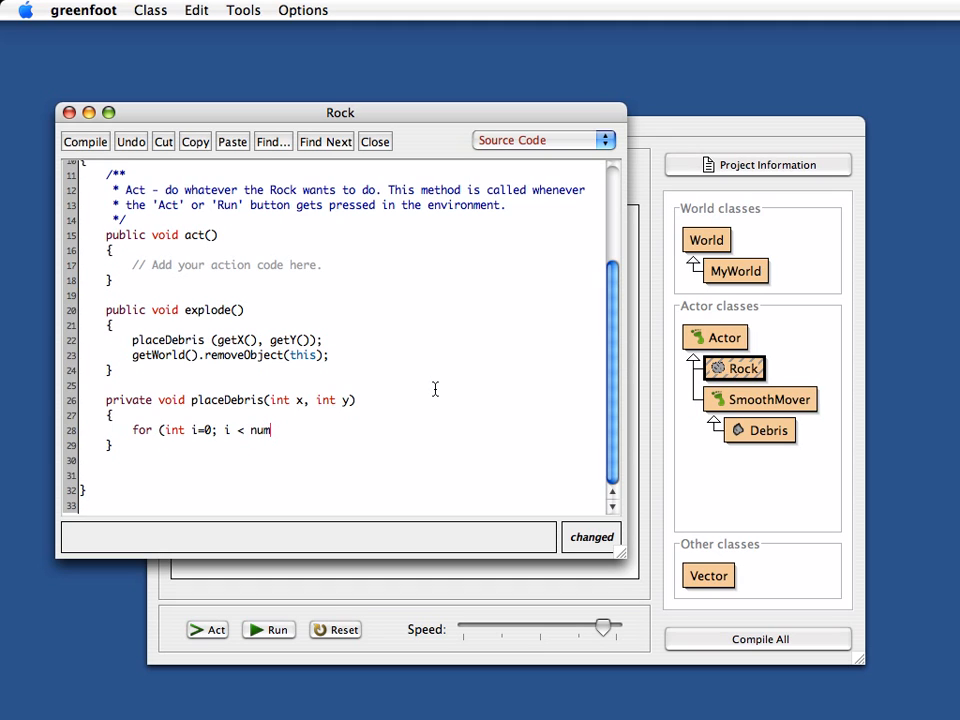
text(Frag)
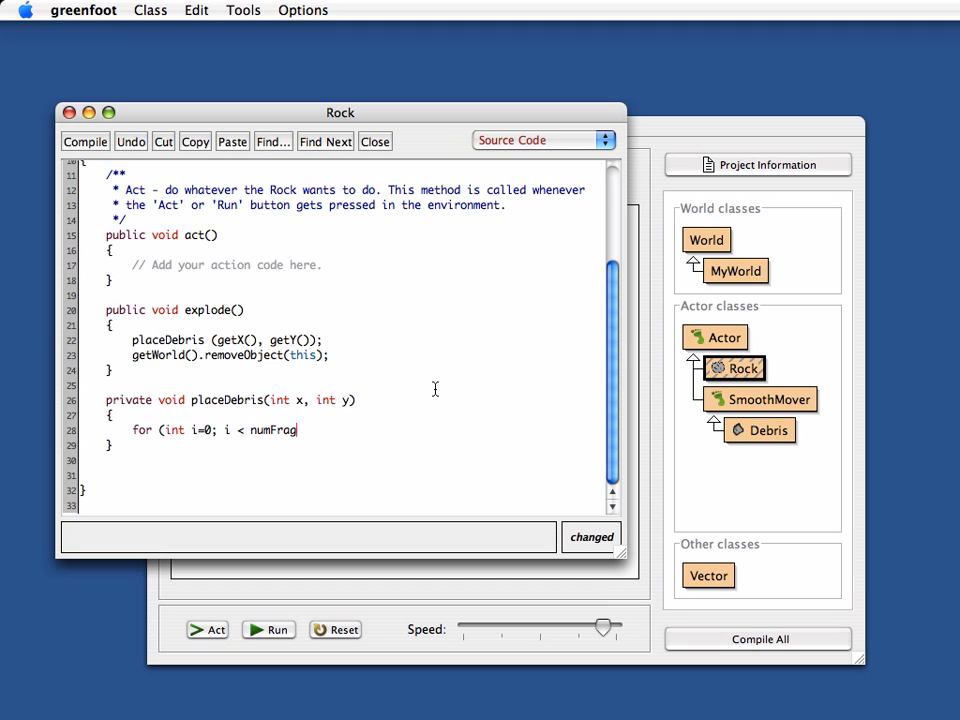
text(ments)
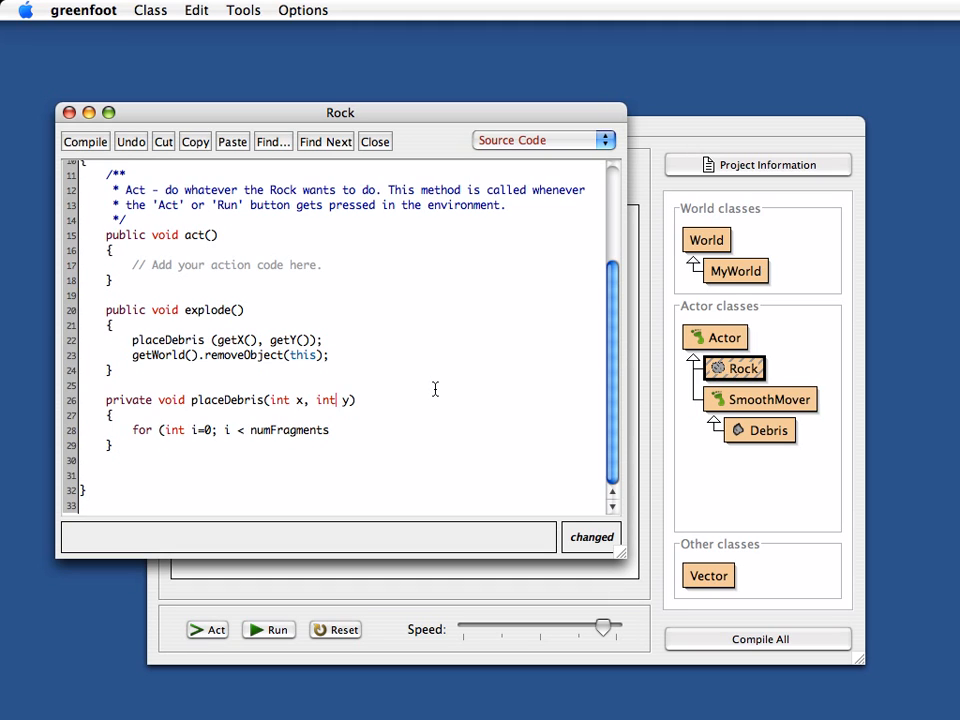
text(, int numFragments)
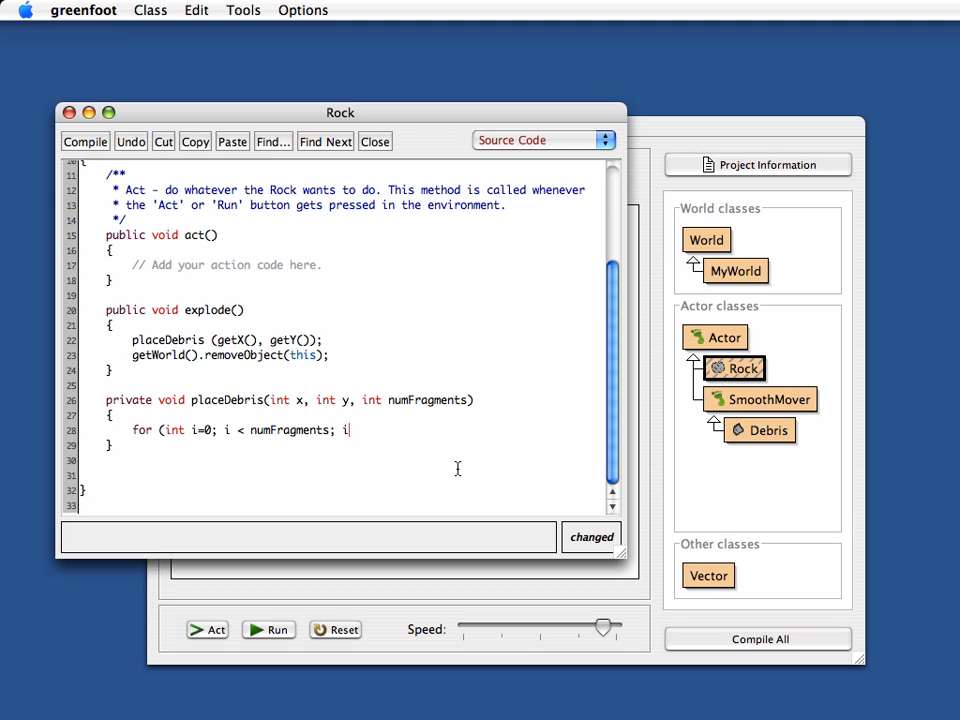
text(++) {)
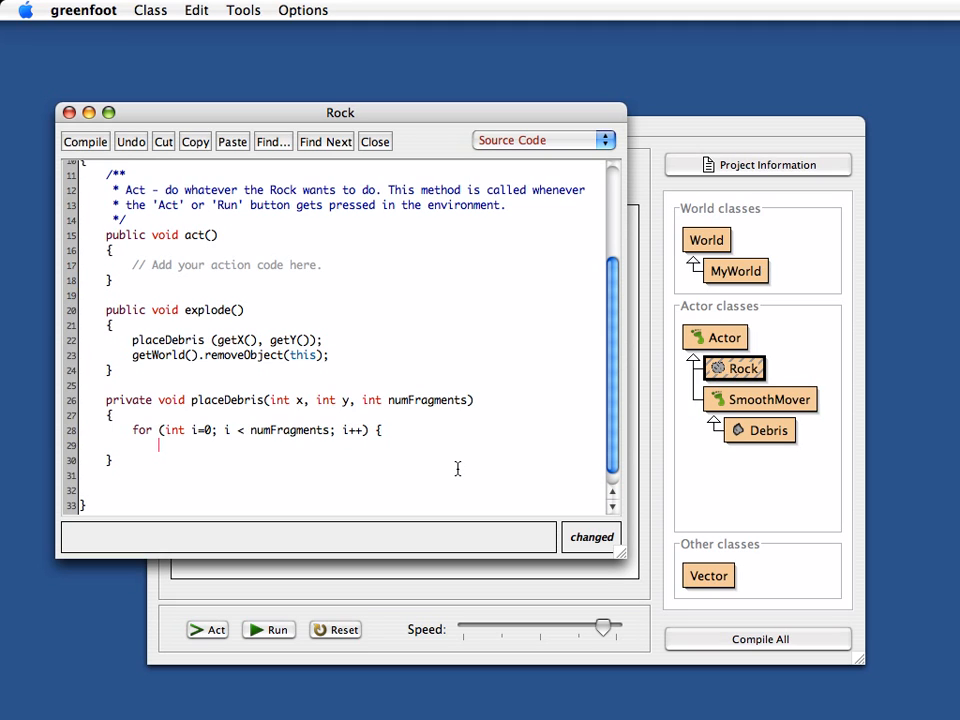
Step: Inside the loop, add getWorld.addObject(new Debris(), x, y);
text(getWor)
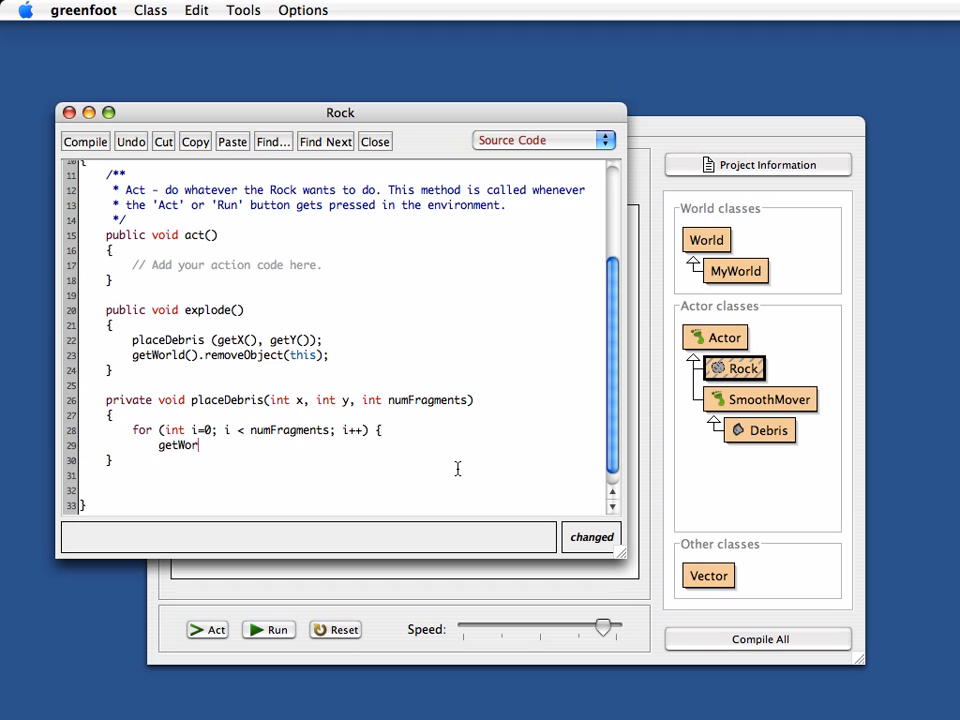
text(ld.add)
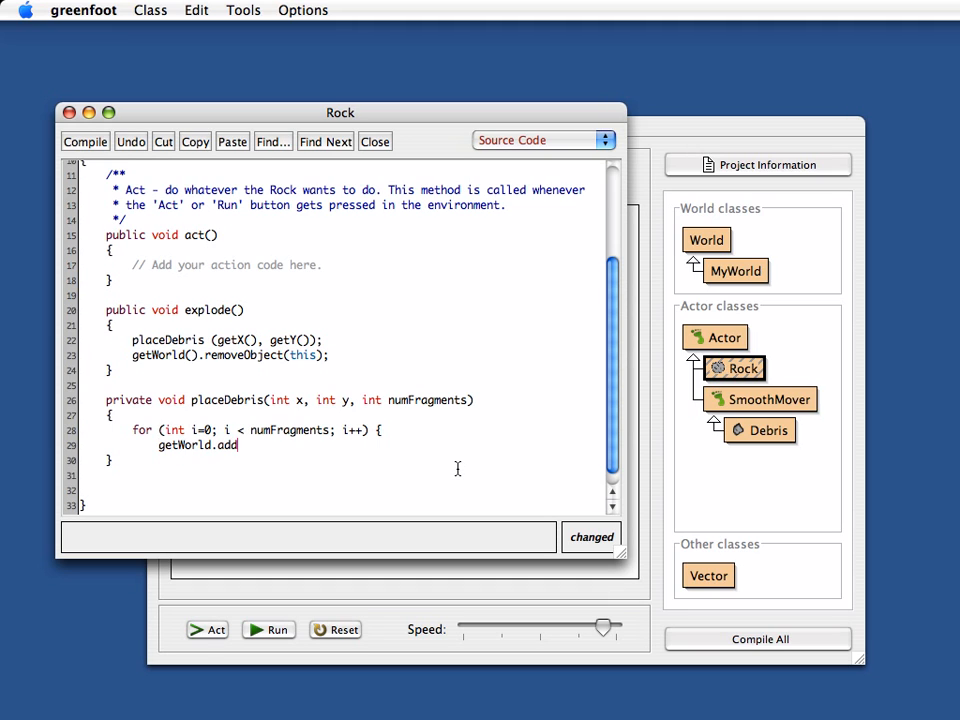
text(Object)
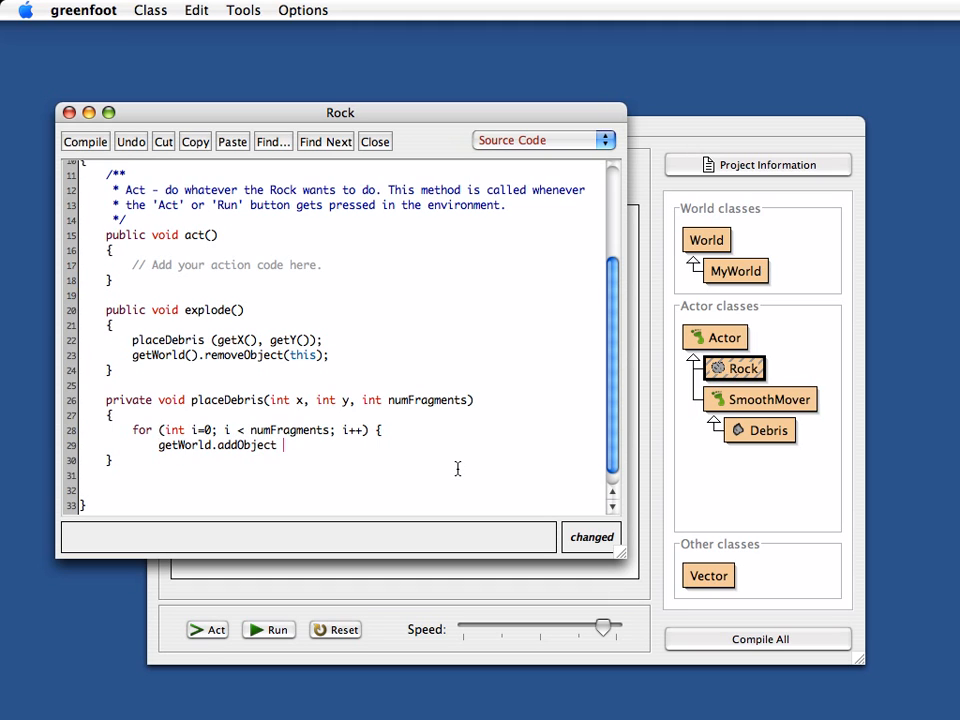
text(( new)
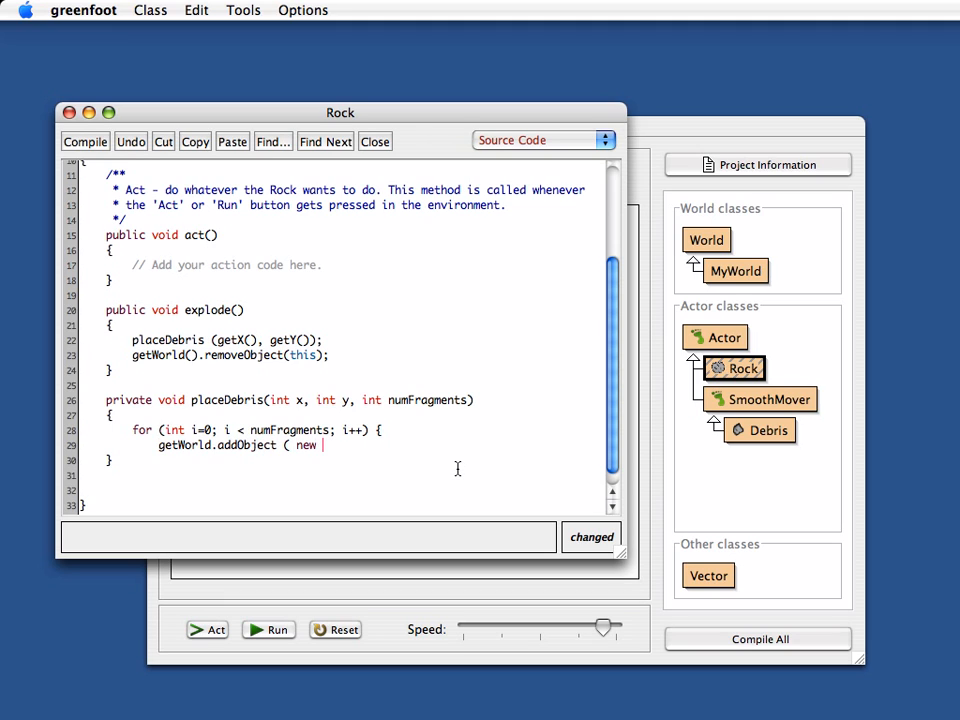
text(Debris)
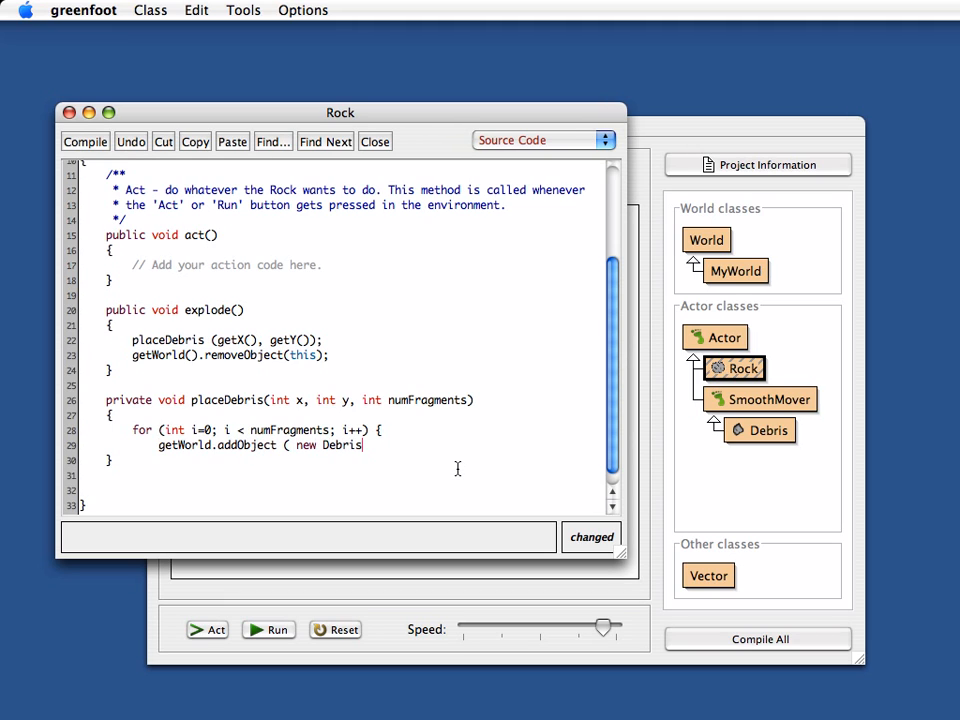
text(())
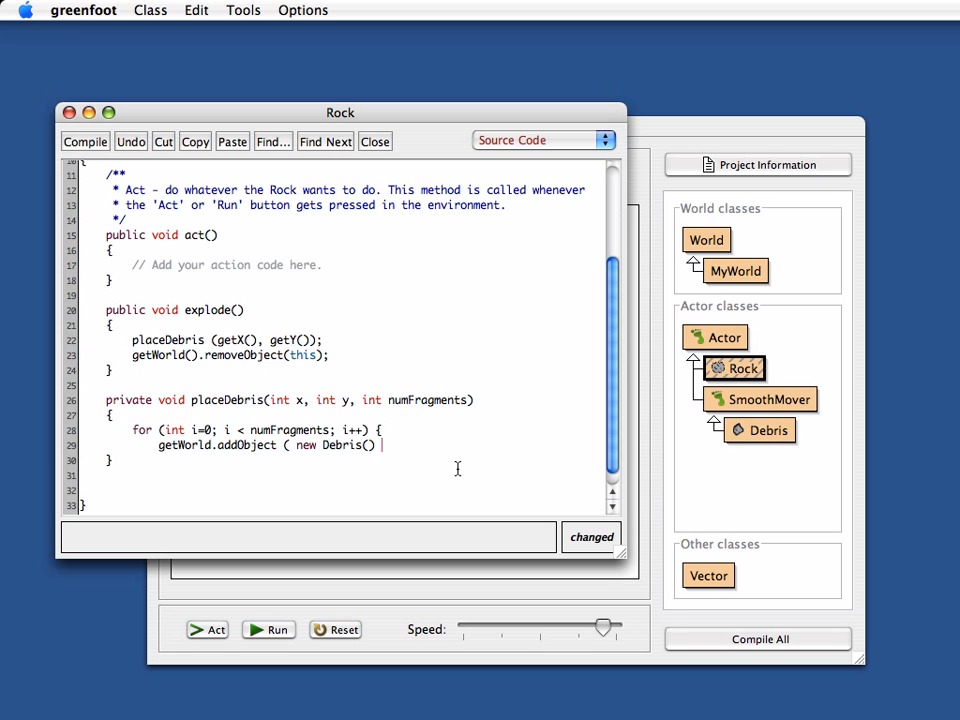
text())
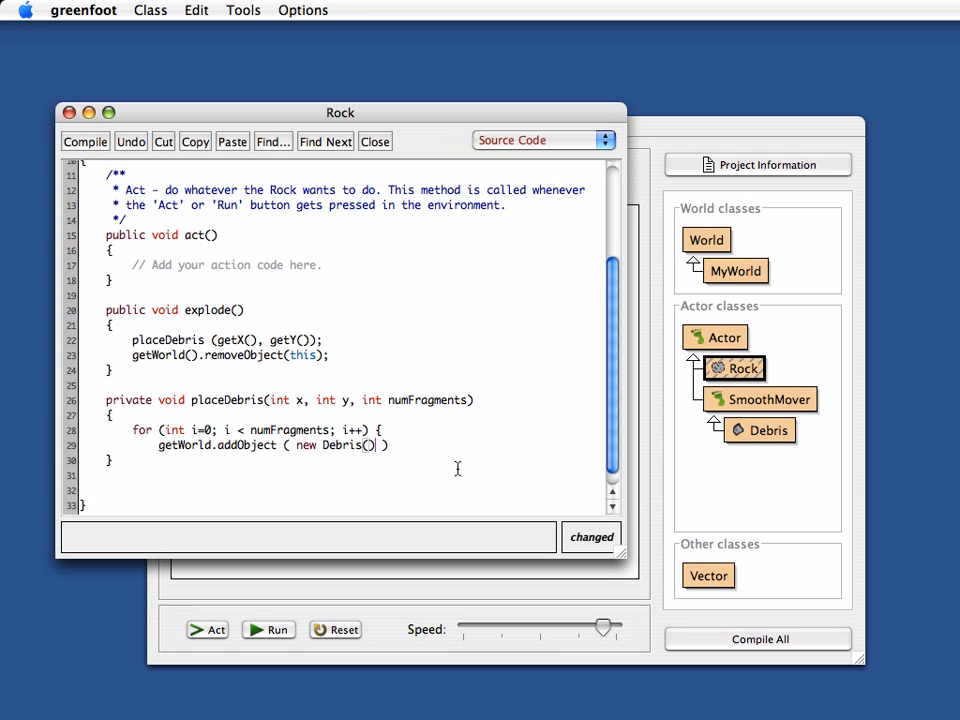
text(, x,)
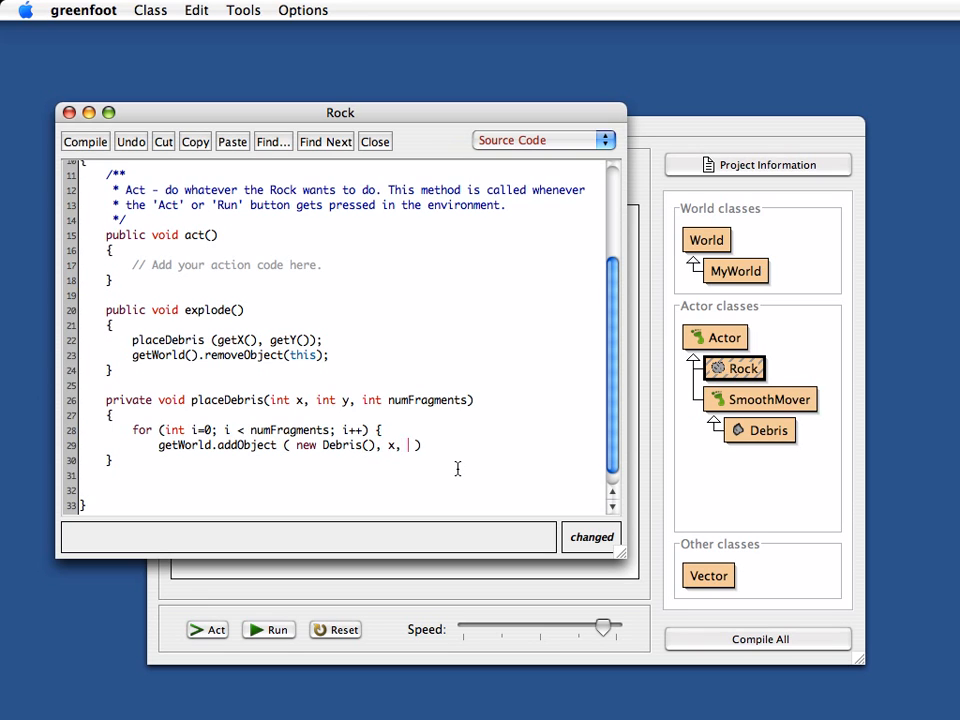
text(y );)
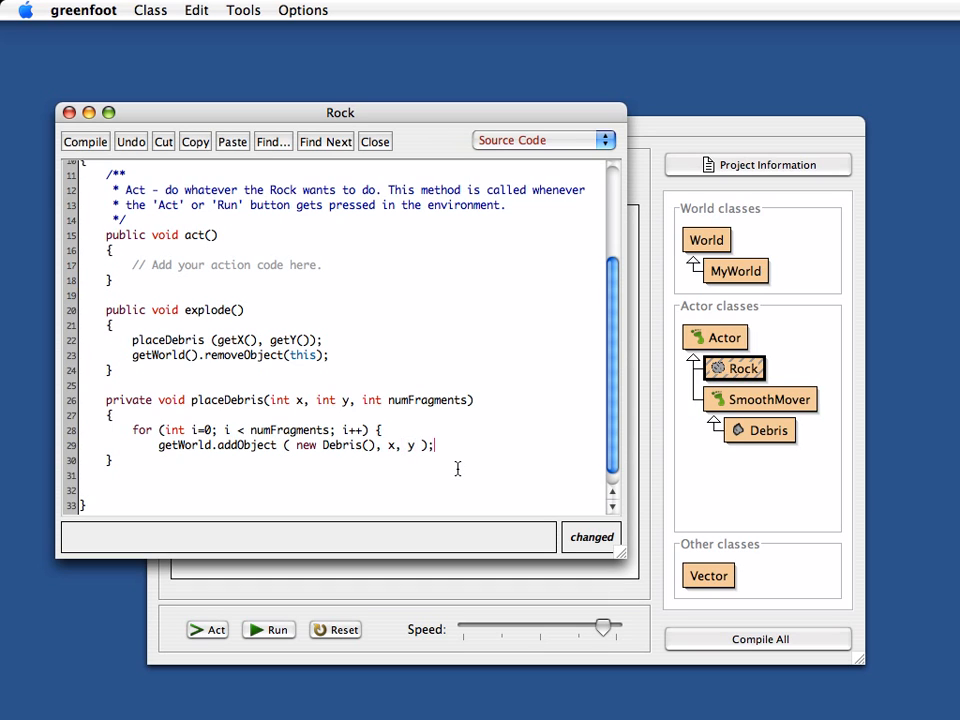
drag(270, 400, 353, 400)
text(, NUM_FRAGMENTS)
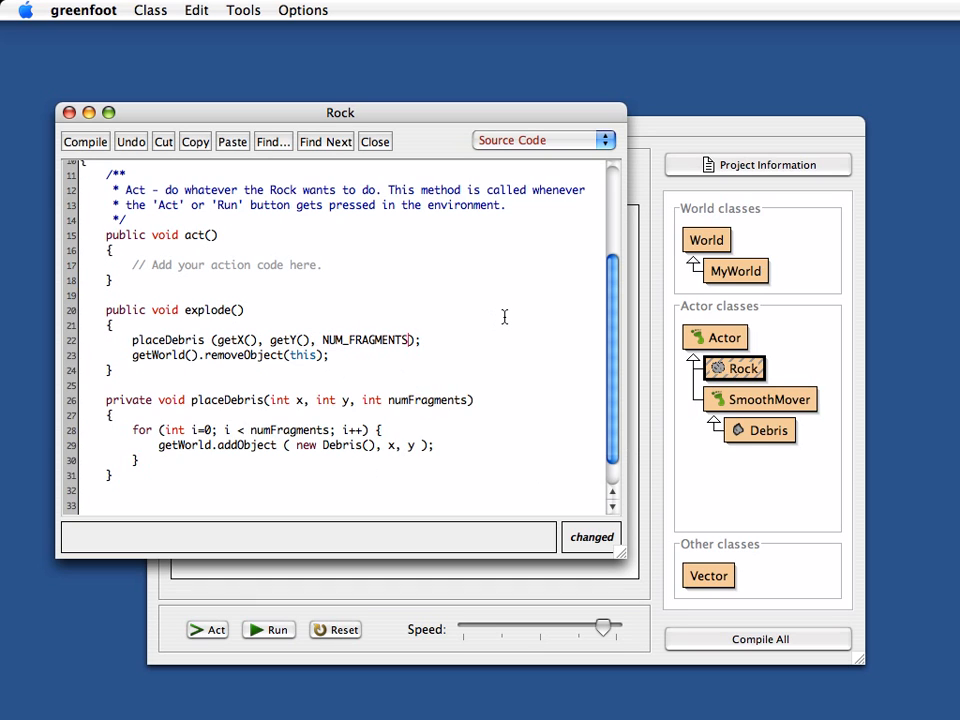
Step: Declare private static final int NUM_FRAGMENTS = 40; near the top of Rock
scroll(up, 3)
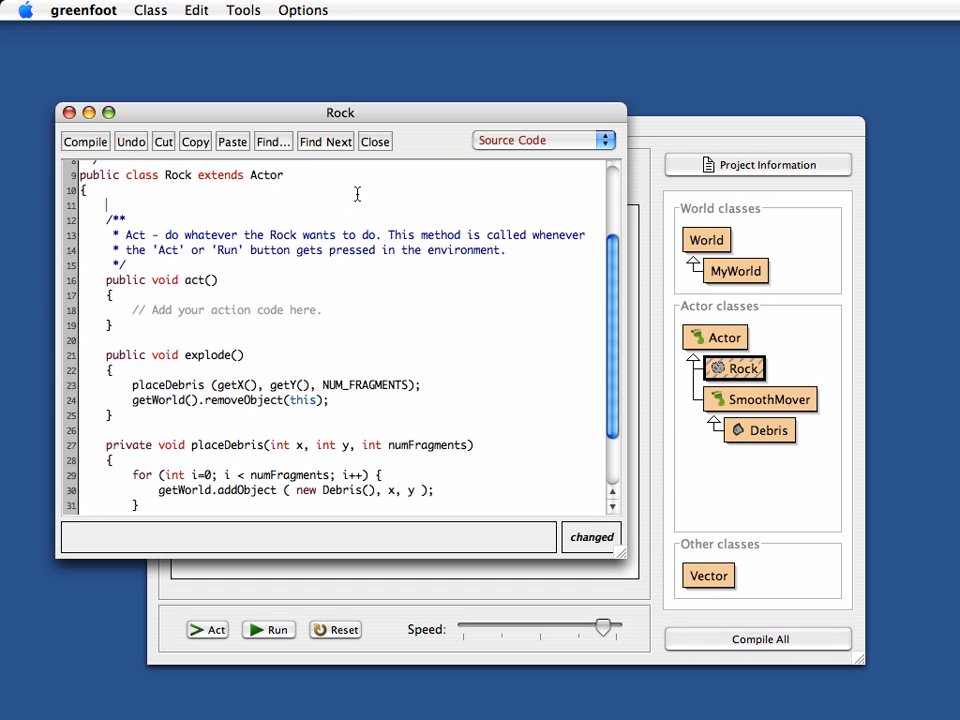
text(private stat)
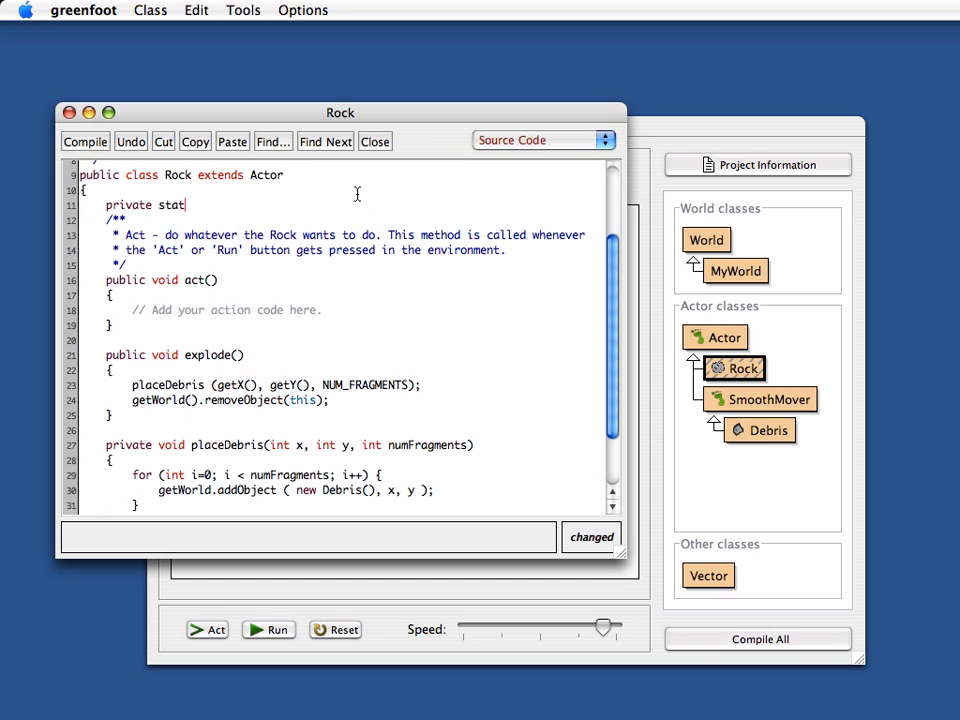
text(ic final int)
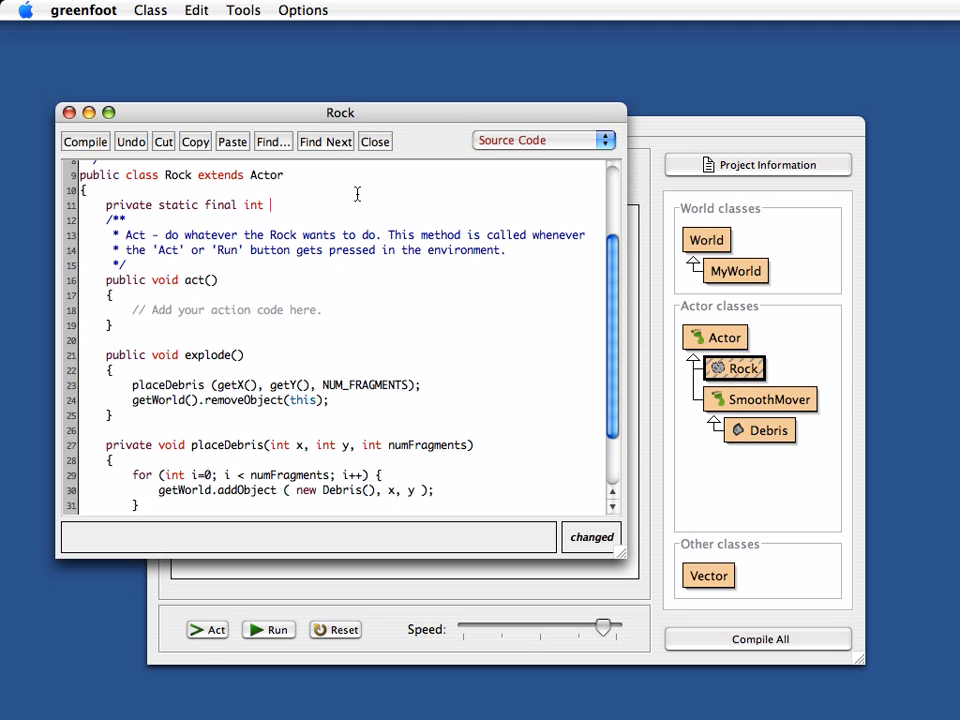
text(NUM_FR)
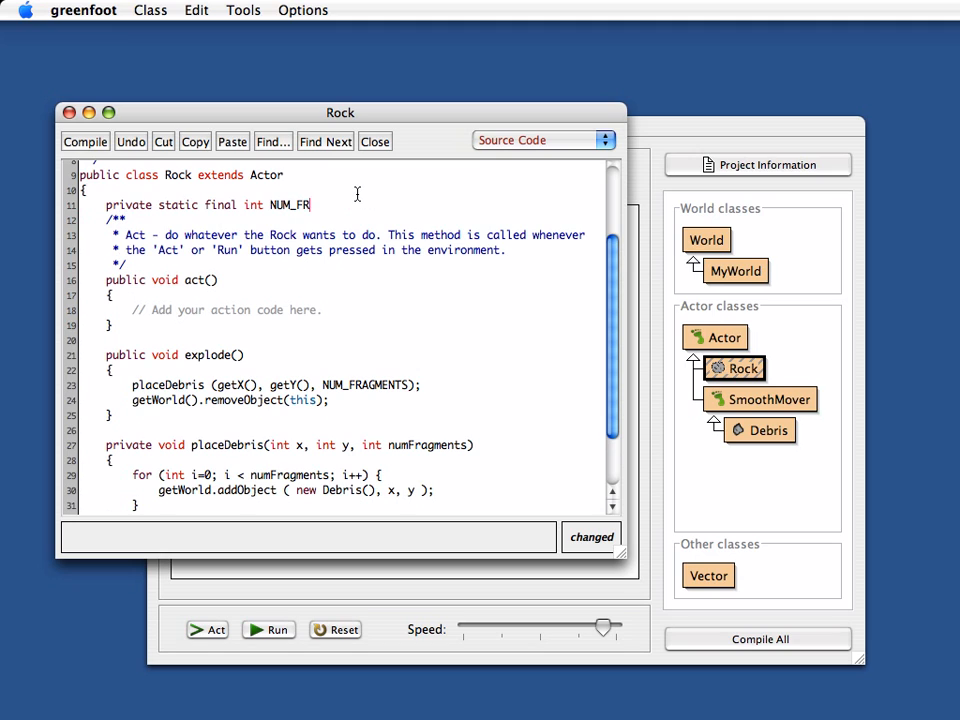
text(AGMENTS;)
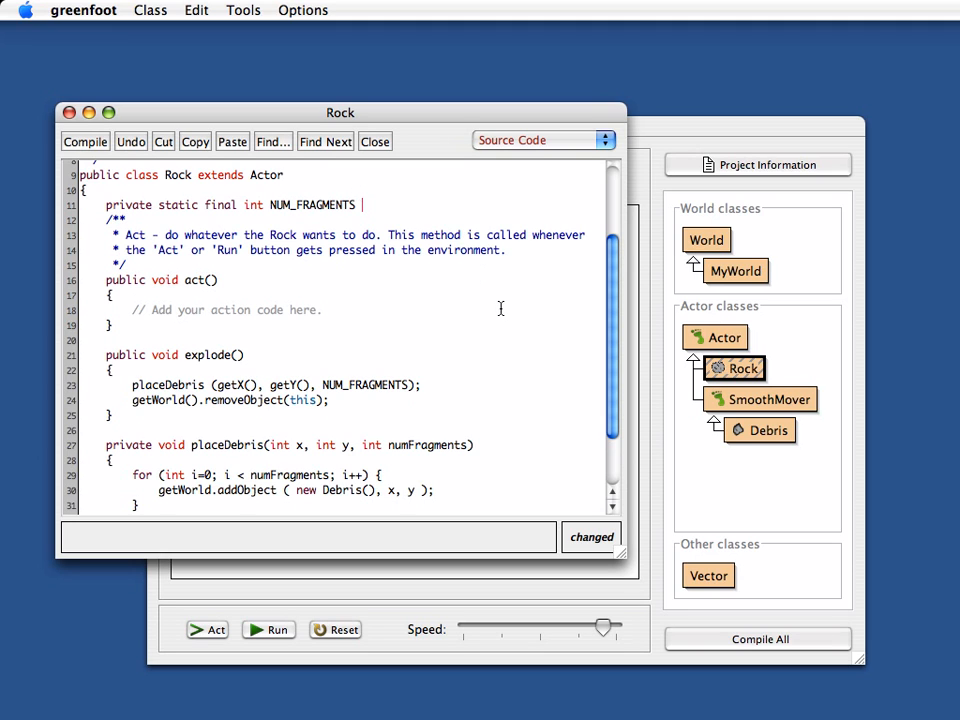
text(= 40)
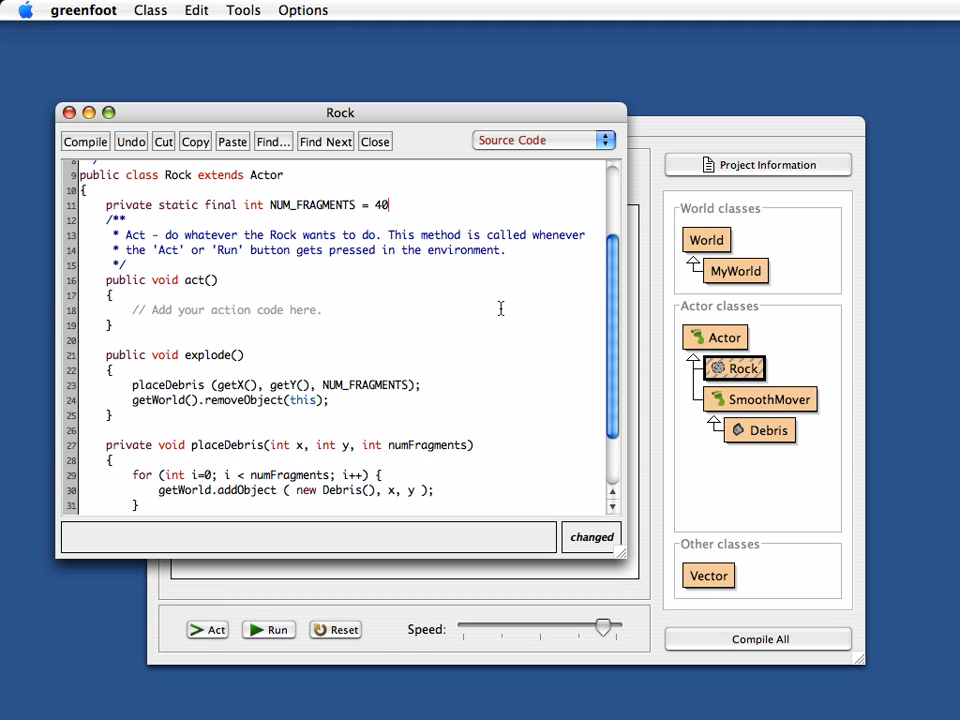
text(;)
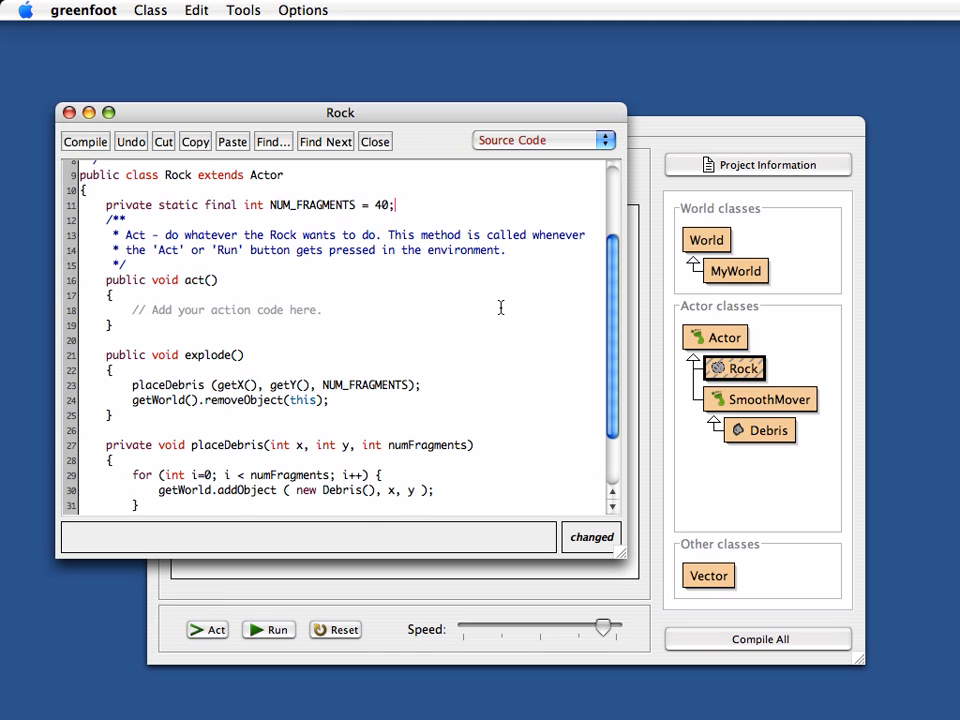
scroll(down, 3)
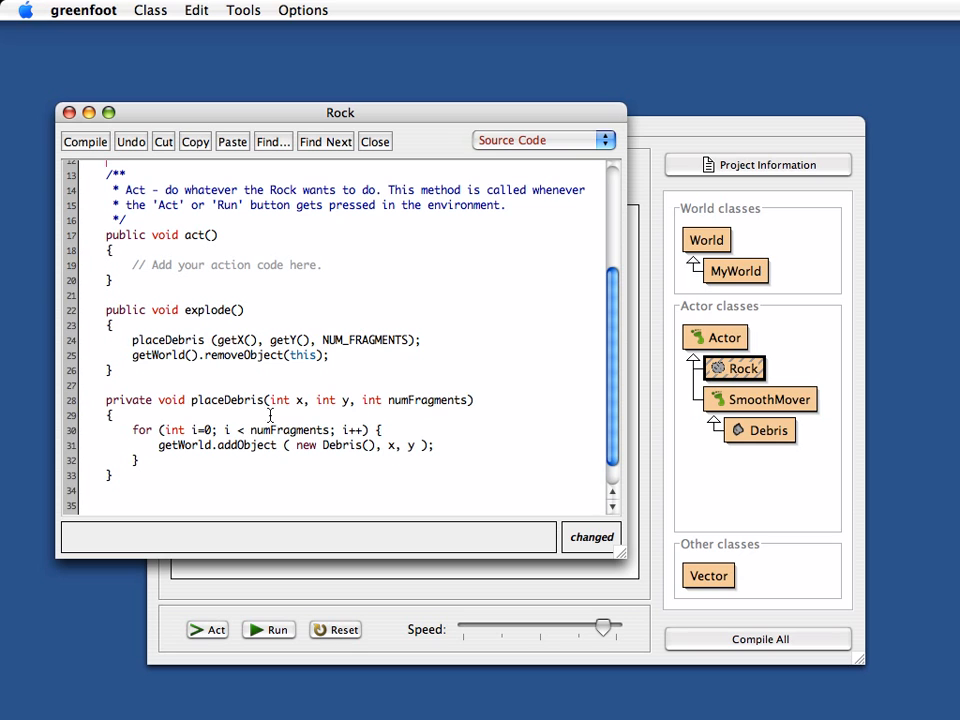
mouse_move(433, 240)
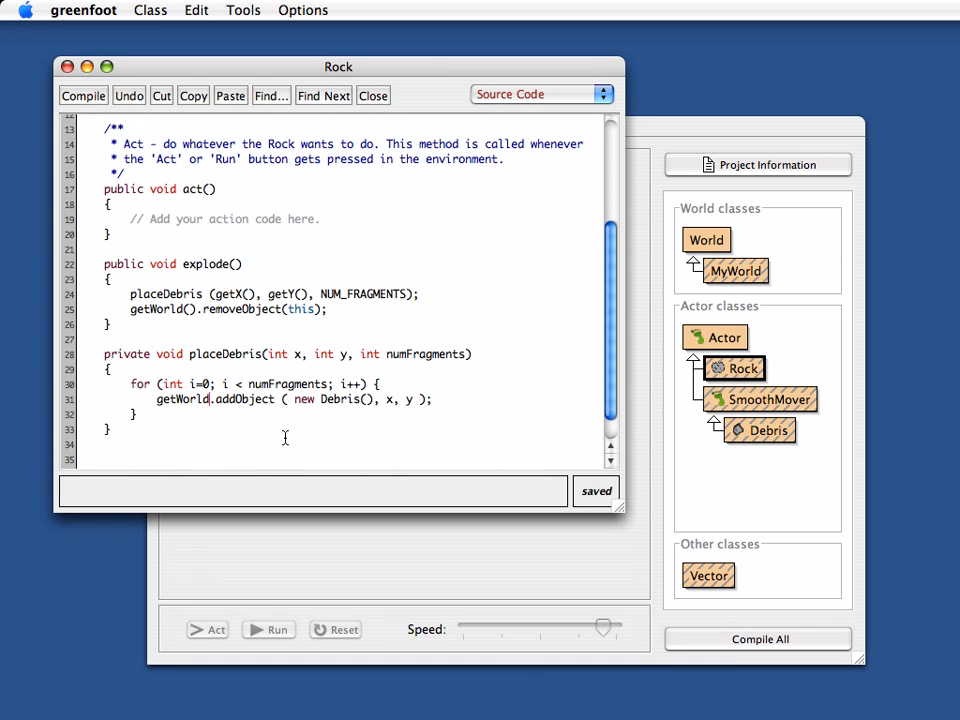
Step: Add the missing () to getWorld in placeDebris and compile Rock
text(())
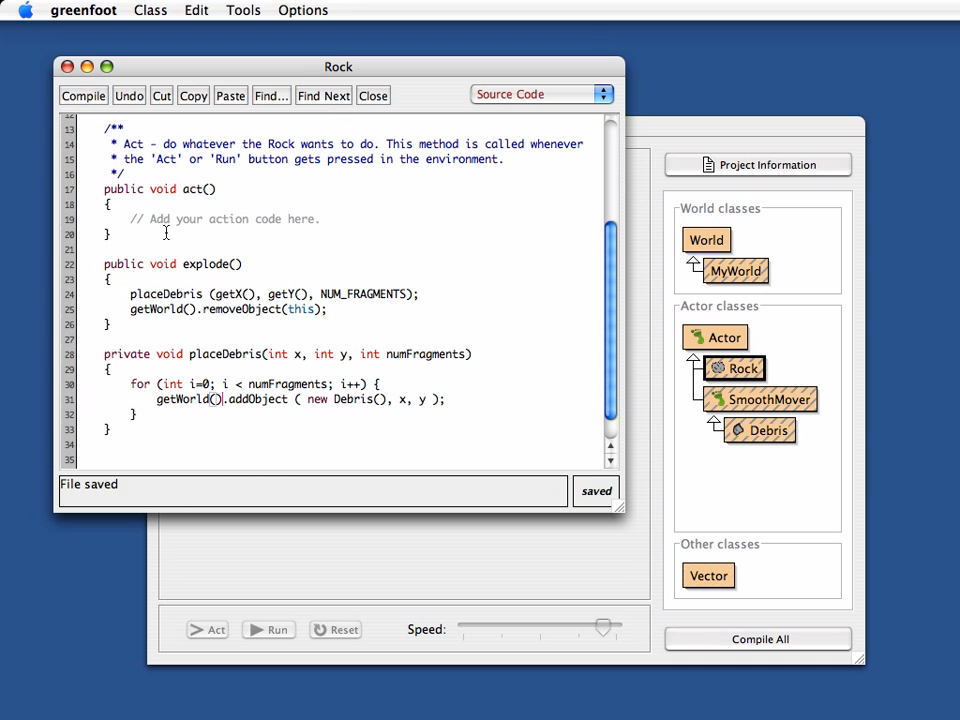
click(75, 96)
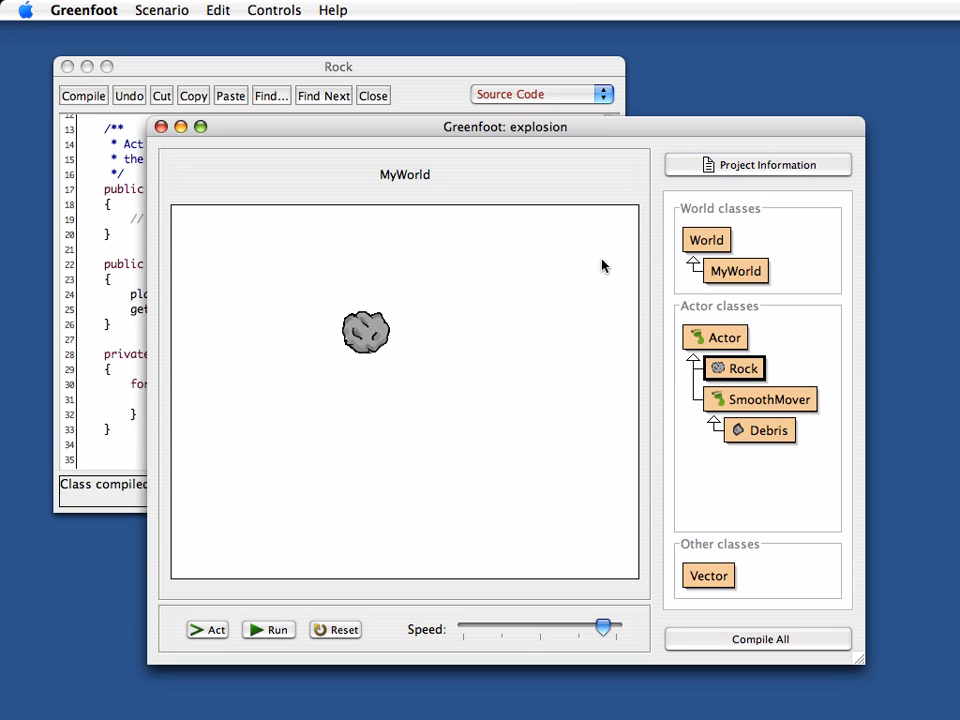
Step: Run the scenario, explode the rock from its context menu, then pause
click(268, 630)
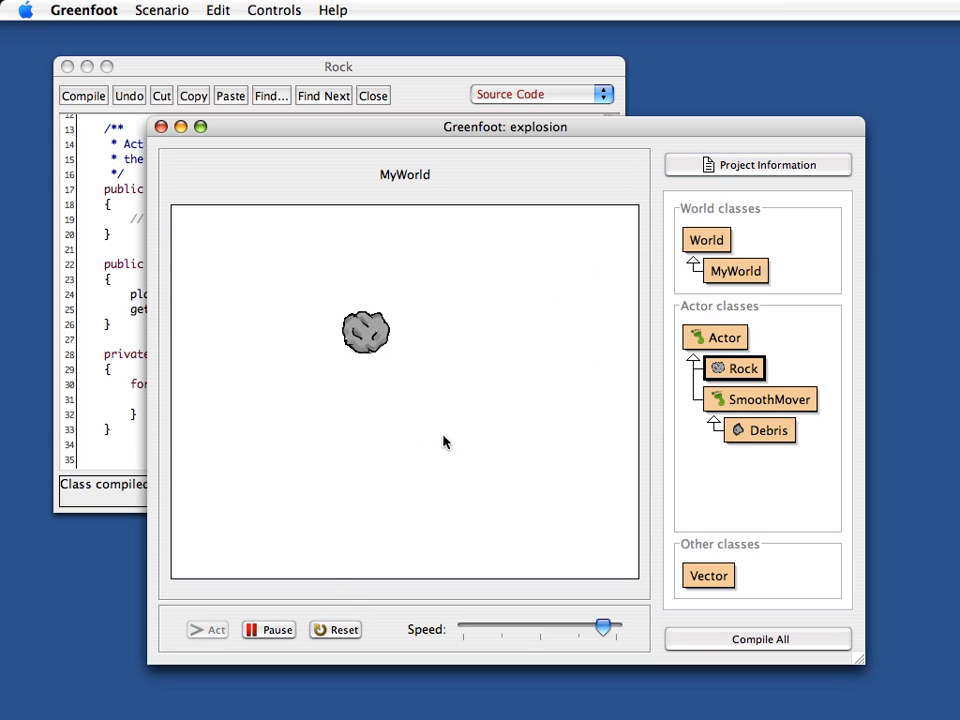
right_click(366, 330)
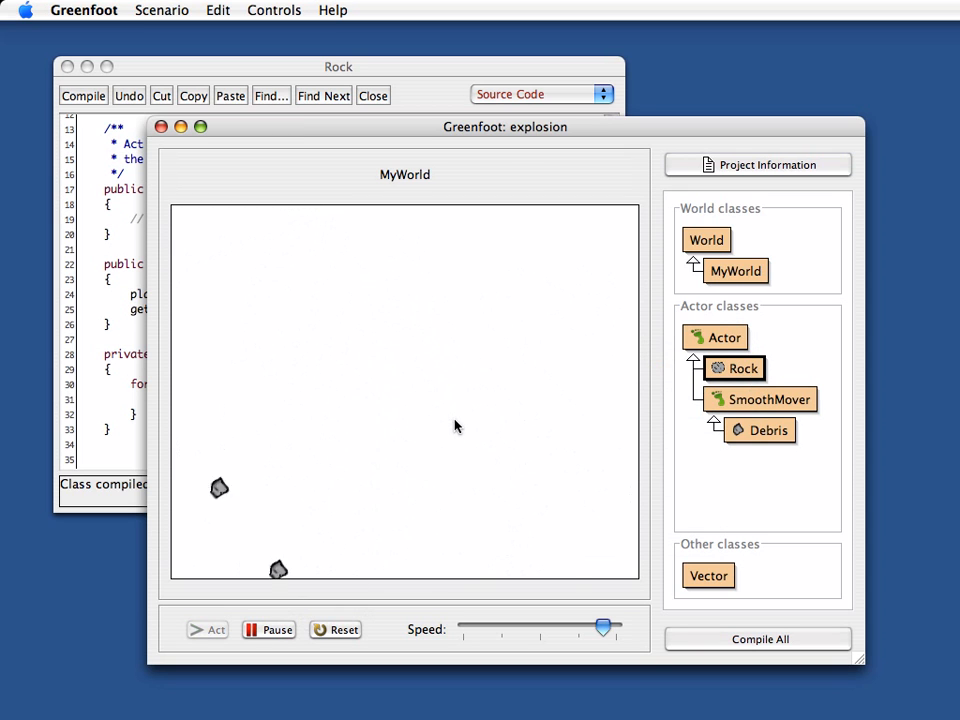
click(276, 629)
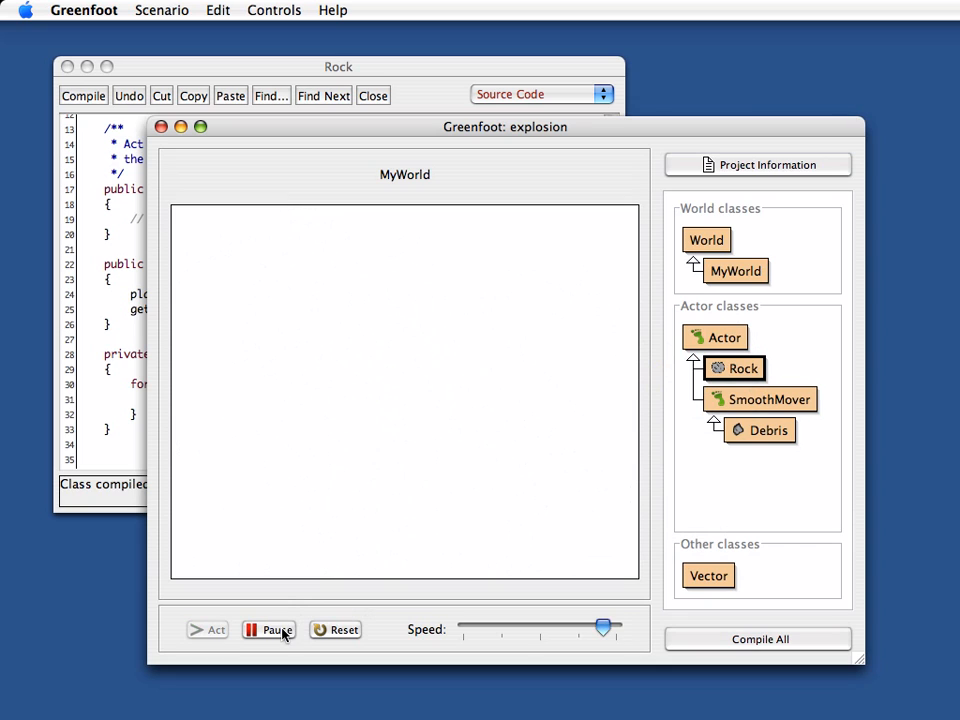
click(268, 630)
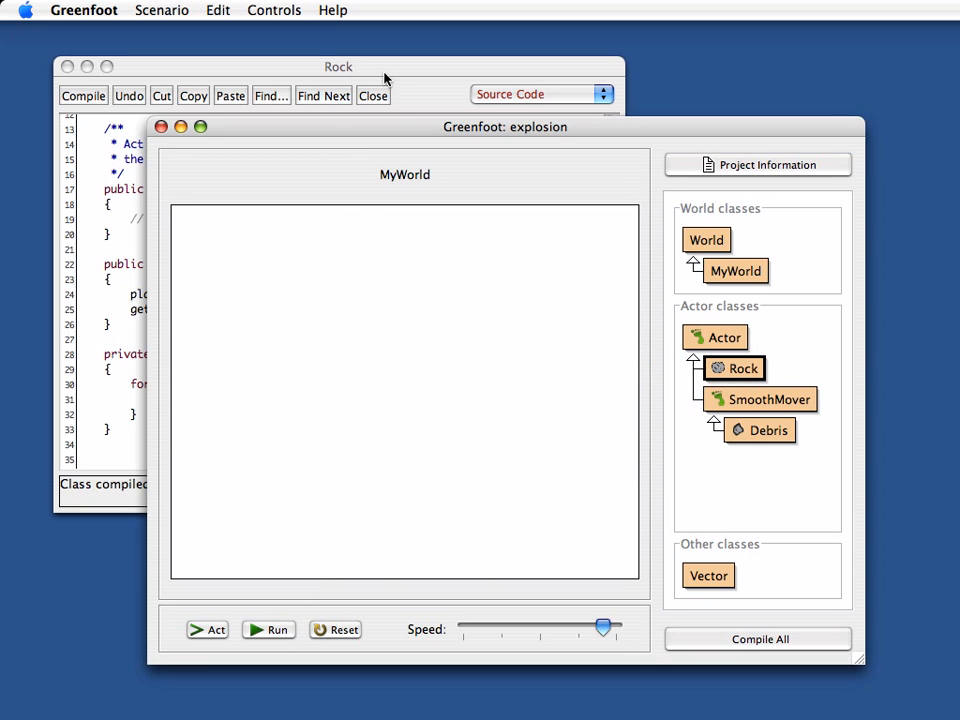
mouse_move(520, 332)
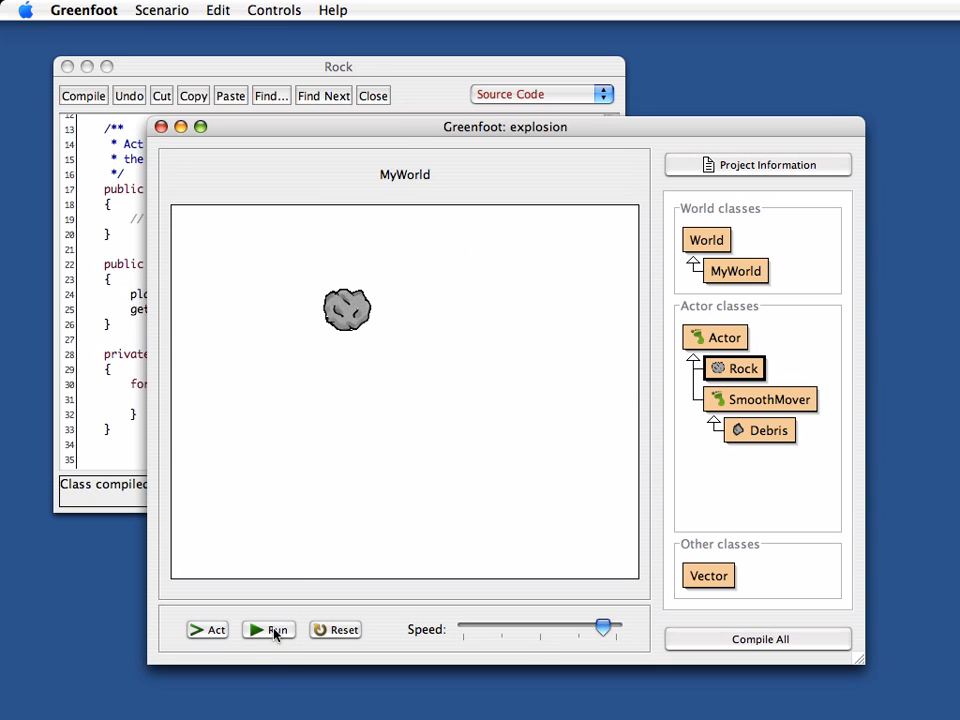
Step: Run again and explode two more rocks, watching their debris fall away
click(268, 629)
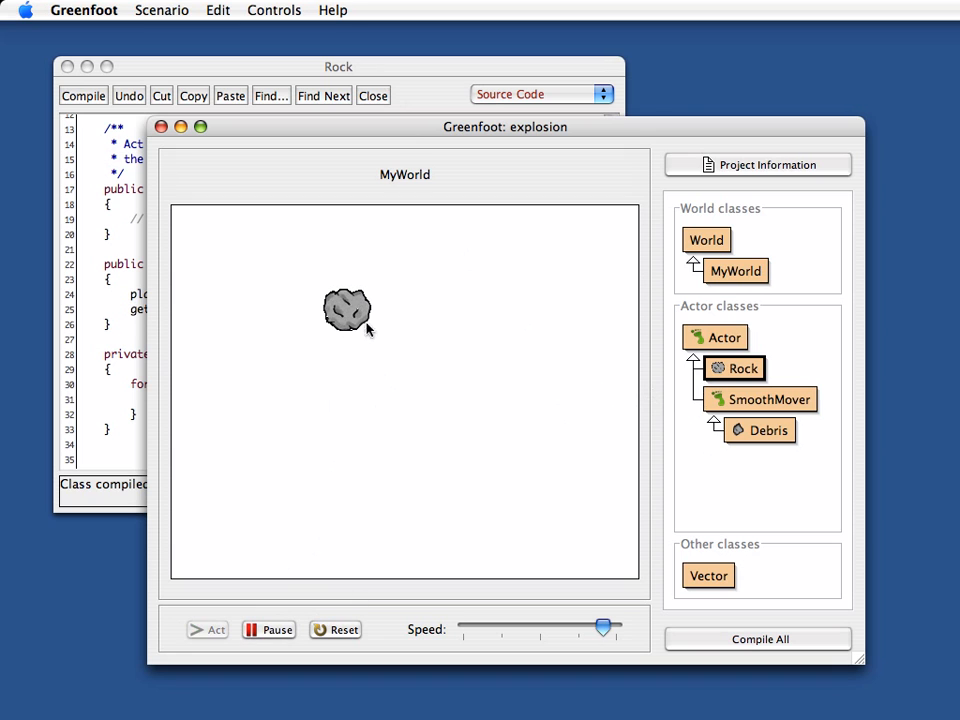
right_click(347, 310)
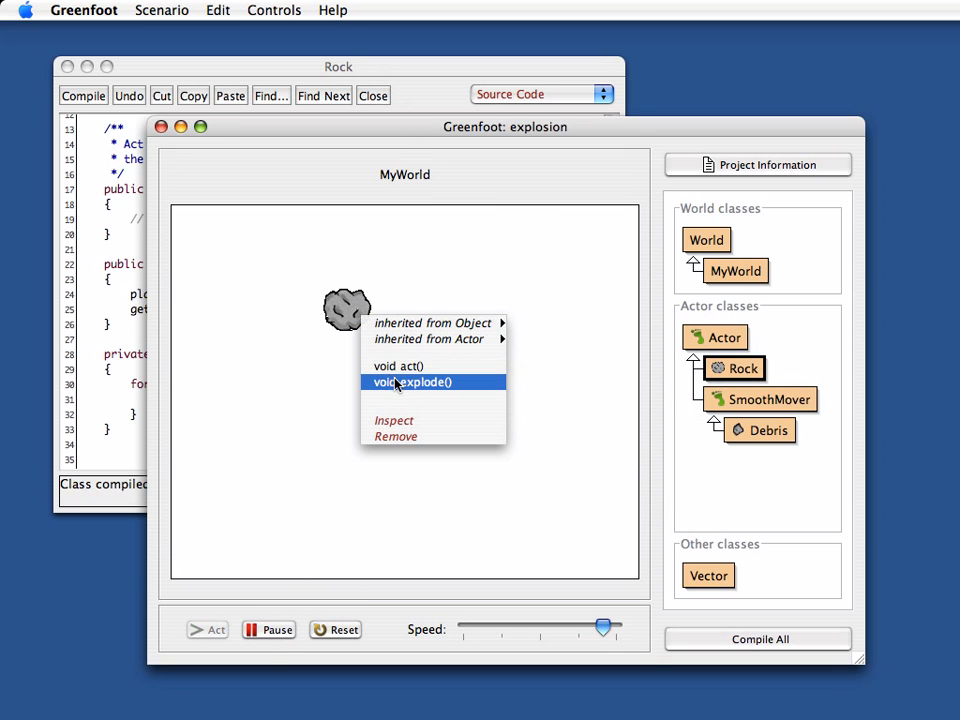
click(410, 382)
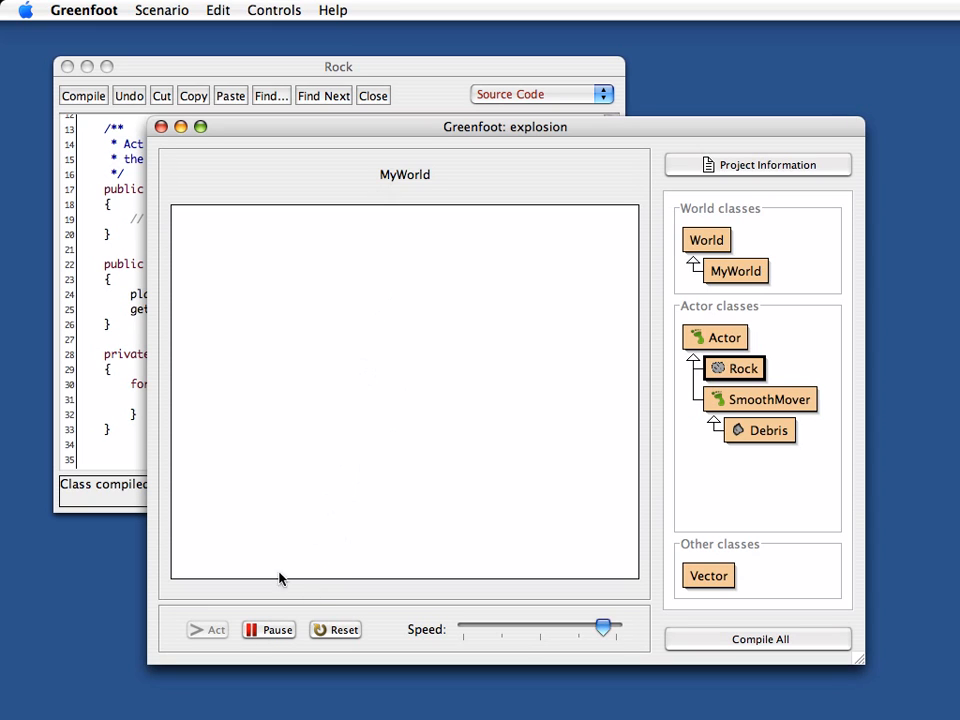
right_click(387, 298)
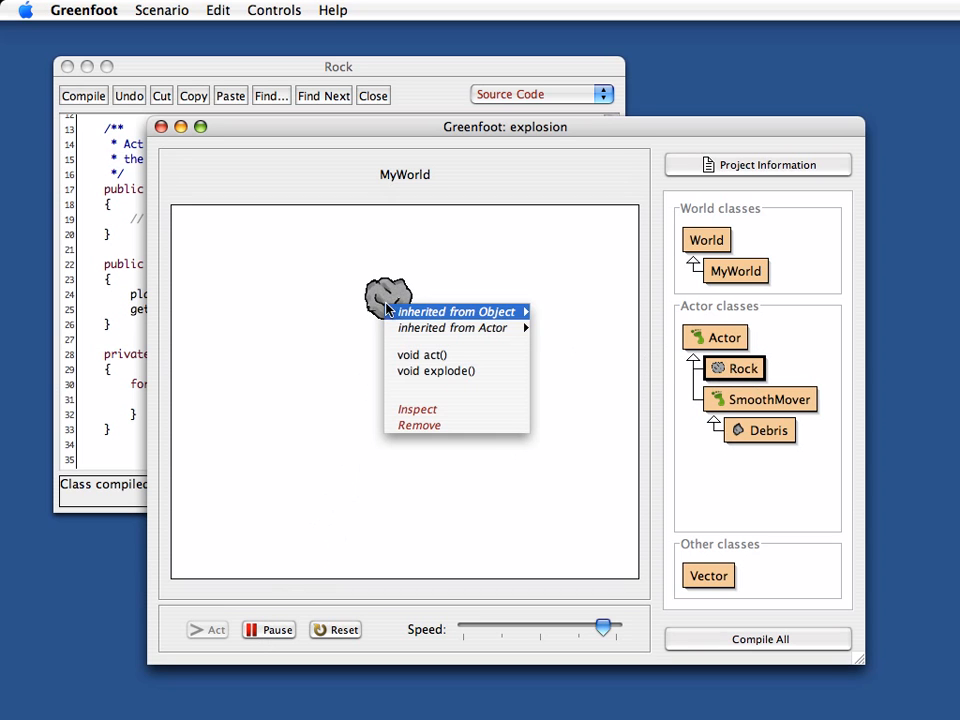
click(418, 425)
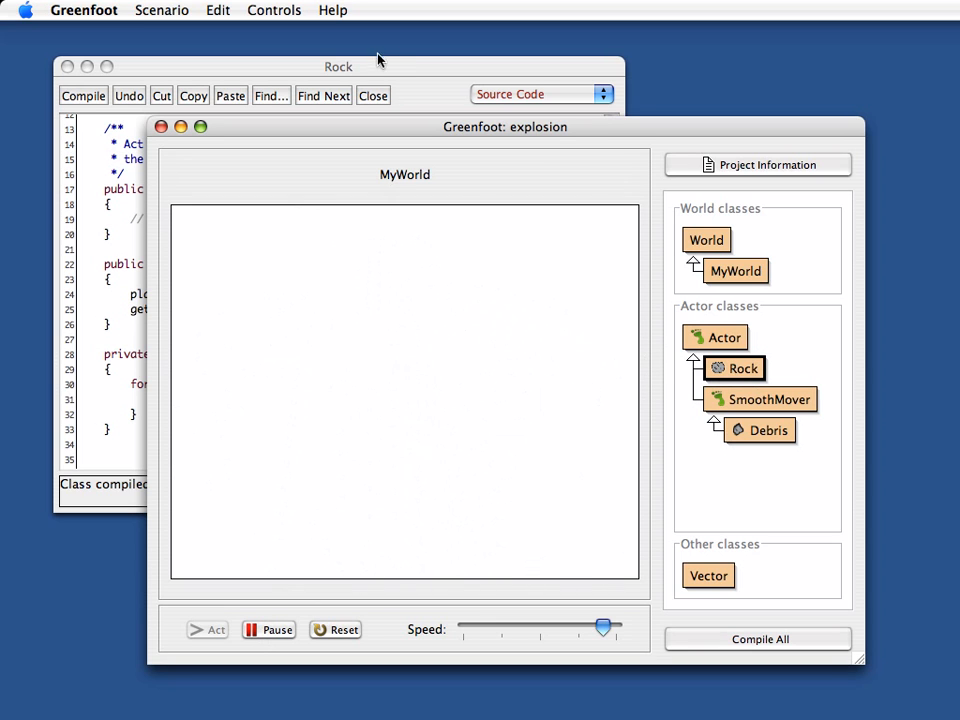
mouse_move(424, 74)
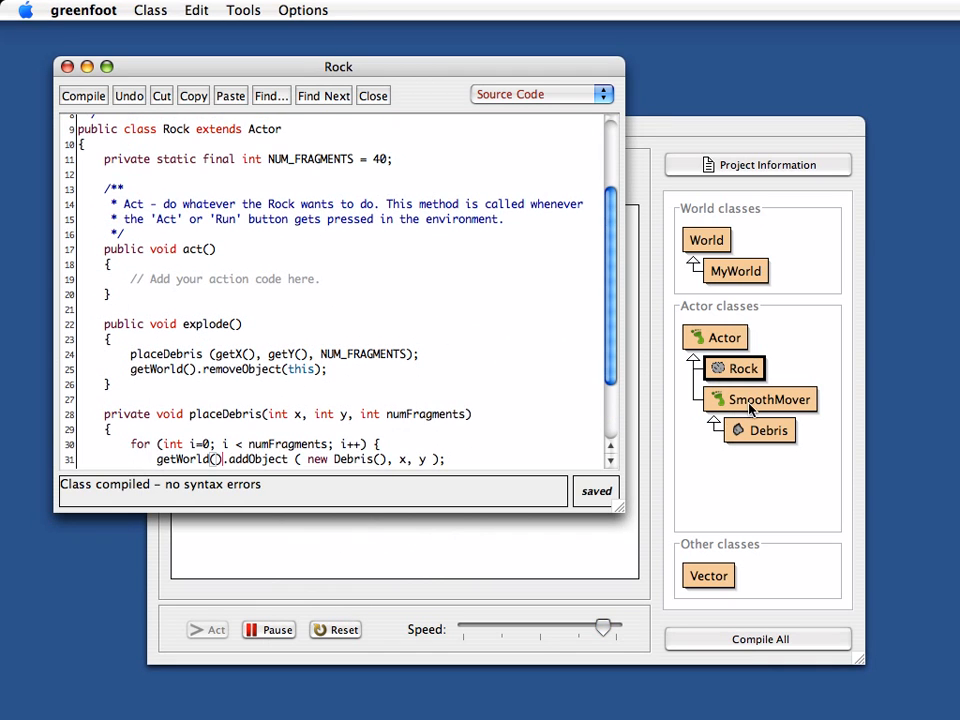
Step: In Debris, lower the random speed limit to 20 and add a FORCE constant of 20
double_click(760, 430)
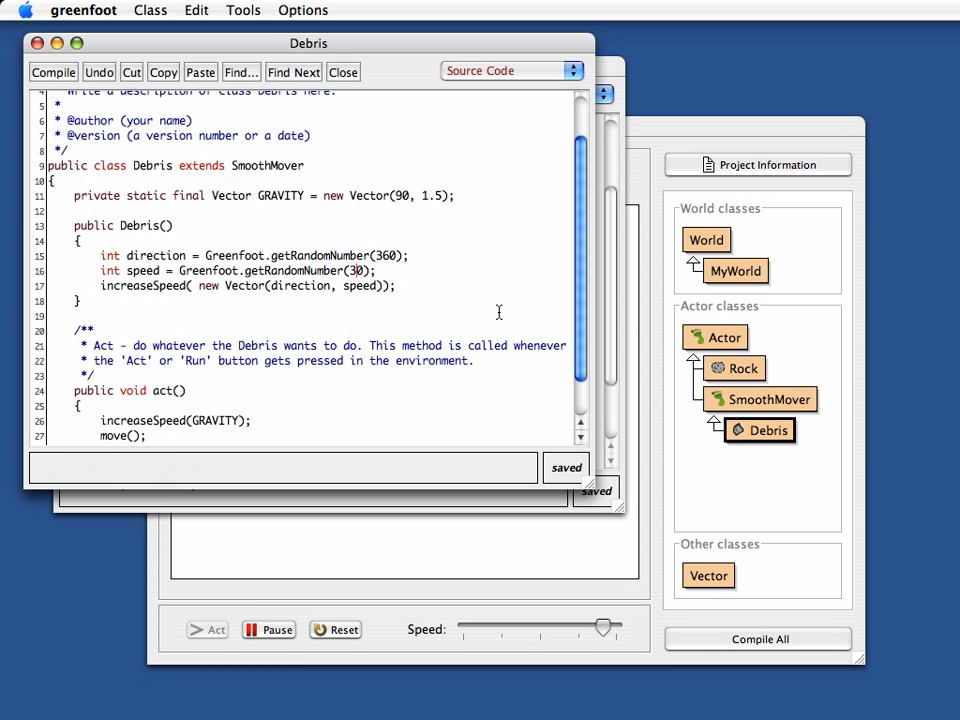
text(20)
text(private static final Vector FORCE =)
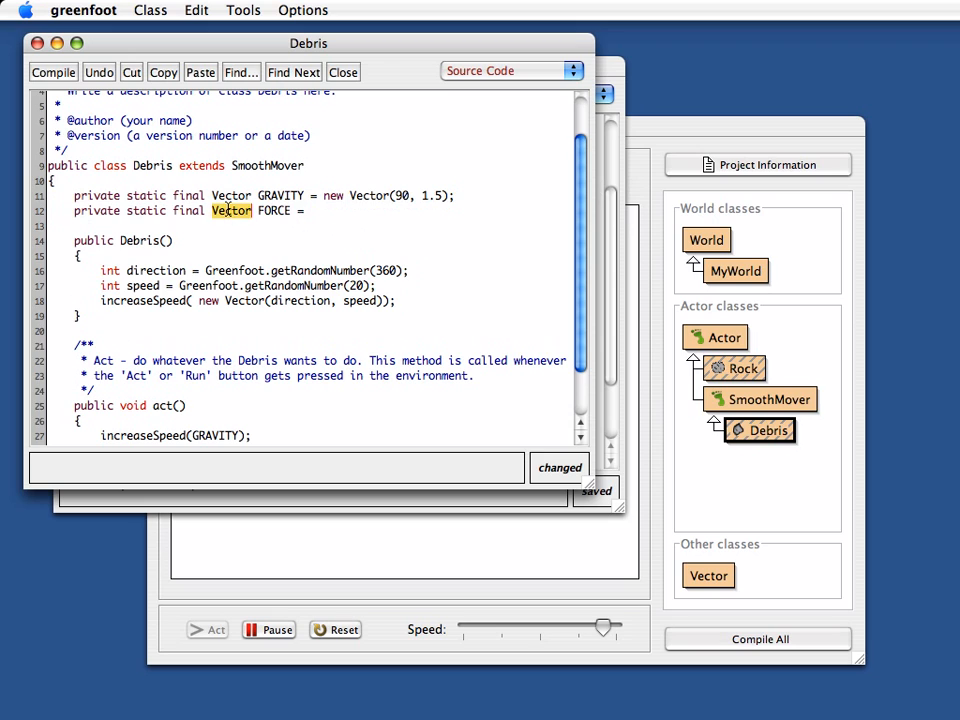
text(int)
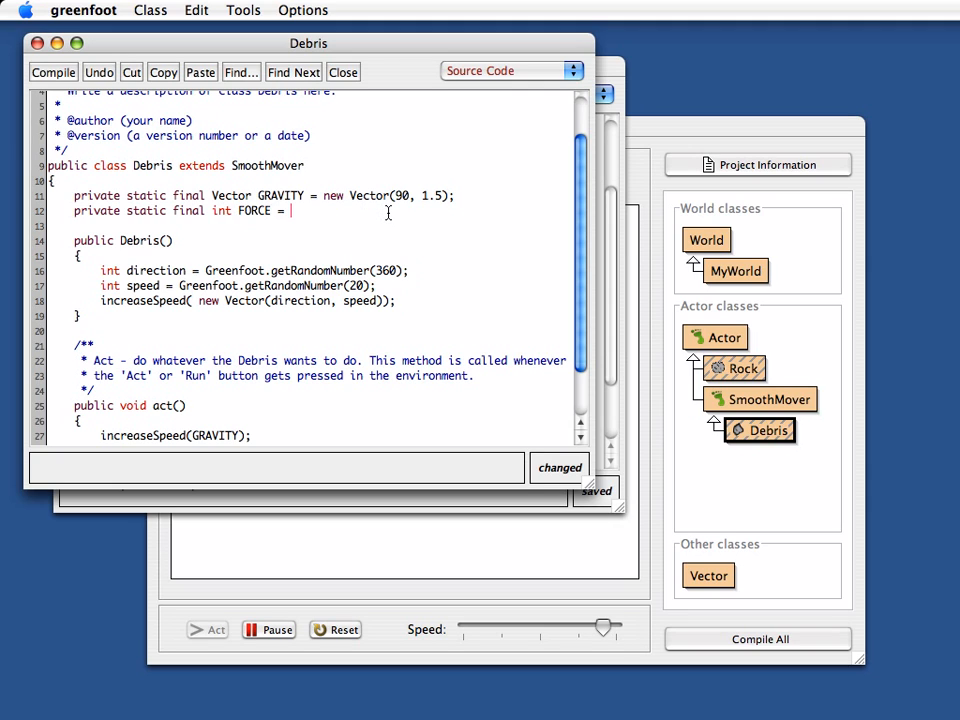
text(20;)
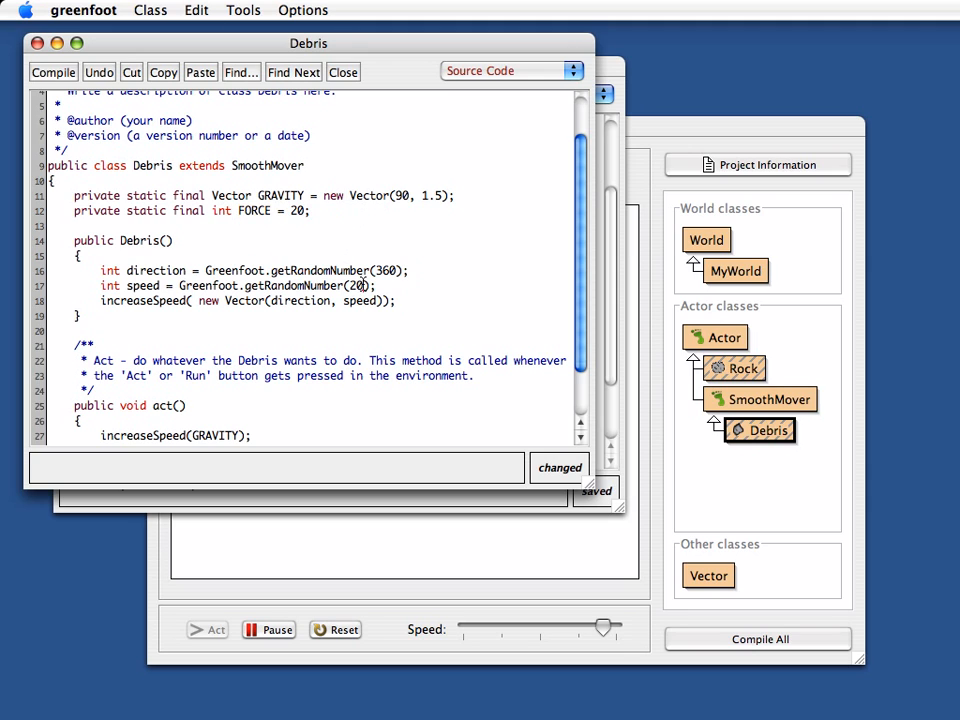
text(FORCE)
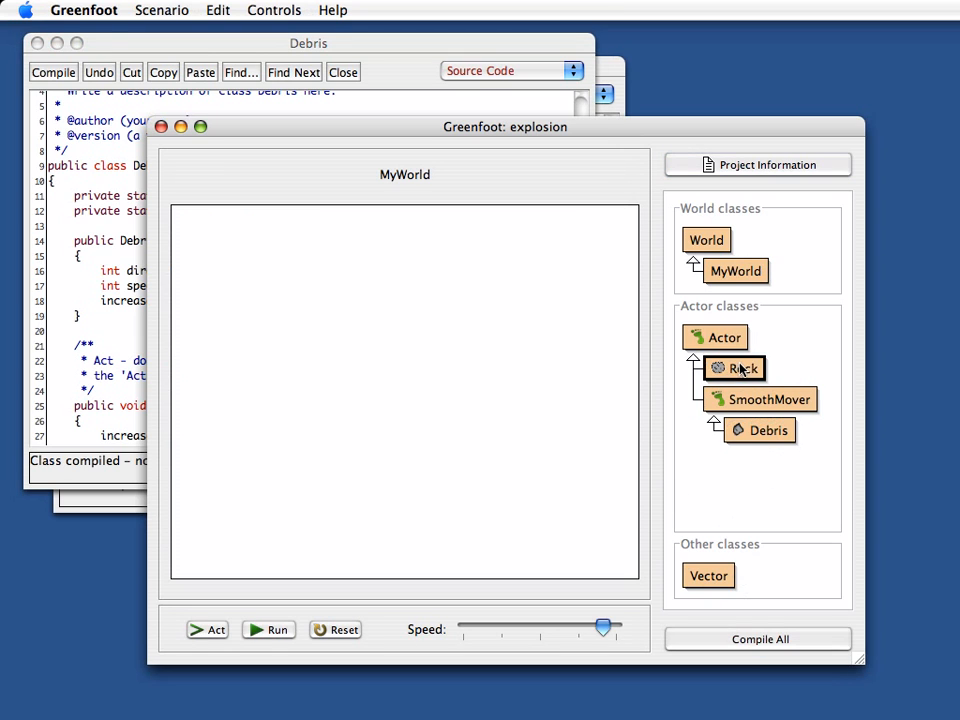
Step: Run the scenario, call explode() on the rock to scatter debris, then pause
click(267, 630)
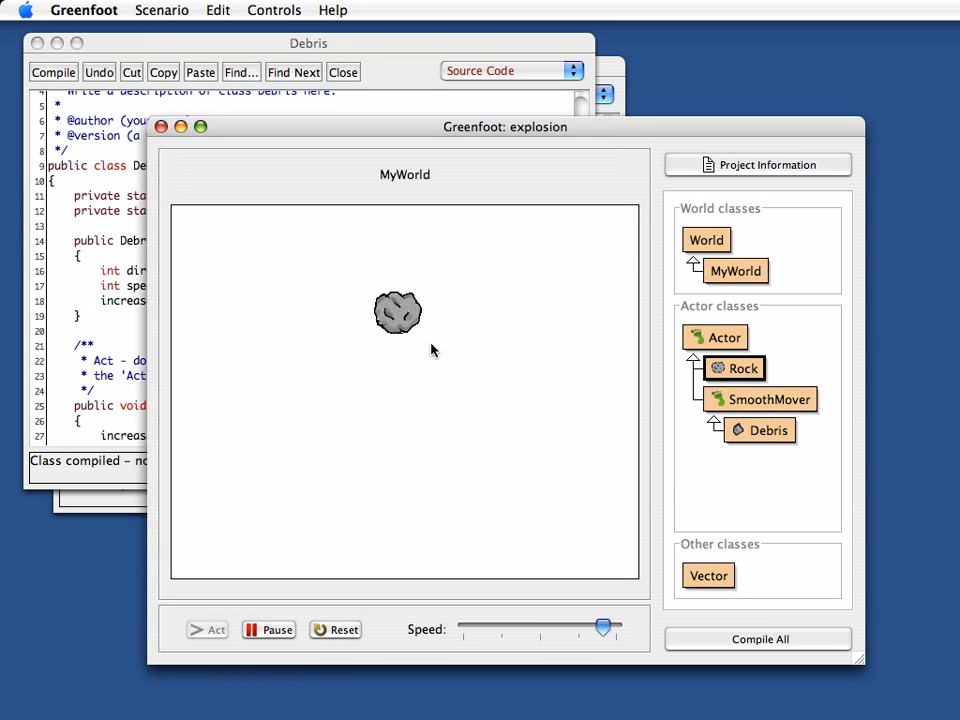
click(206, 630)
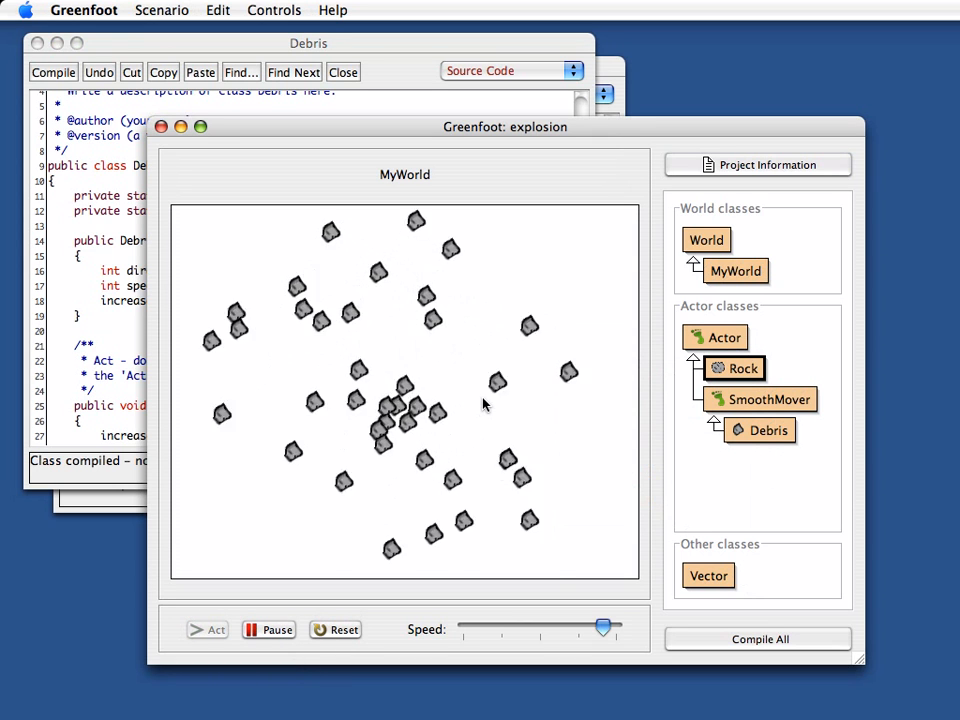
click(341, 629)
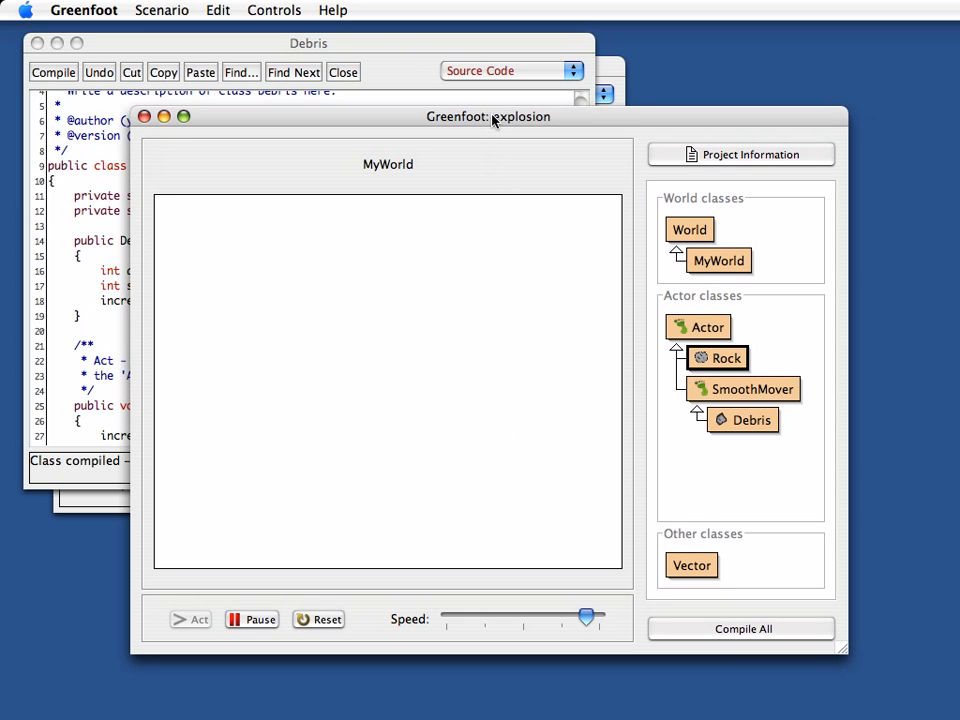
drag(490, 117, 484, 111)
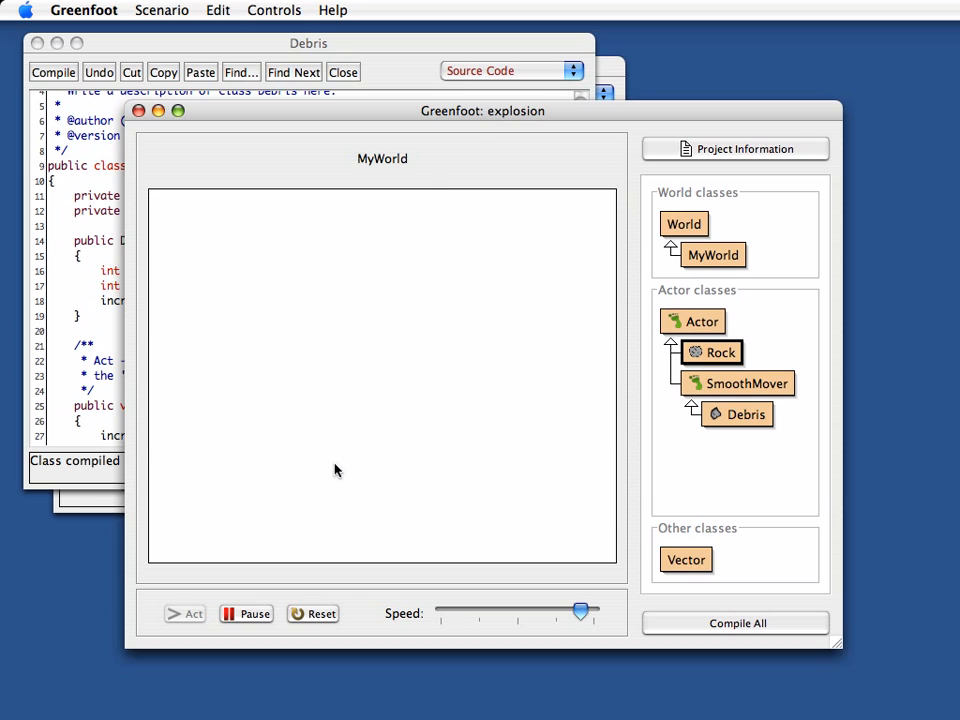
click(245, 613)
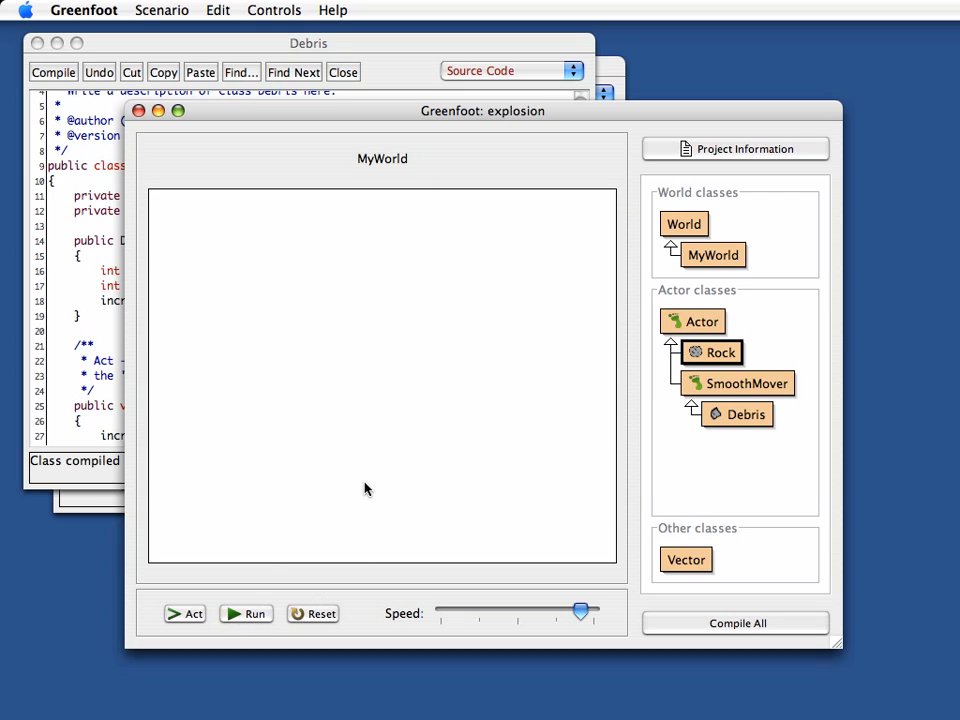